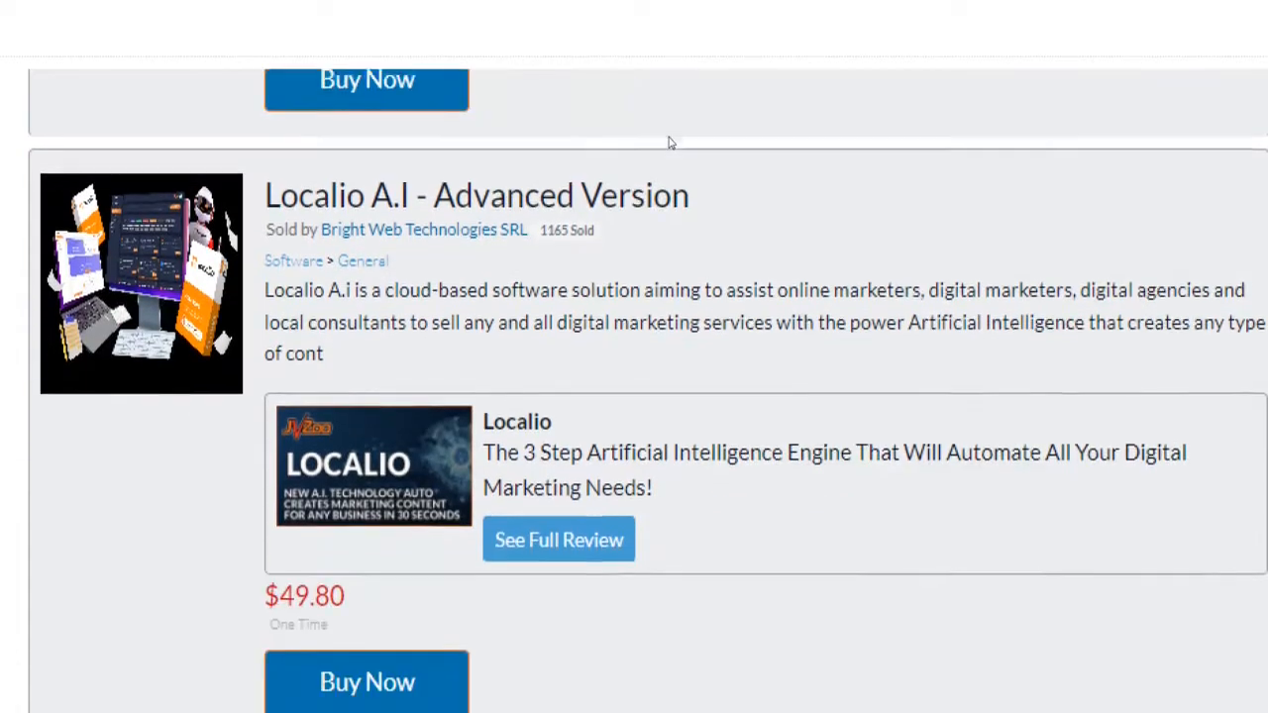
Scroll down the Localio A.I product listing before heading to the JVZoo homepage
scroll("down", 3)
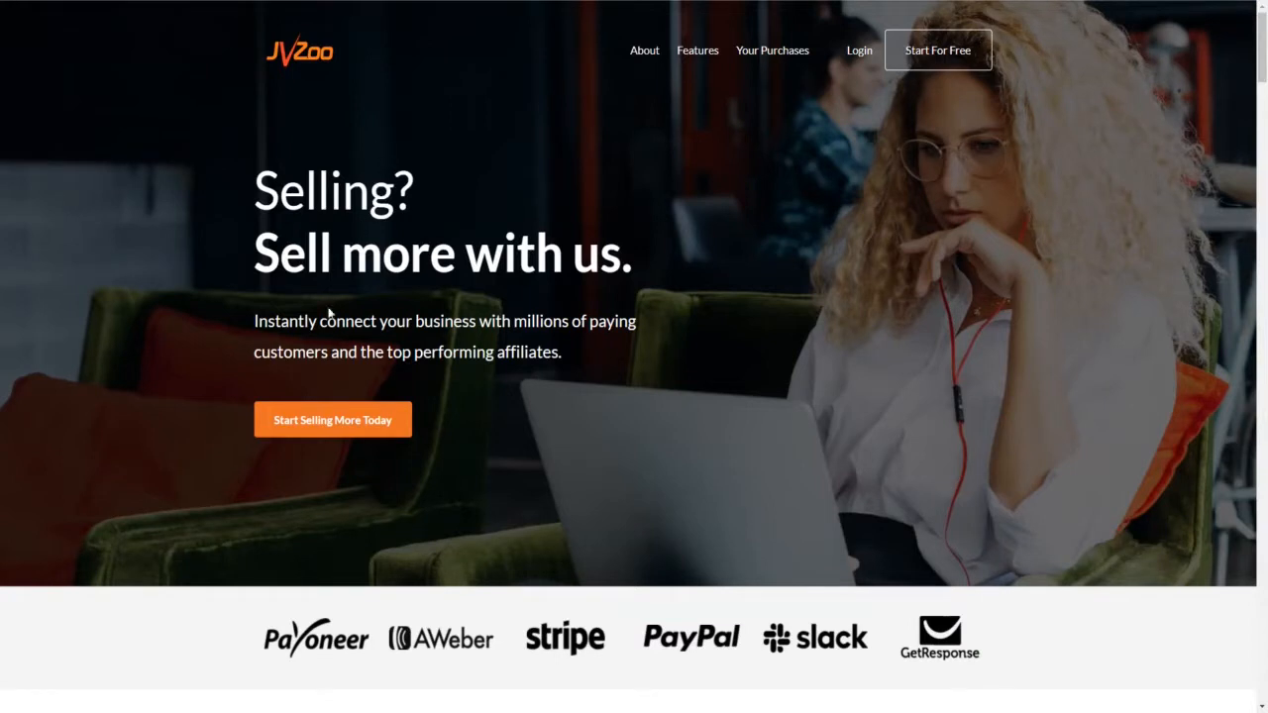
mouse_move(321, 340)
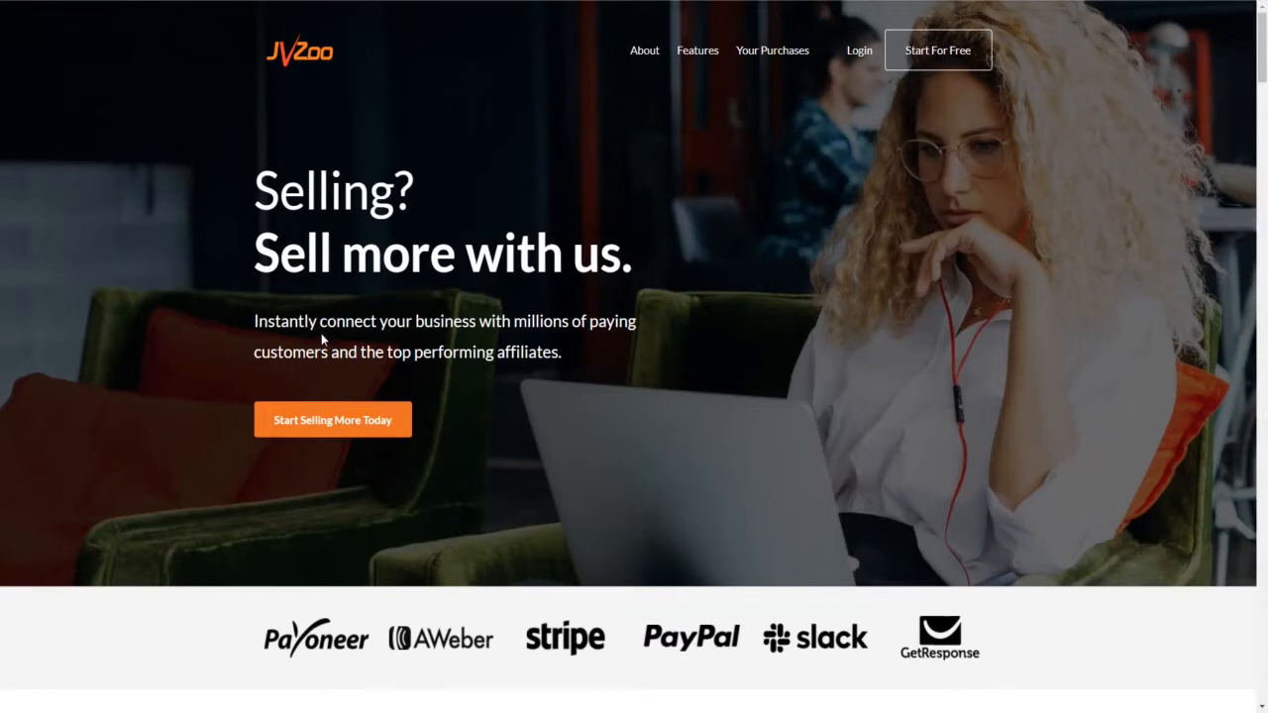
Scroll down through the JVZoo homepage sections for sellers and affiliates
scroll("down", 3)
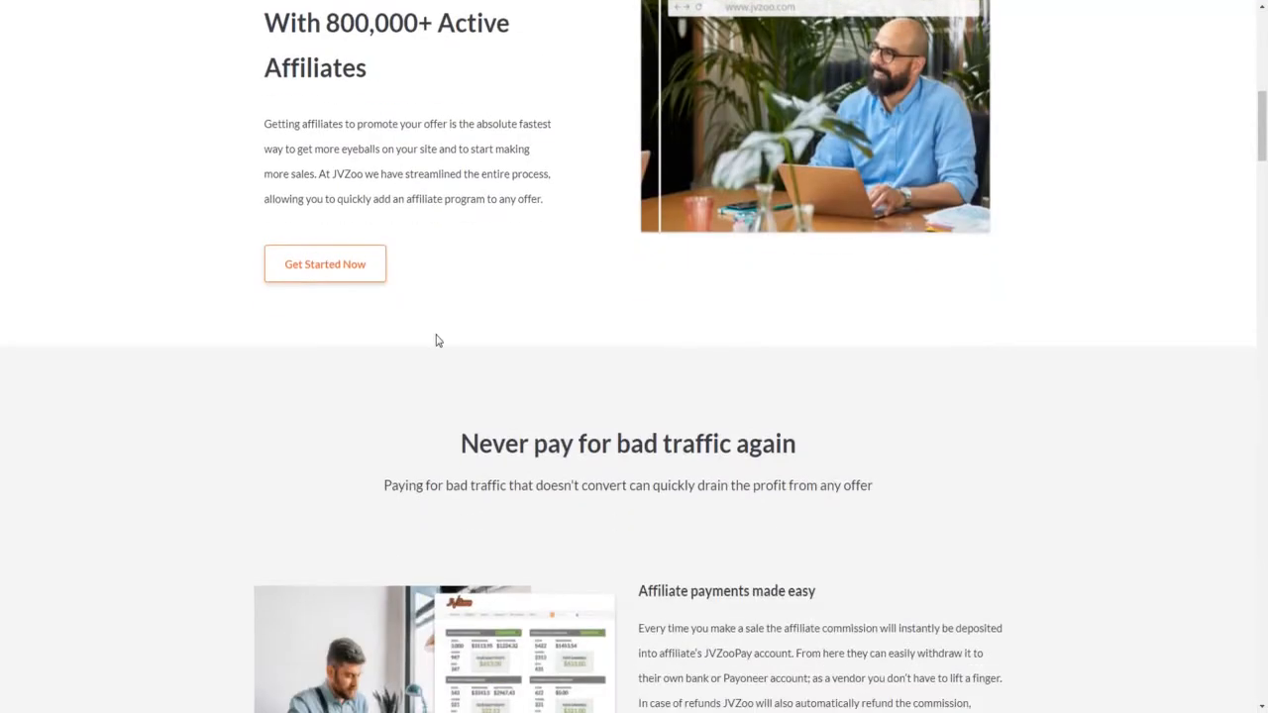
scroll("down", 3)
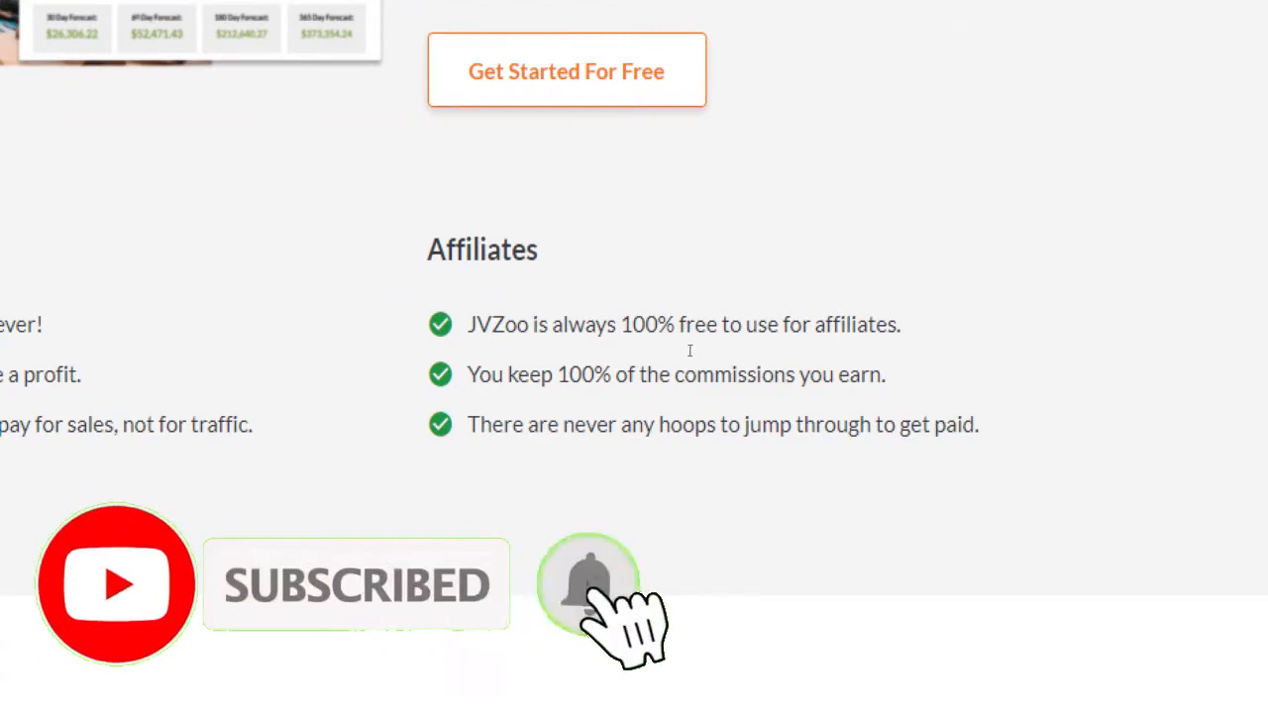
left_click(588, 583)
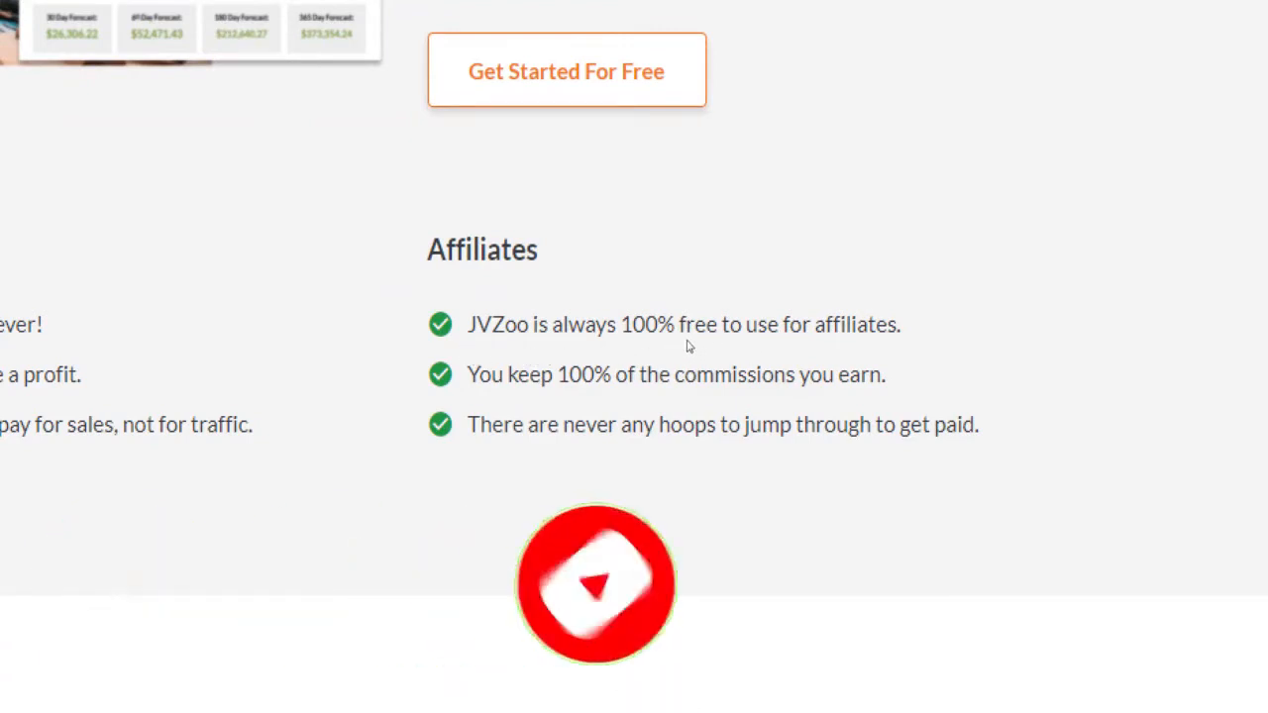
scroll("down", 3)
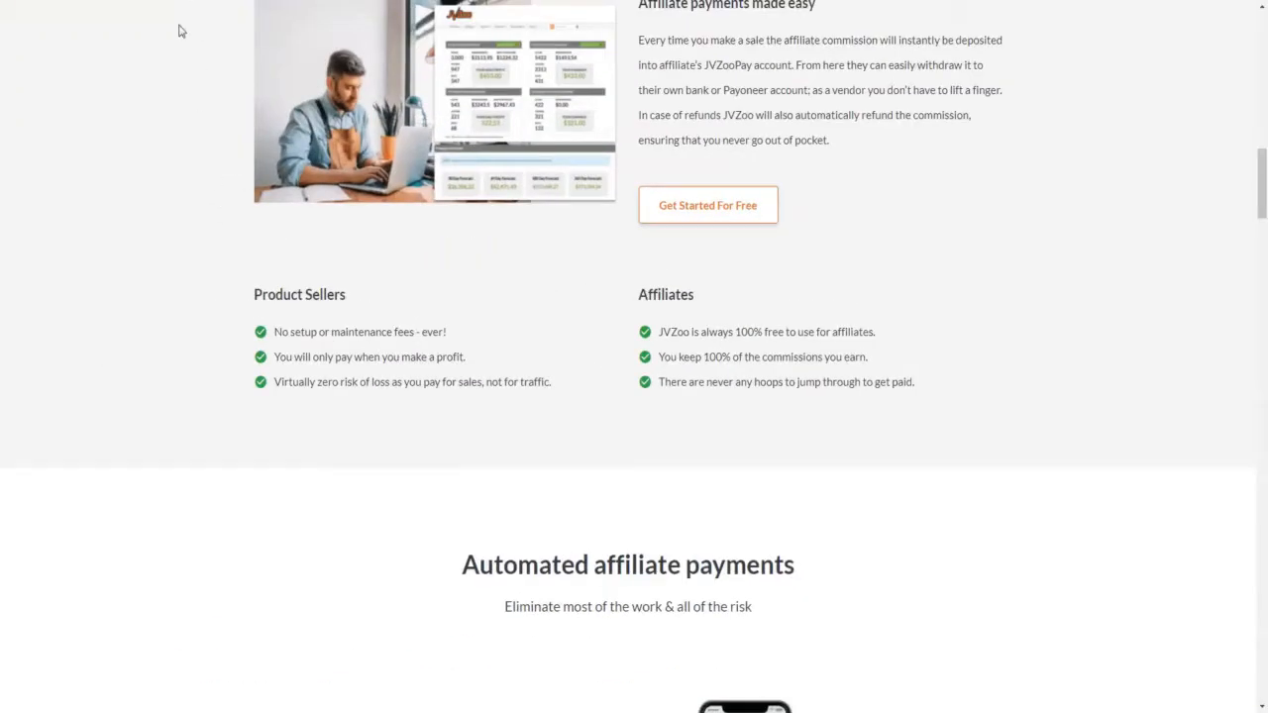
mouse_move(174, 79)
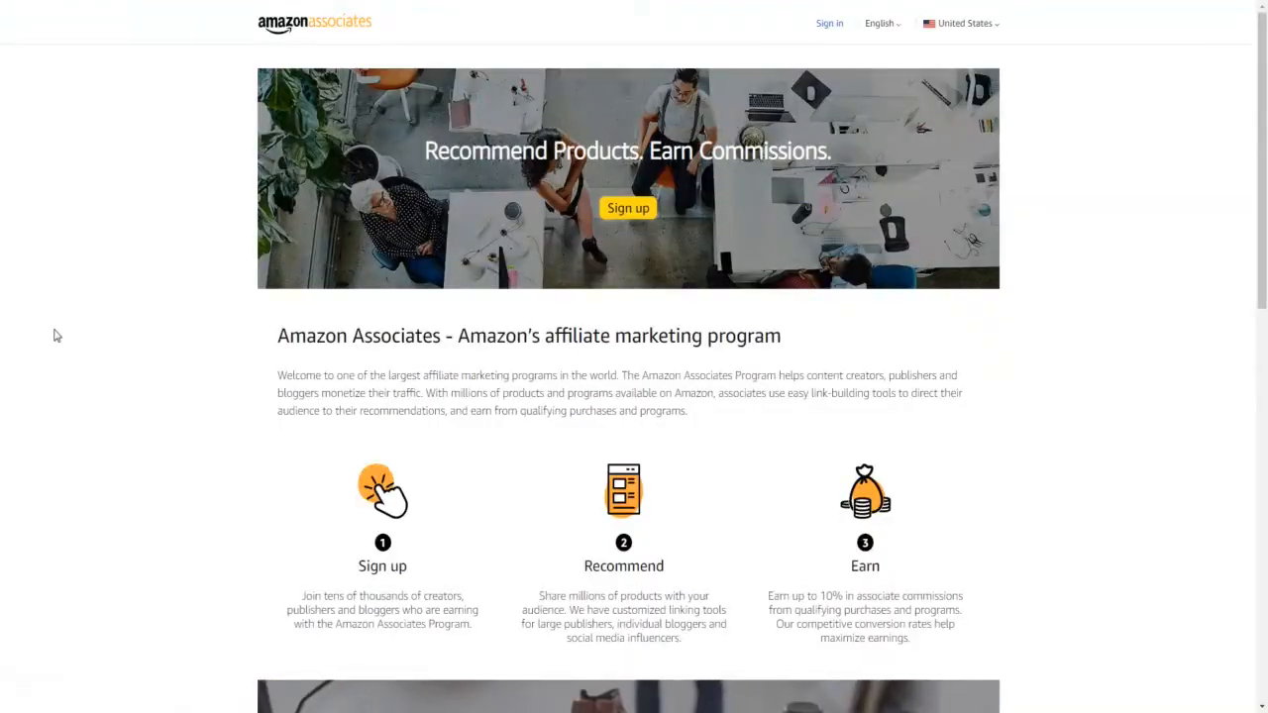
scroll("down", 3)
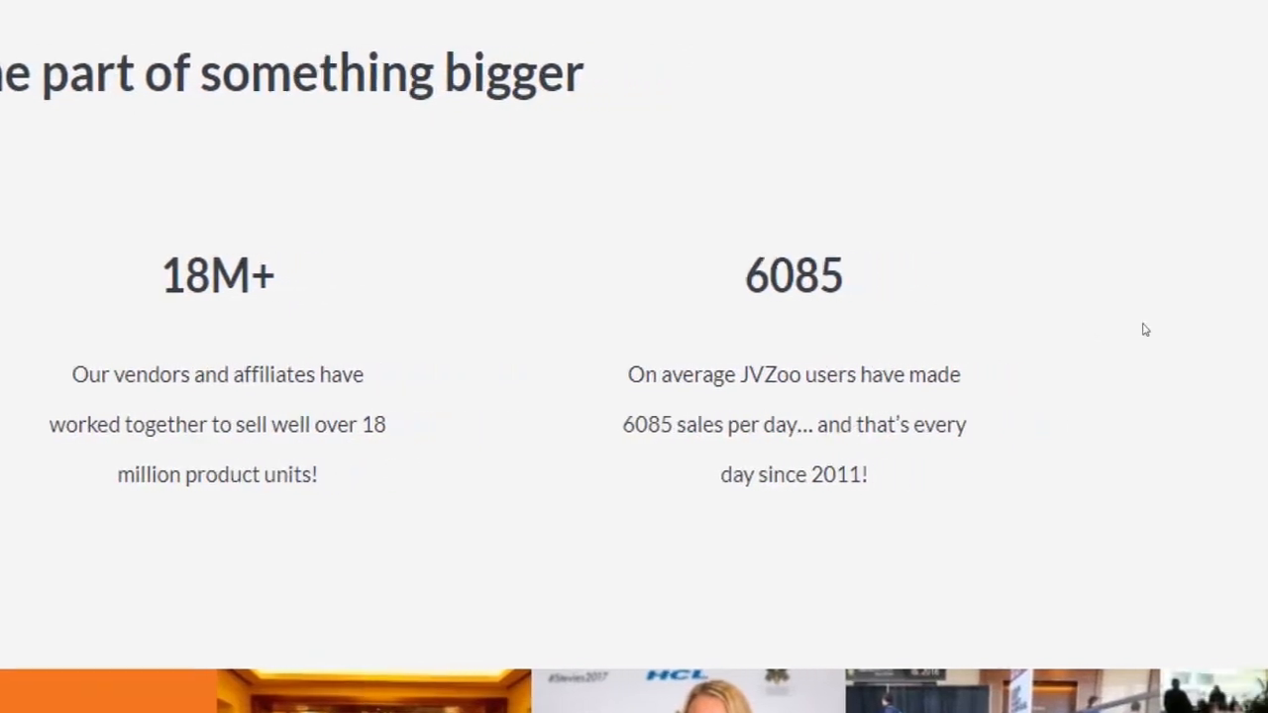
Flip through the testimonial slides and open the Affiliates marketplace product table
double_click(790, 275)
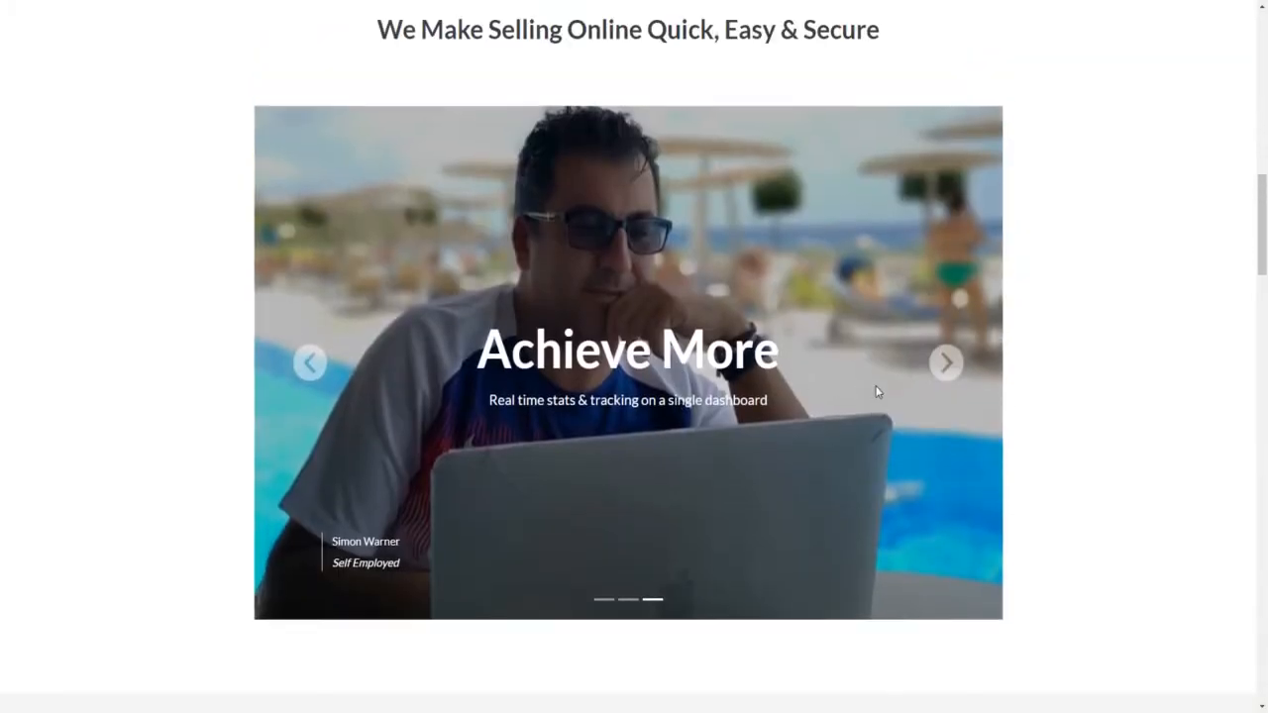
left_click(945, 360)
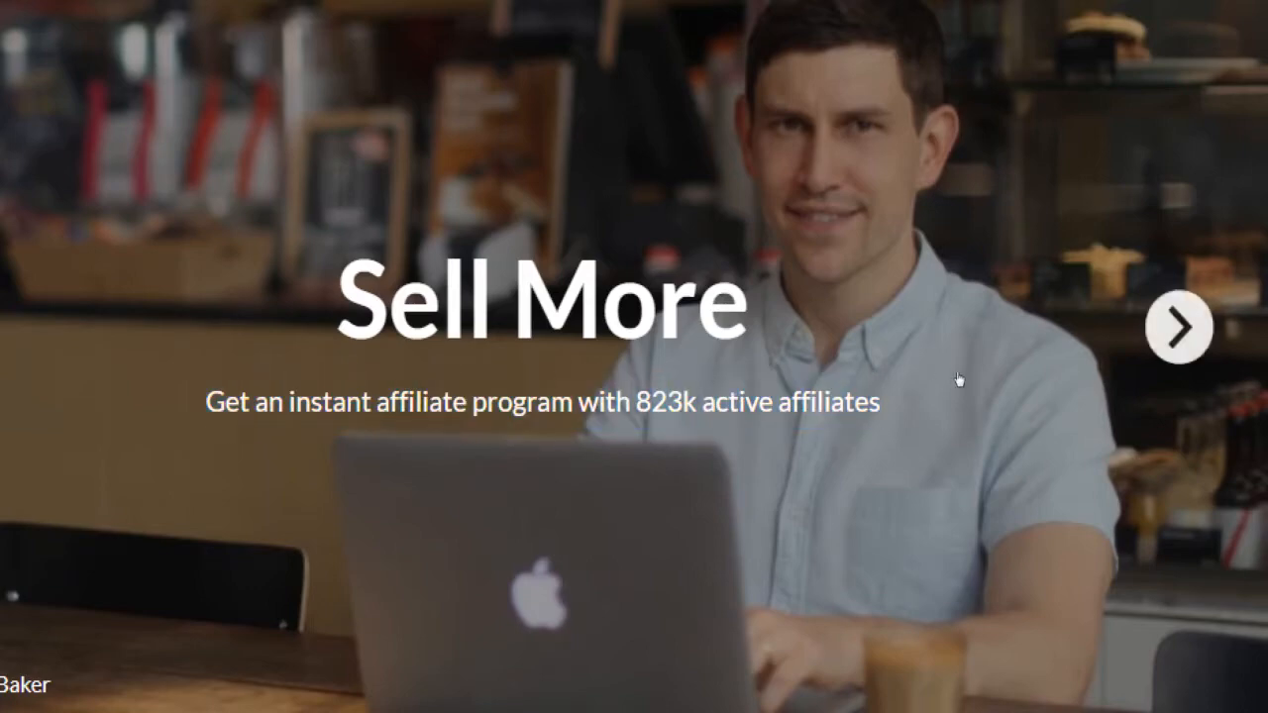
left_click(1178, 327)
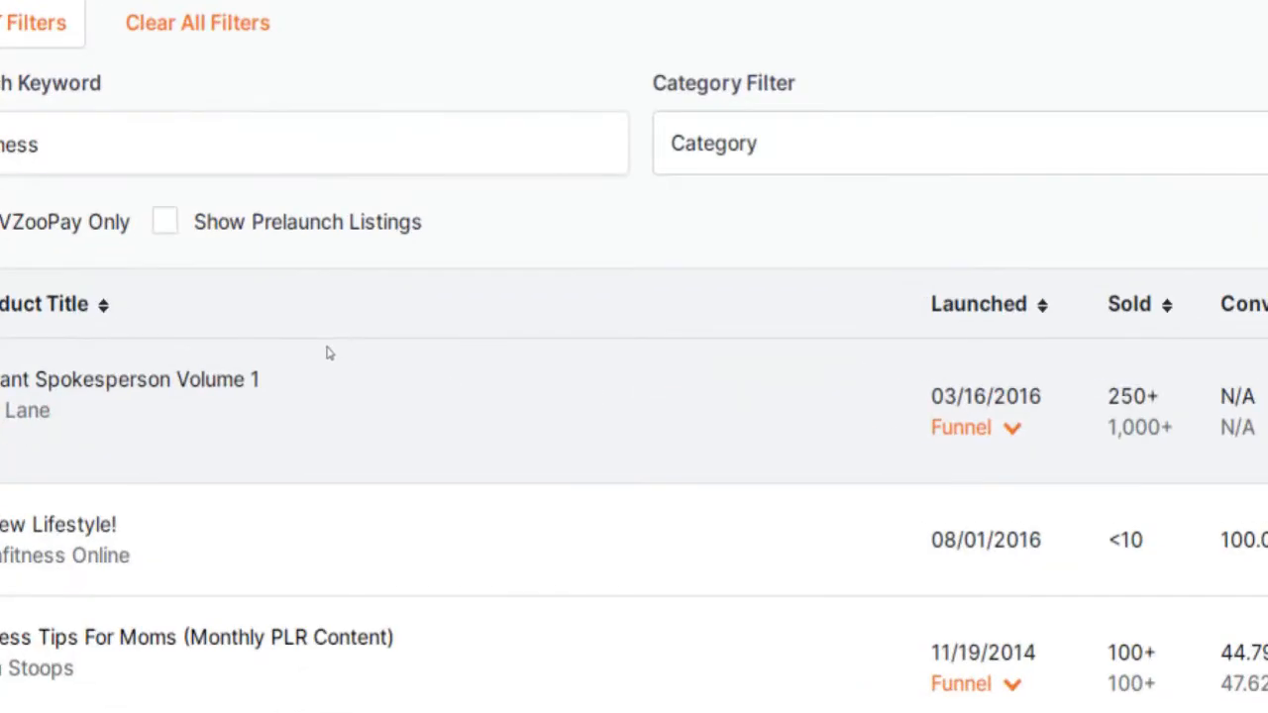
Scroll the product table right past Request Approval, then return to the homepage testimonials
scroll("down", 3)
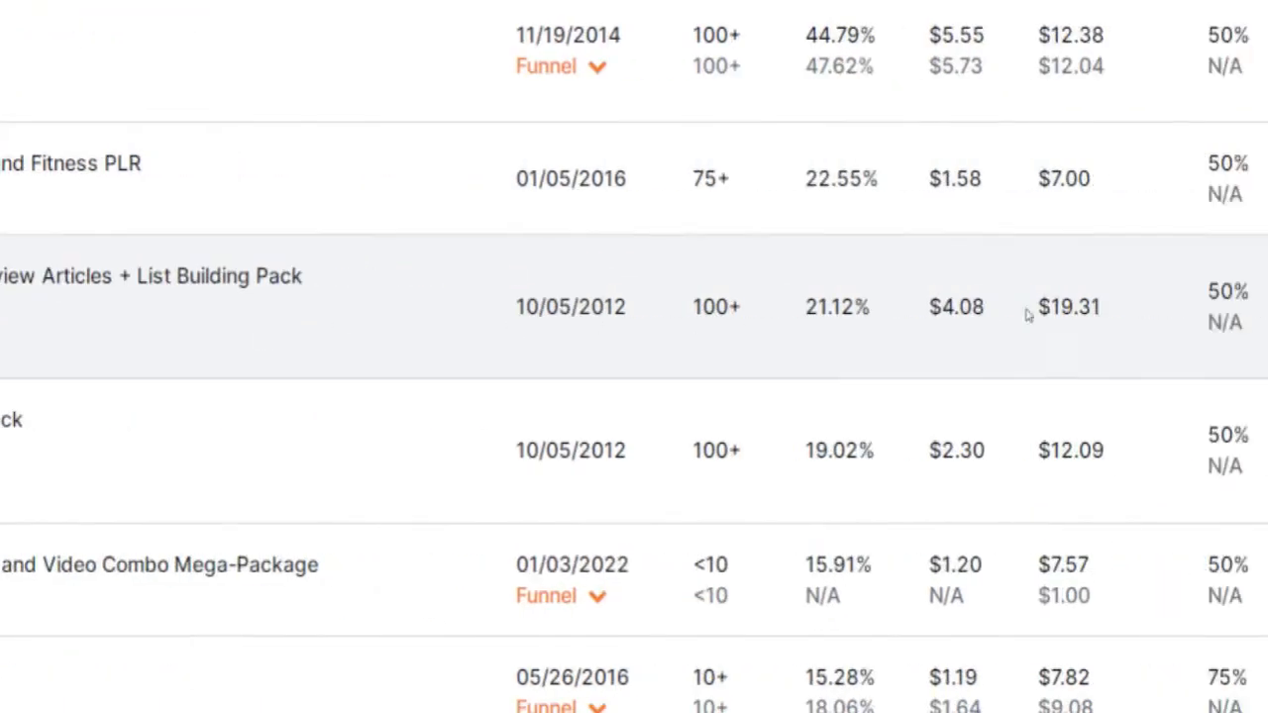
scroll("right", 3)
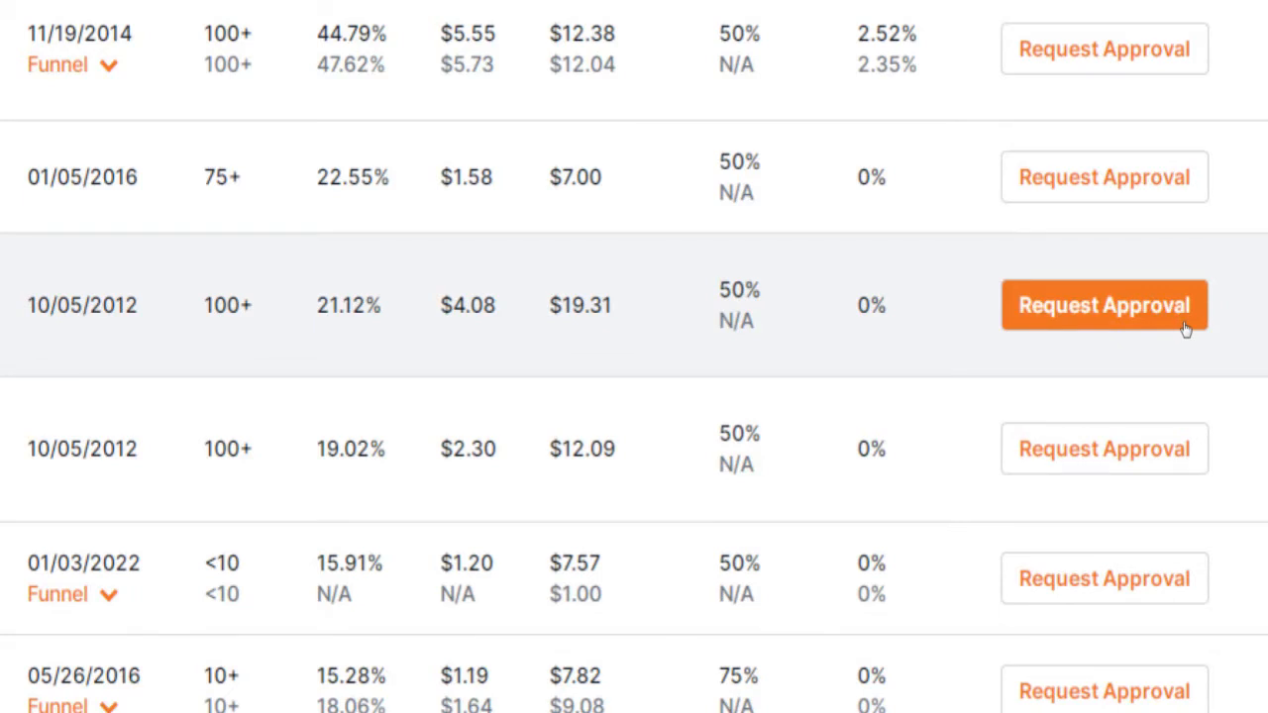
mouse_move(941, 333)
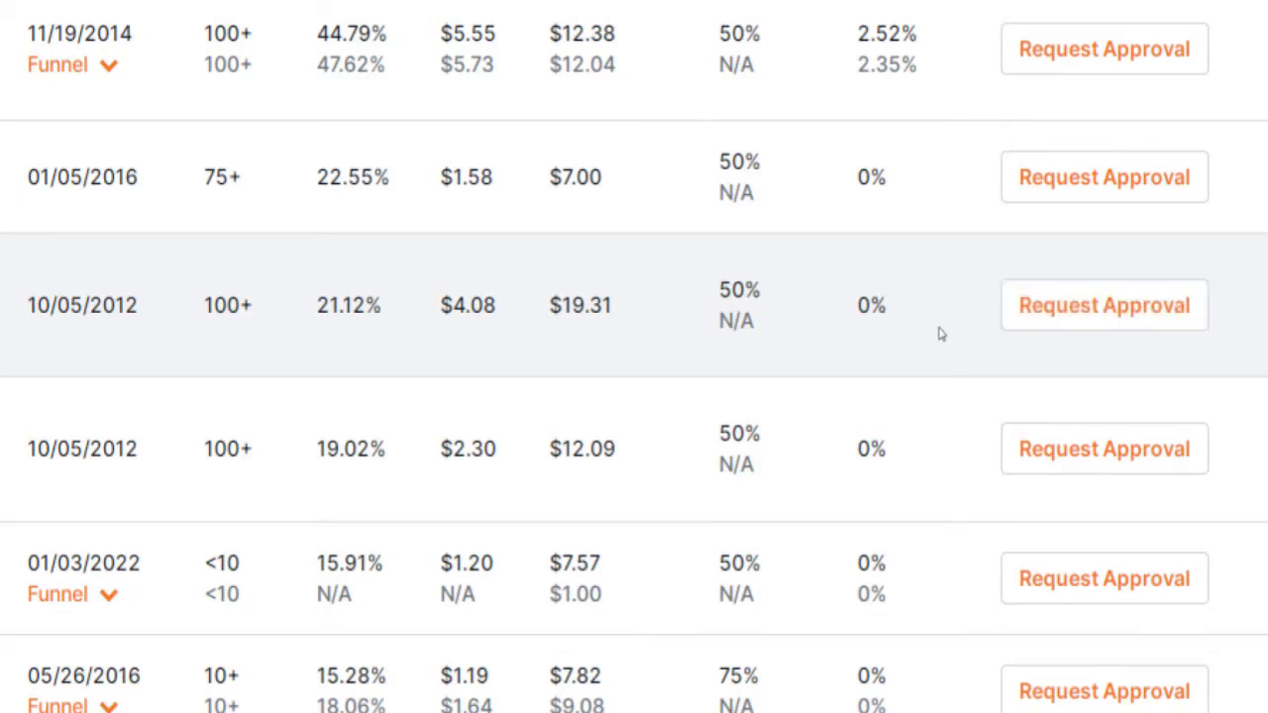
double_click(581, 305)
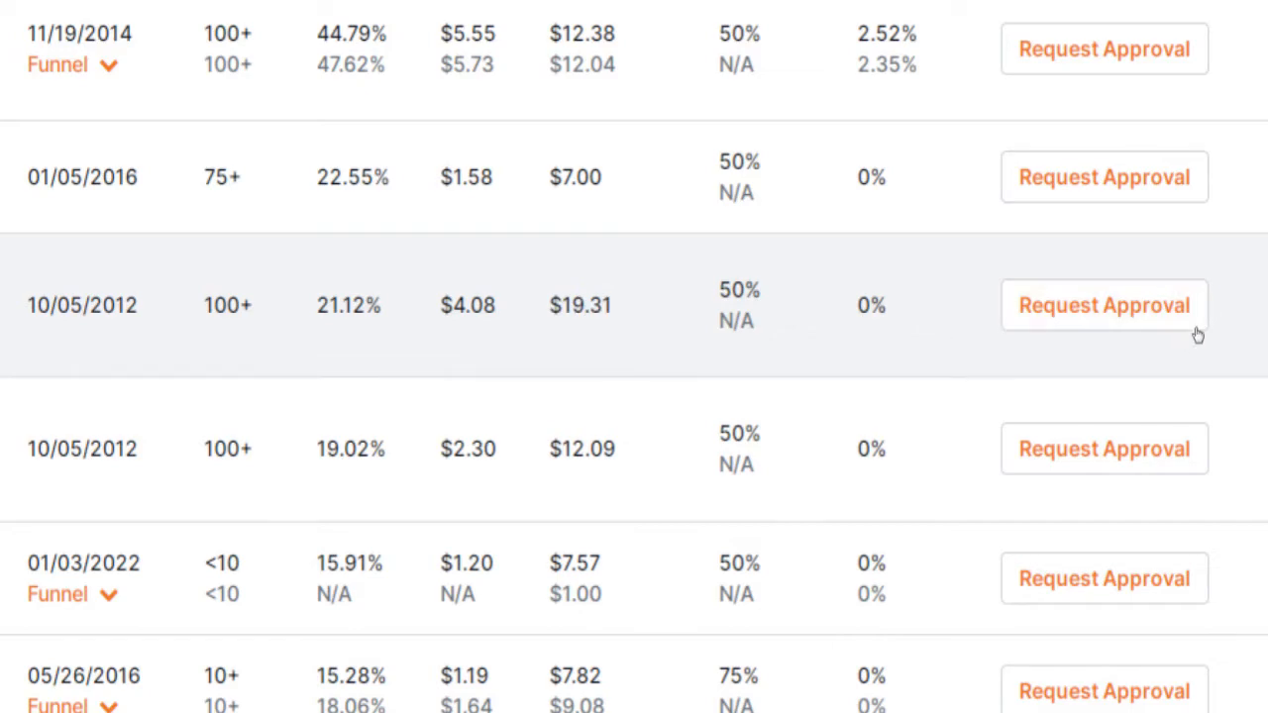
mouse_move(968, 340)
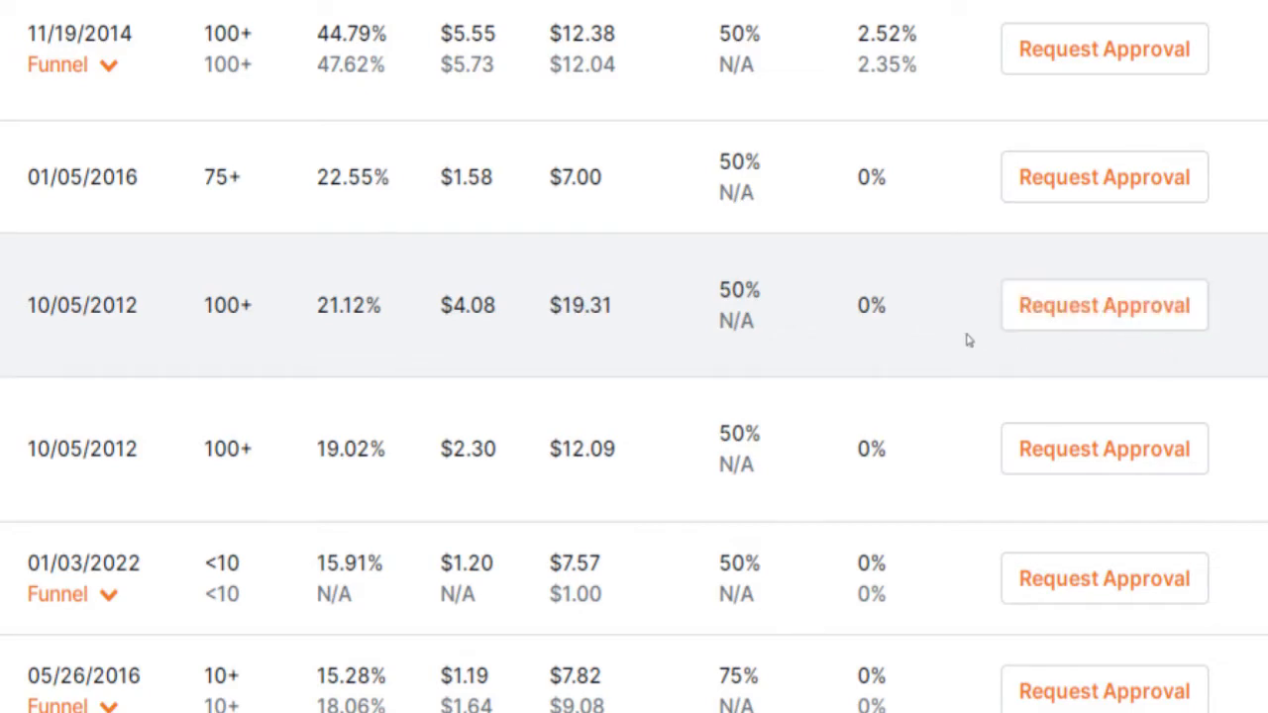
mouse_move(939, 329)
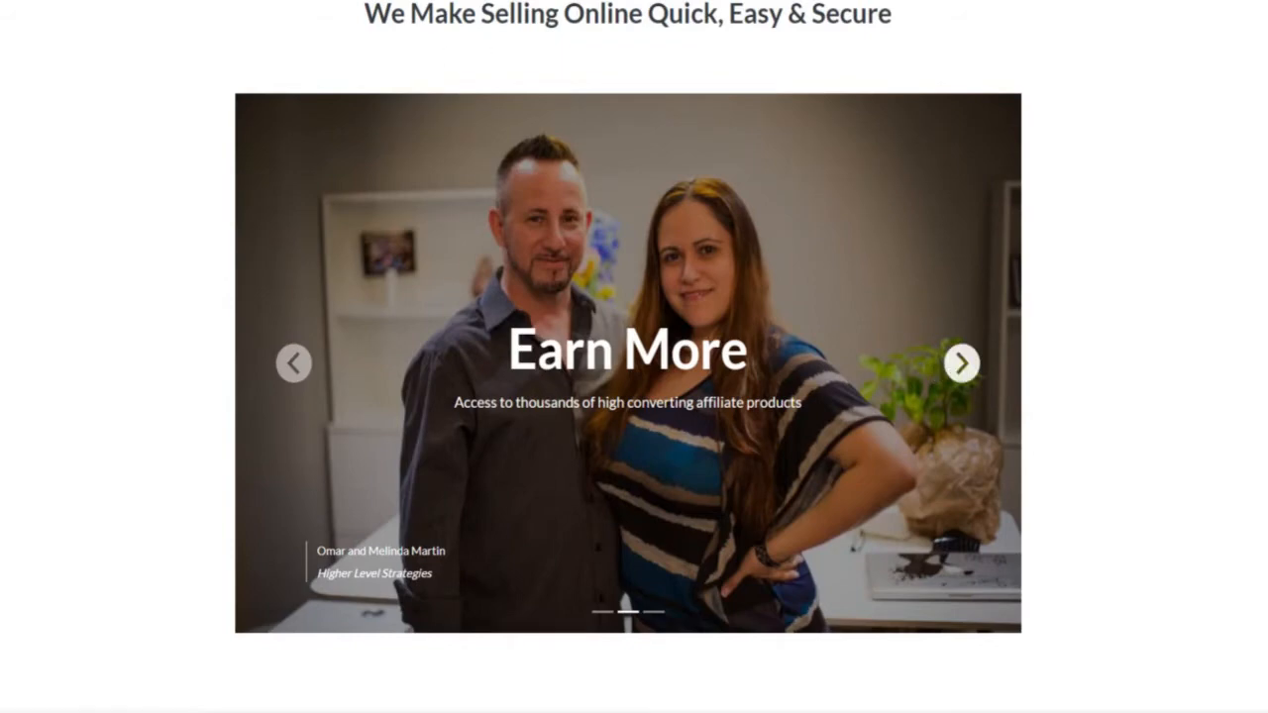
Scroll past the Earn More section and open the buyer product catalogue
scroll("down", 3)
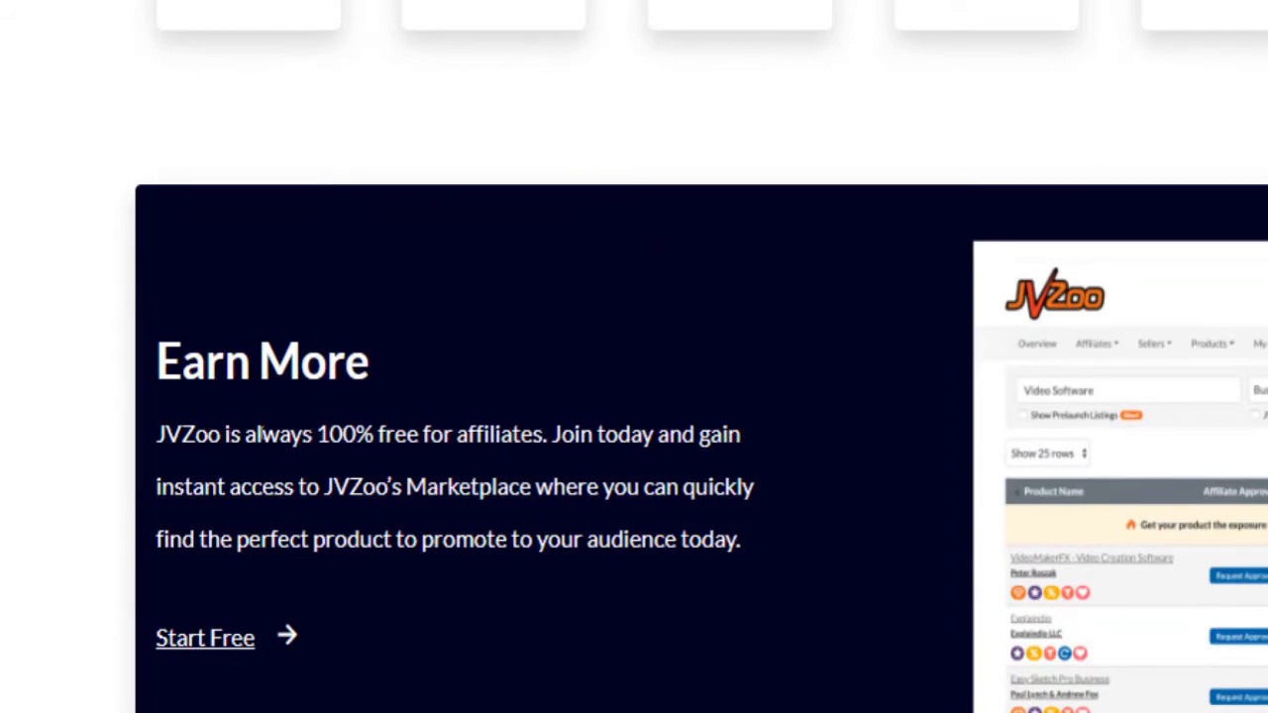
left_click_drag(155, 434, 301, 434)
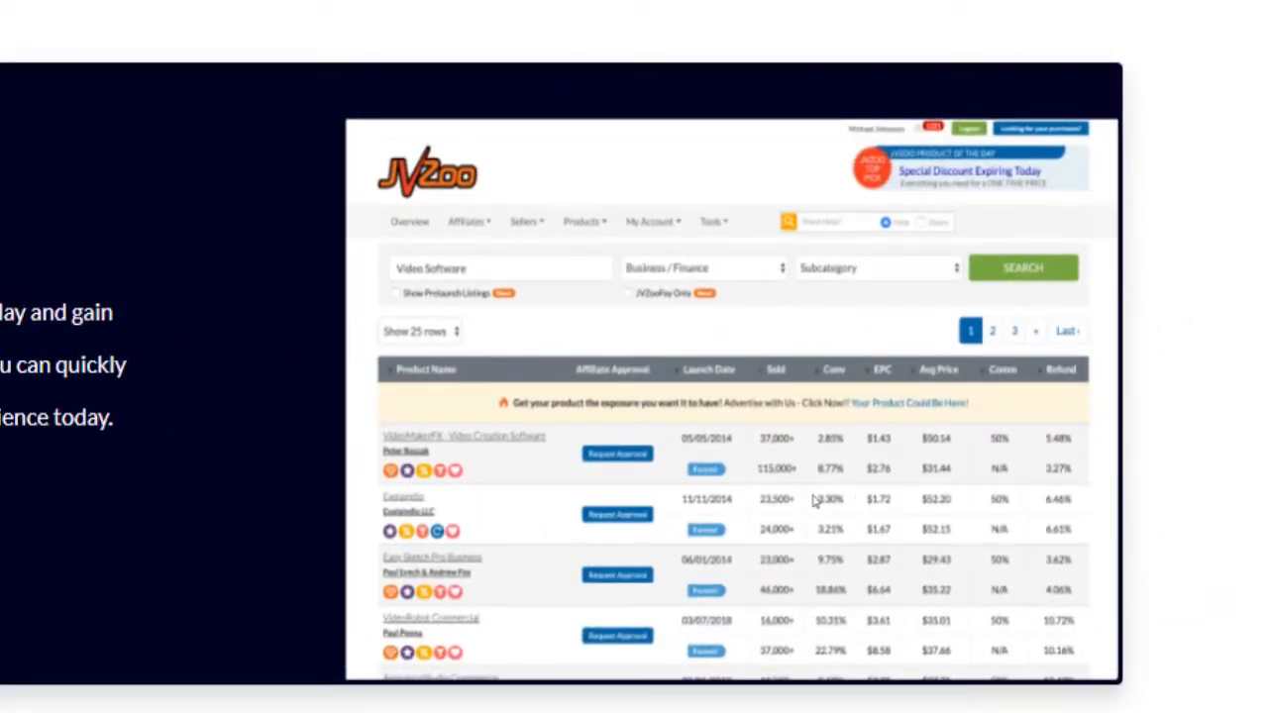
mouse_move(784, 493)
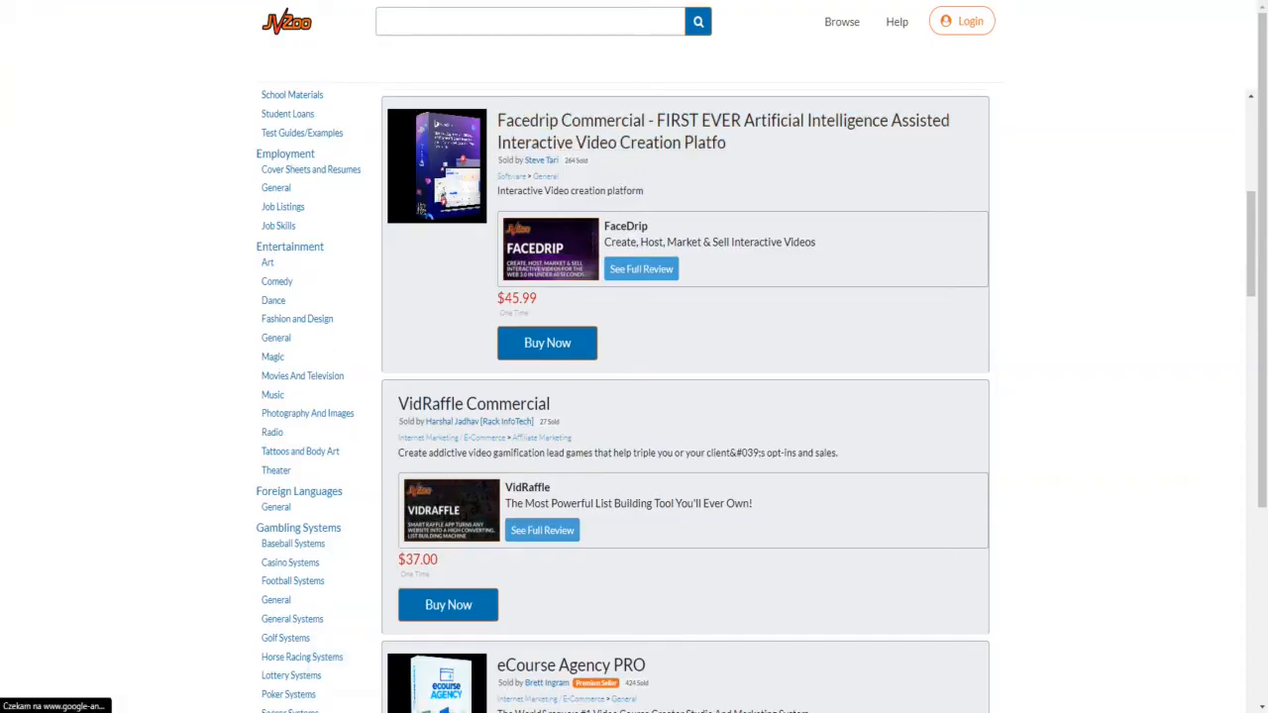
mouse_move(559, 267)
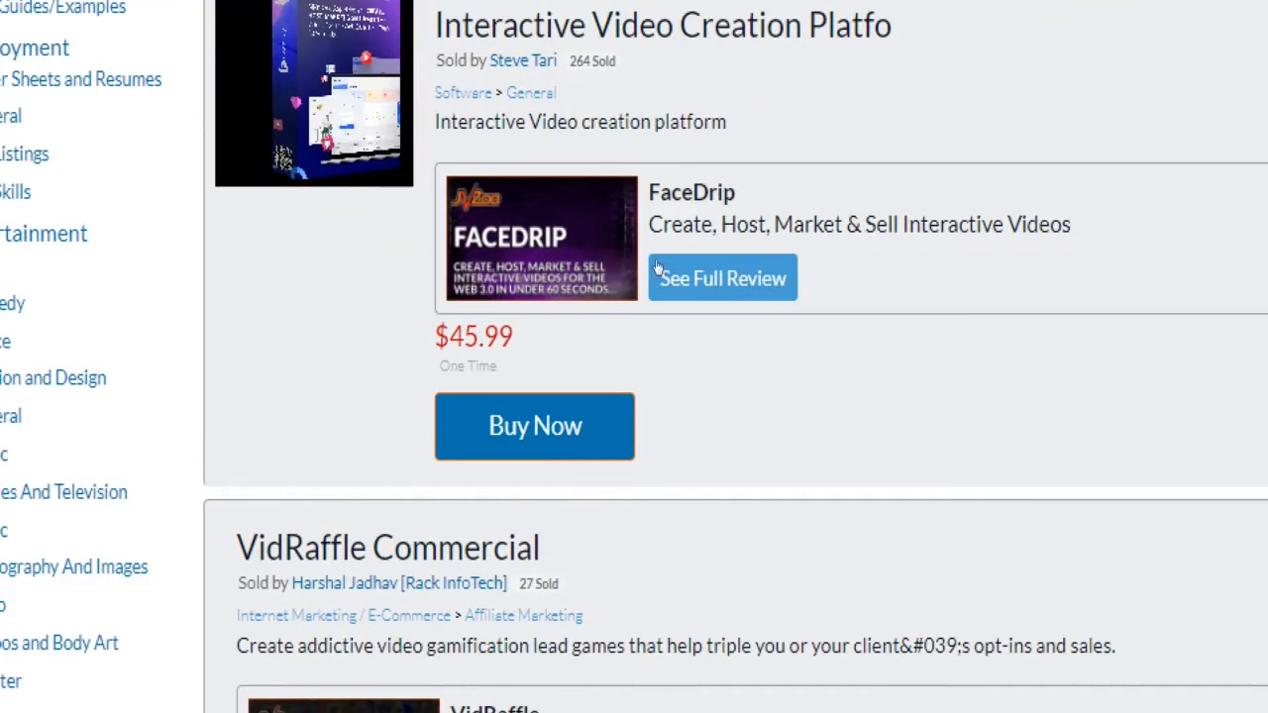
Scroll down through catalogue items like VidRaffle and Creaite 2.0, then back to the homepage top
scroll("down", 3)
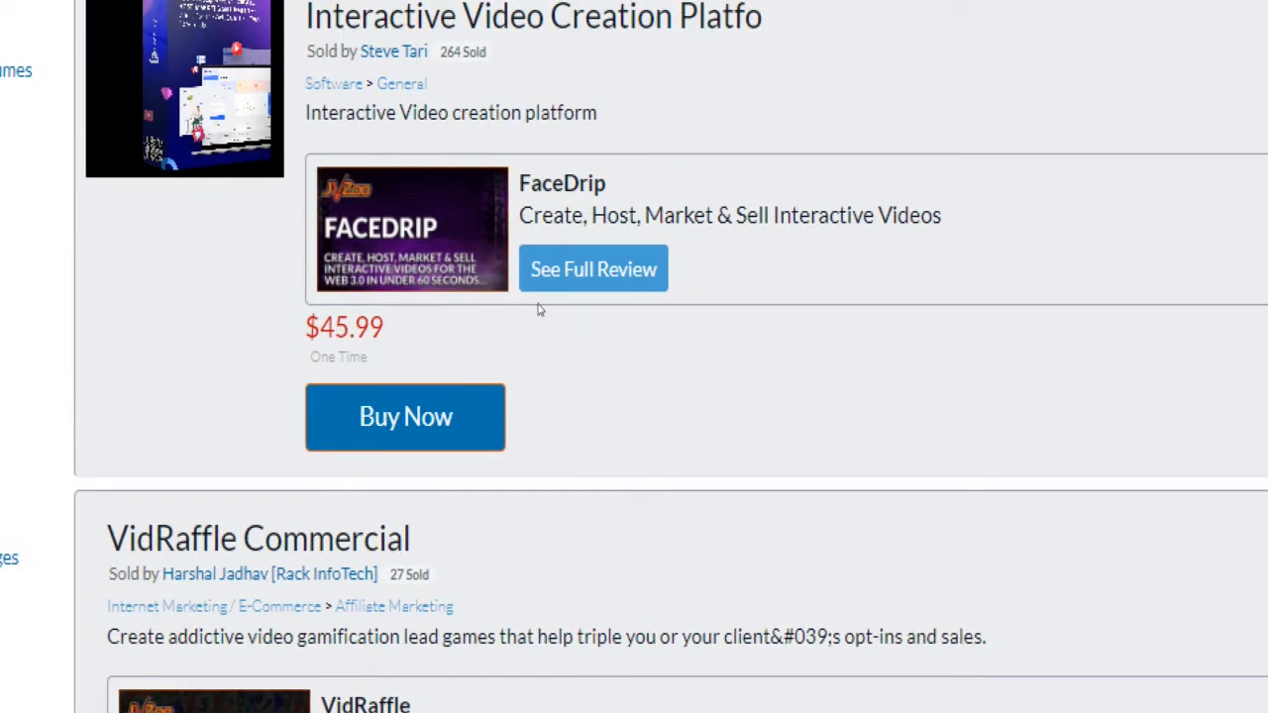
scroll("down", 3)
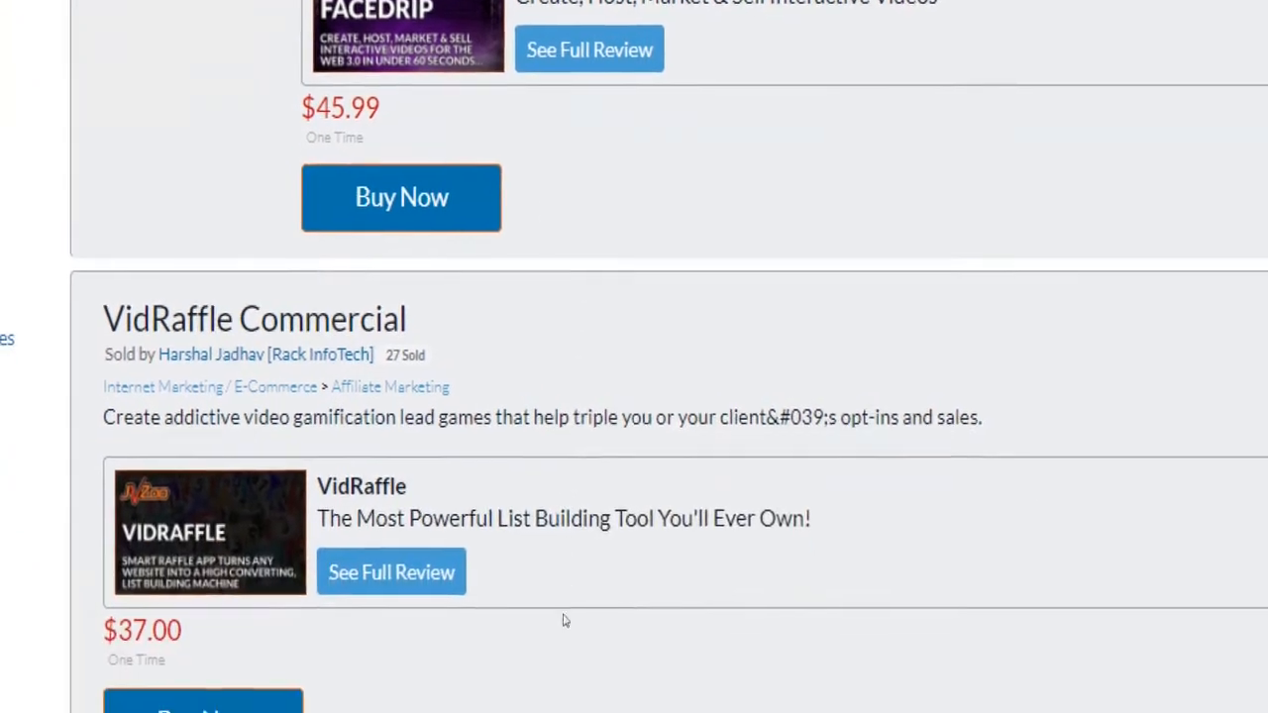
scroll("down", 3)
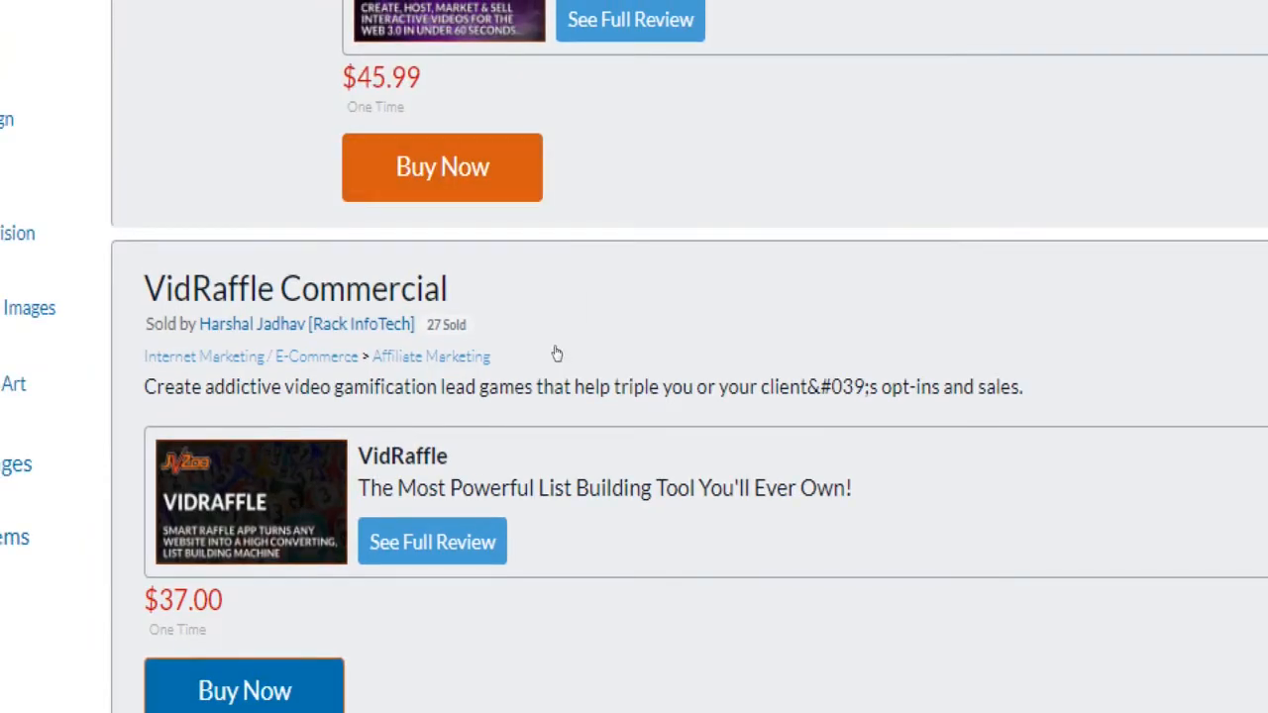
scroll("down", 3)
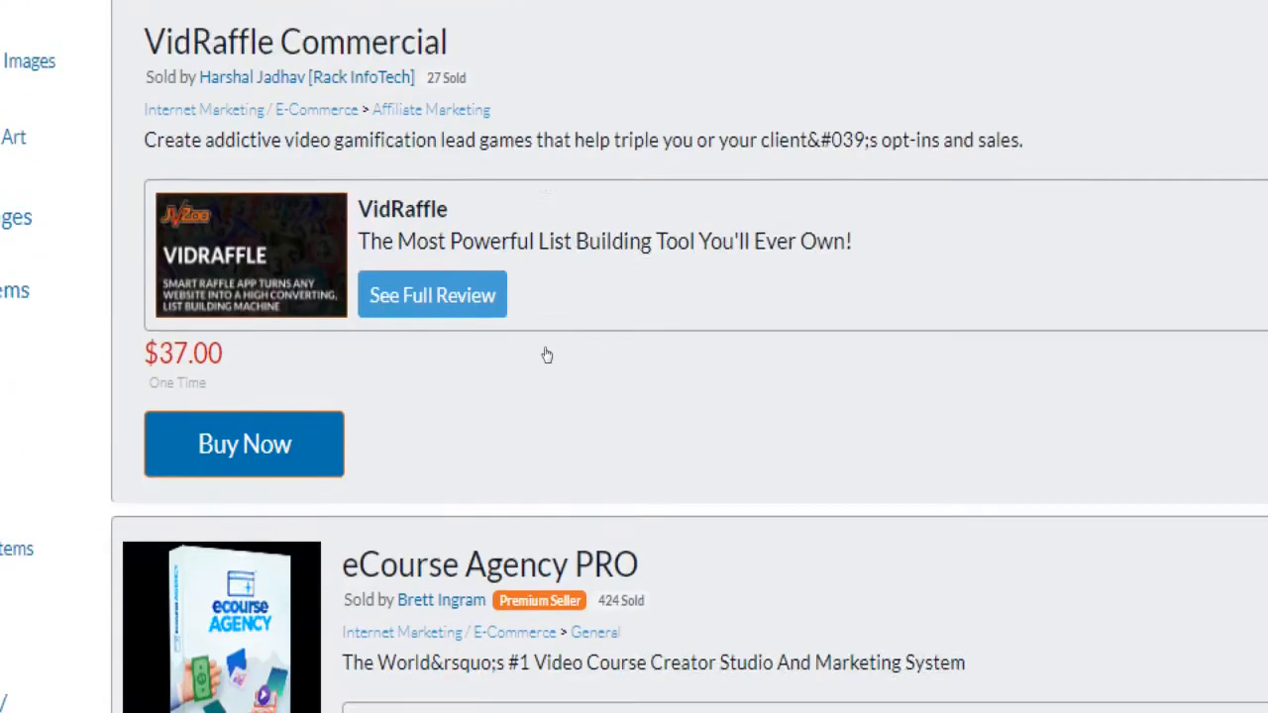
scroll("down", 3)
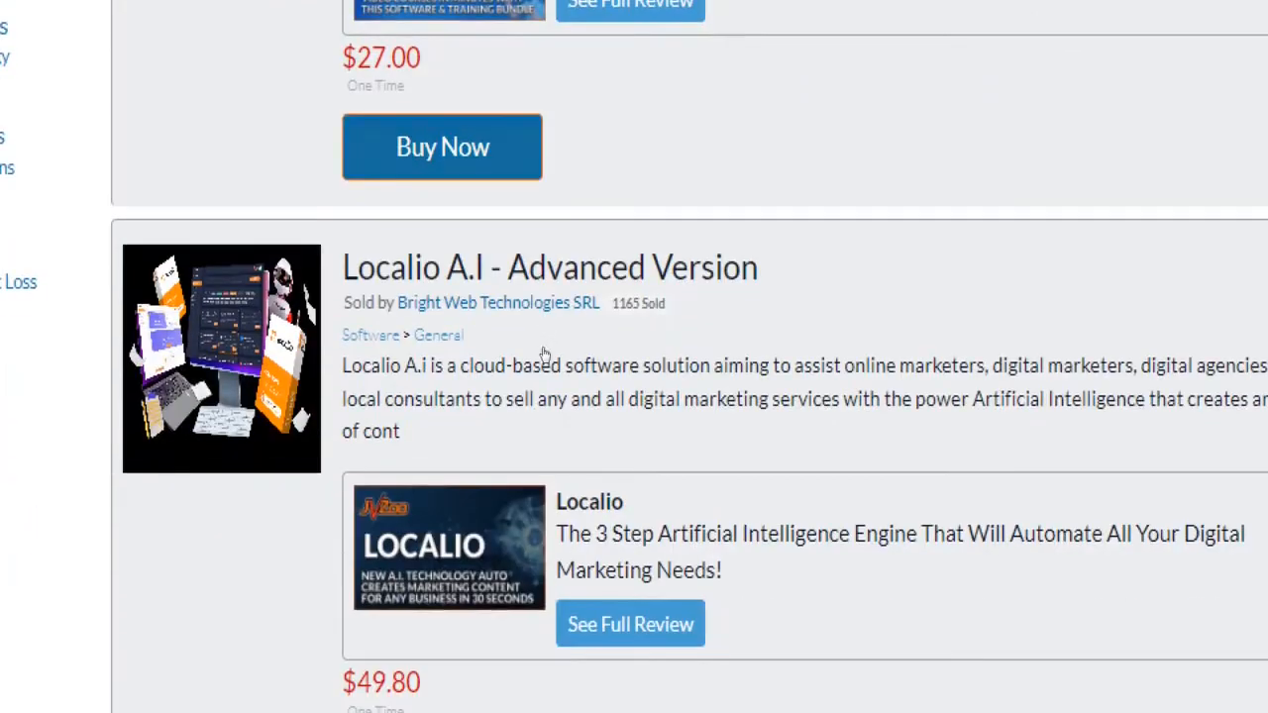
scroll("down", 3)
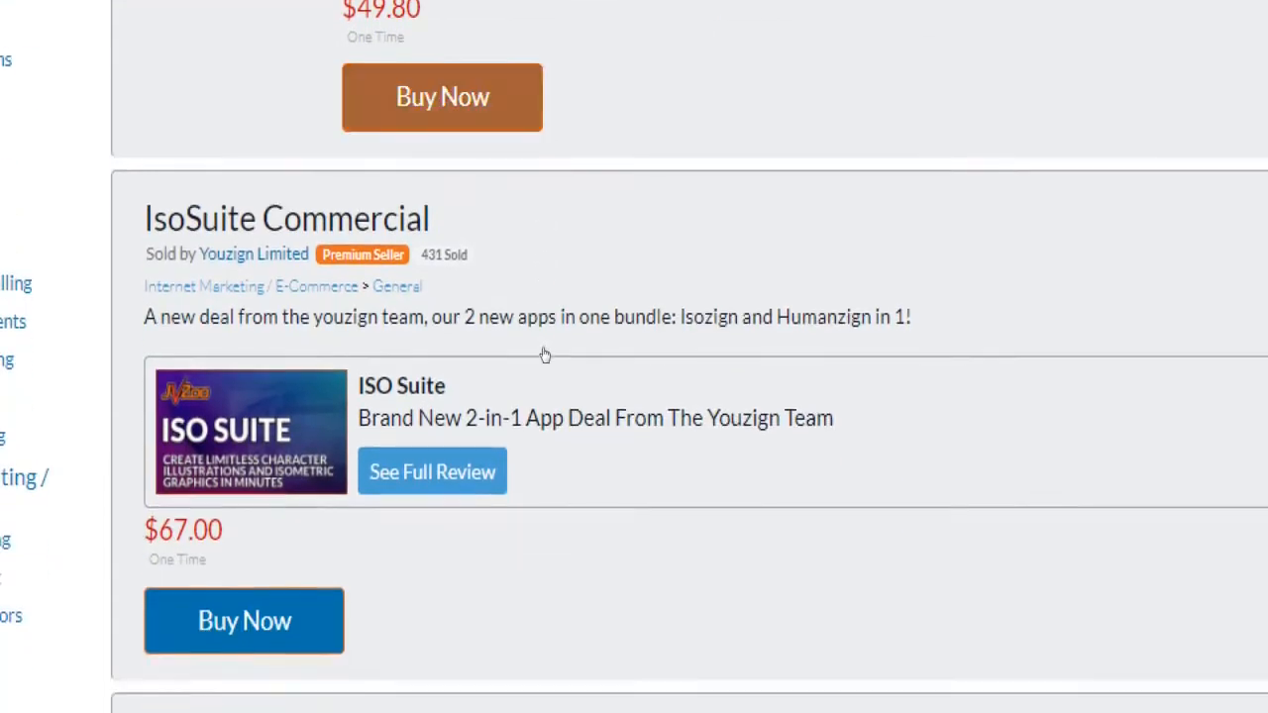
scroll("down", 3)
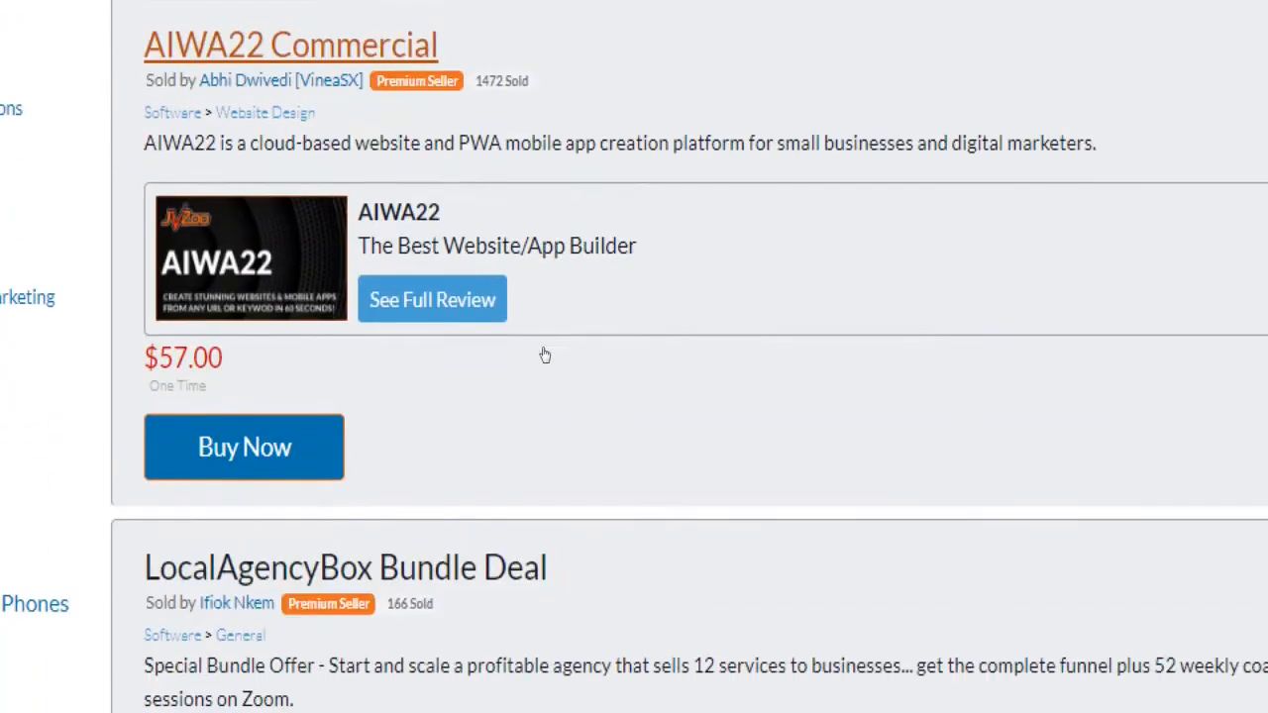
scroll("down", 3)
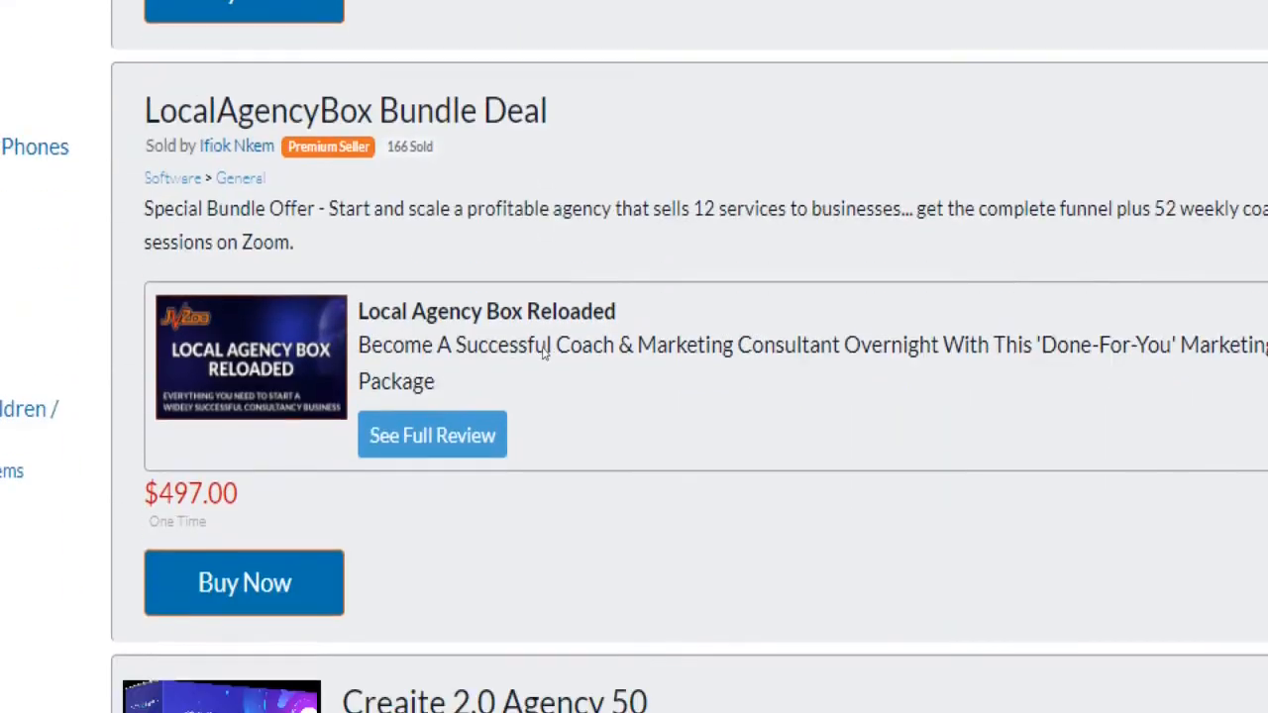
scroll("down", 3)
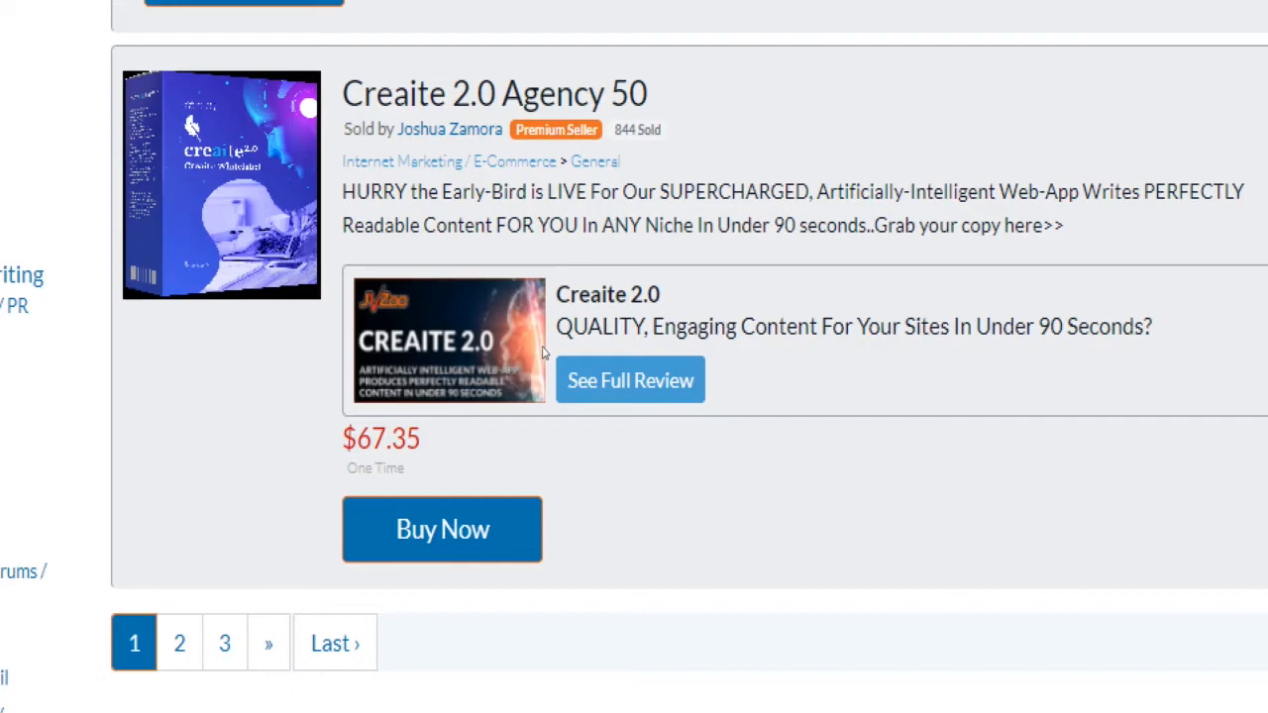
scroll("up", 3)
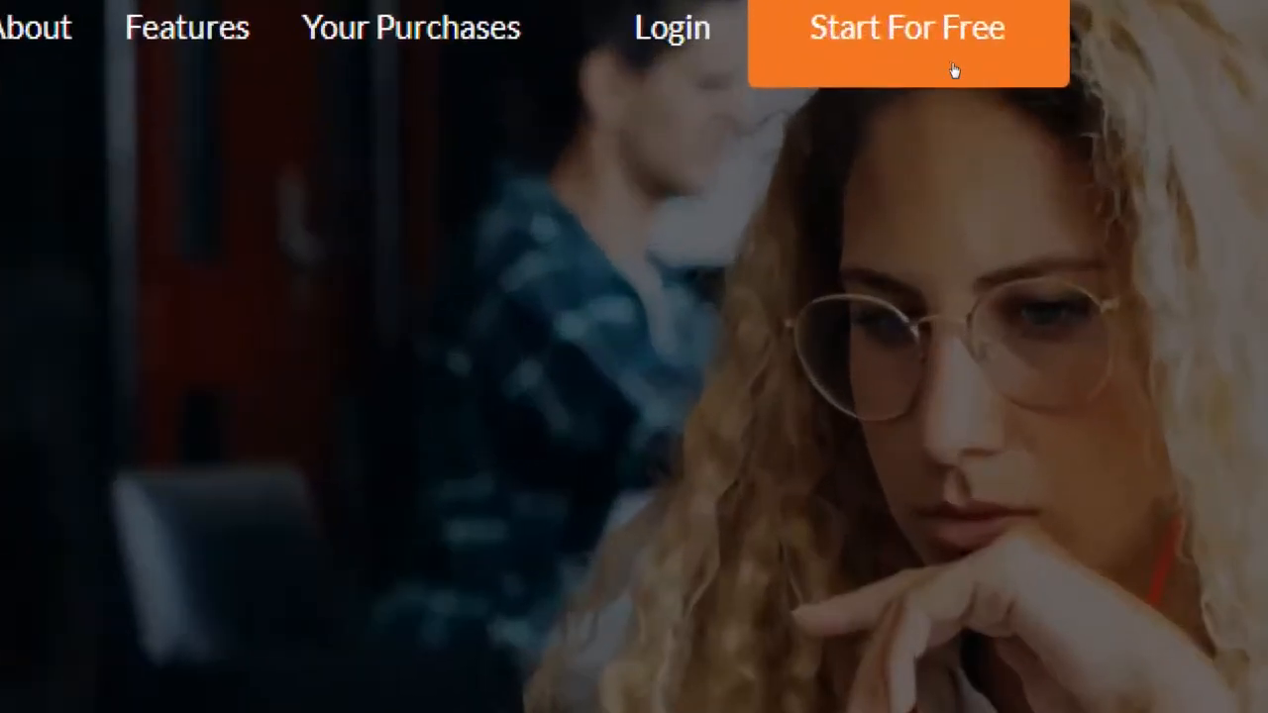
Start For Free to open the registration form and reach the 'Welcome to JVZoo!' activation email
scroll("down", 3)
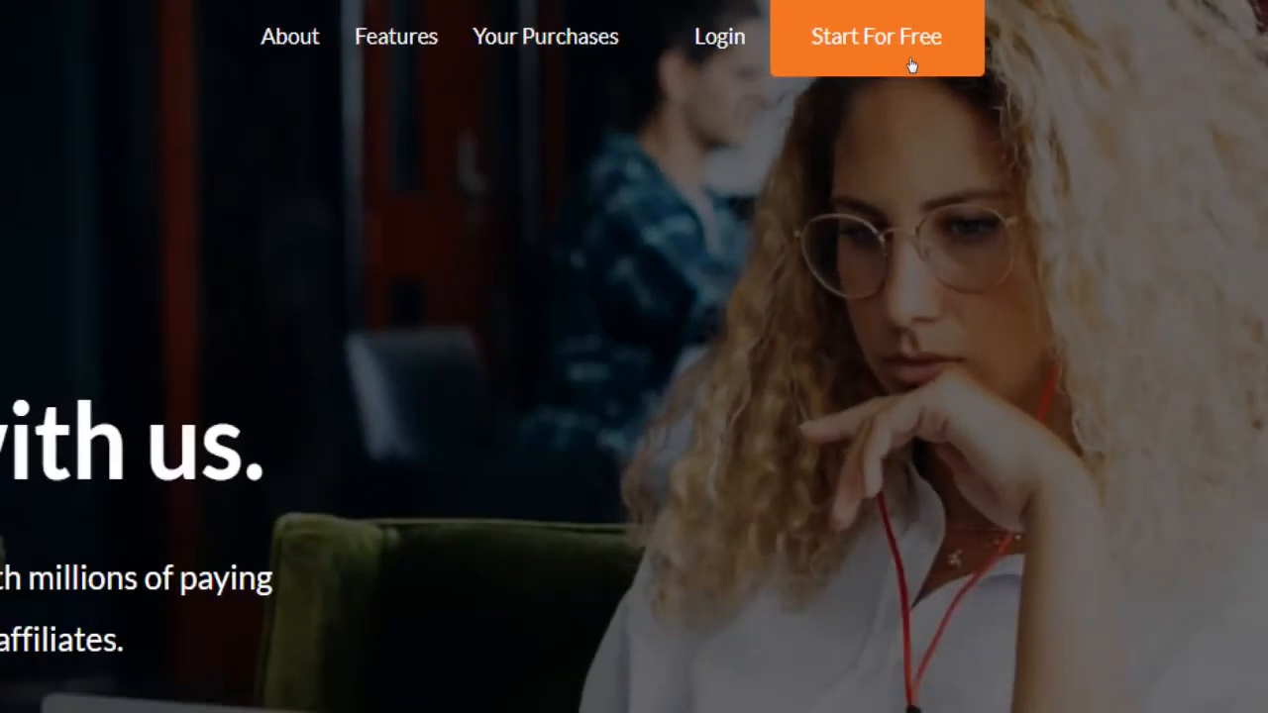
left_click(875, 35)
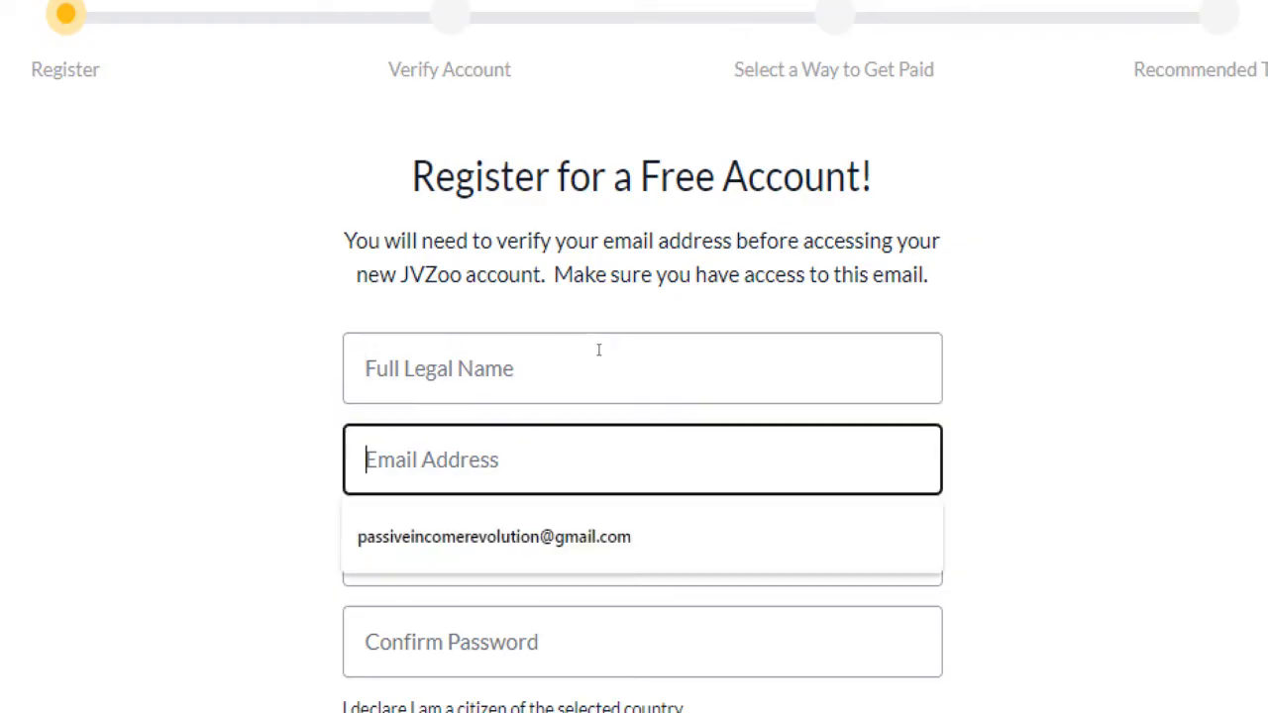
scroll("down", 3)
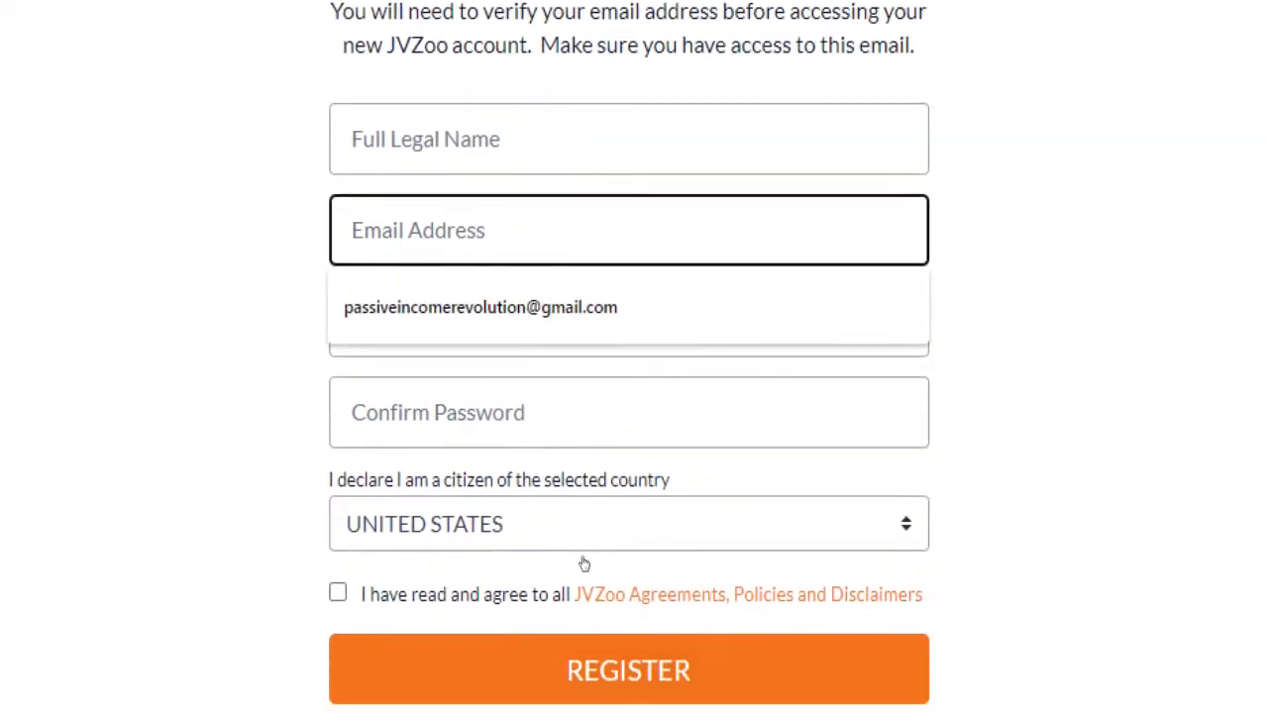
left_click(628, 522)
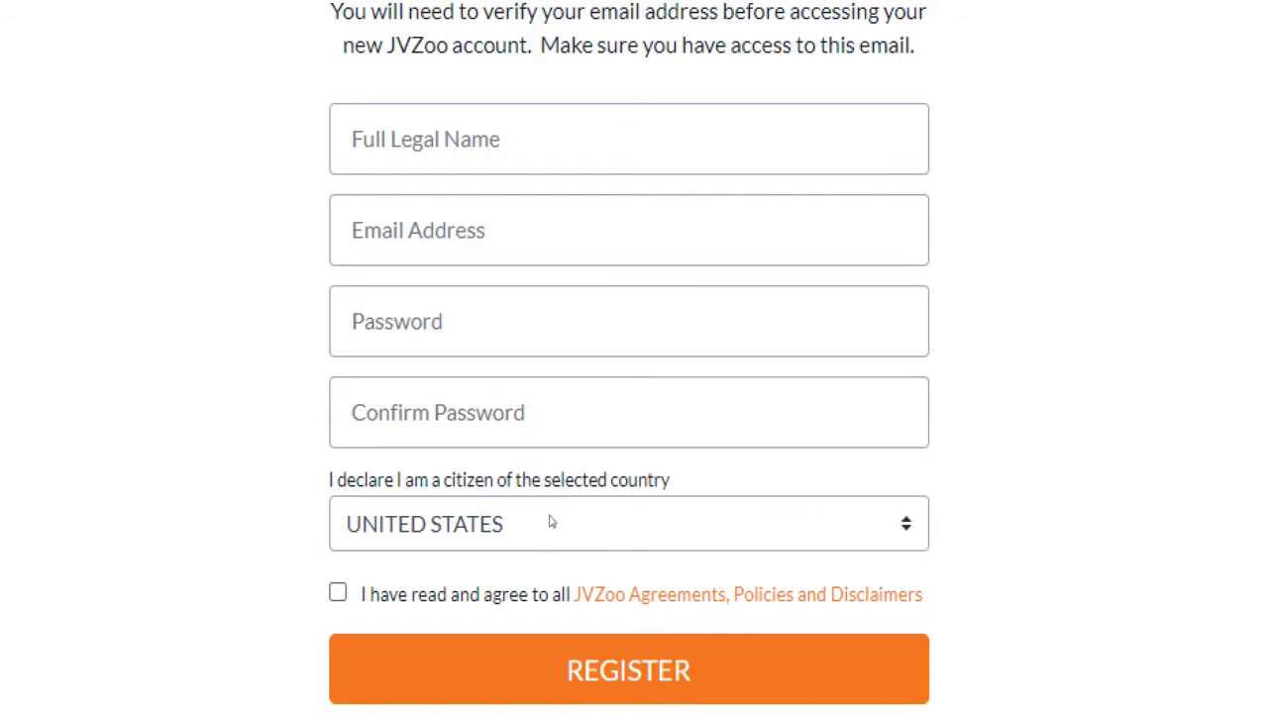
left_click(337, 592)
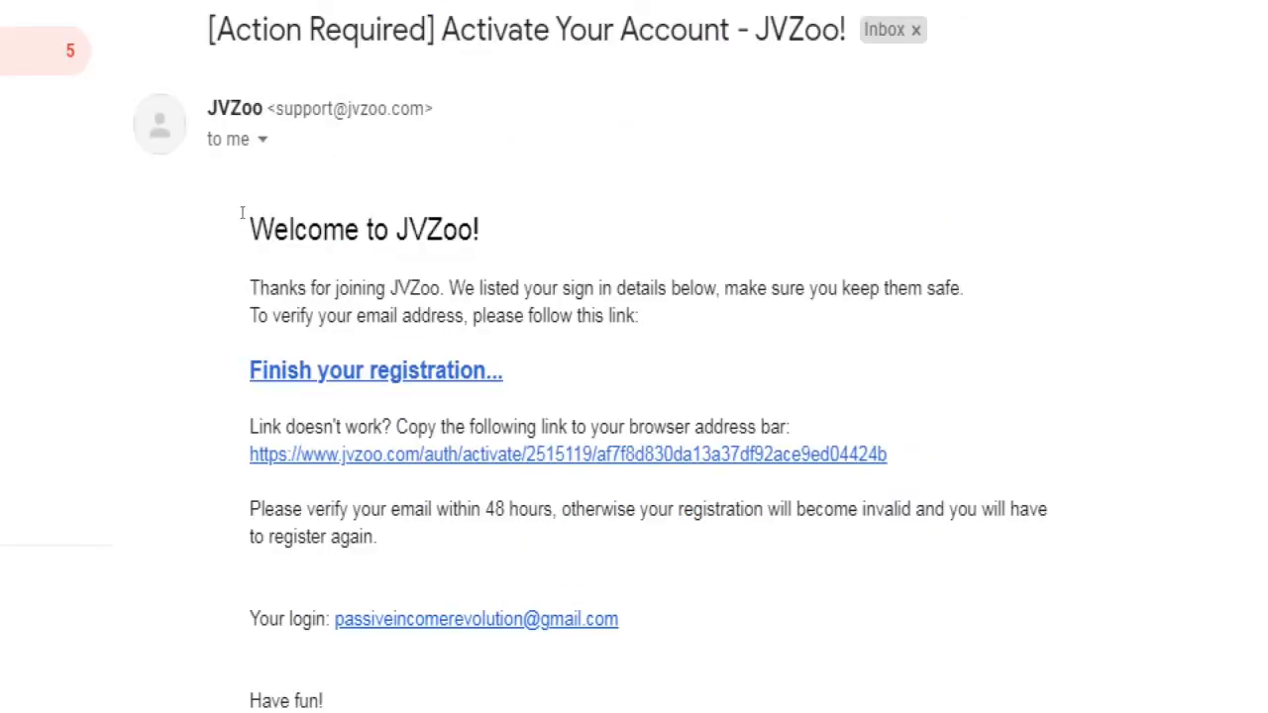
Follow the 'Finish your registration' link in the activation email to JVZoo's payment processor page
left_click_drag(249, 230, 486, 317)
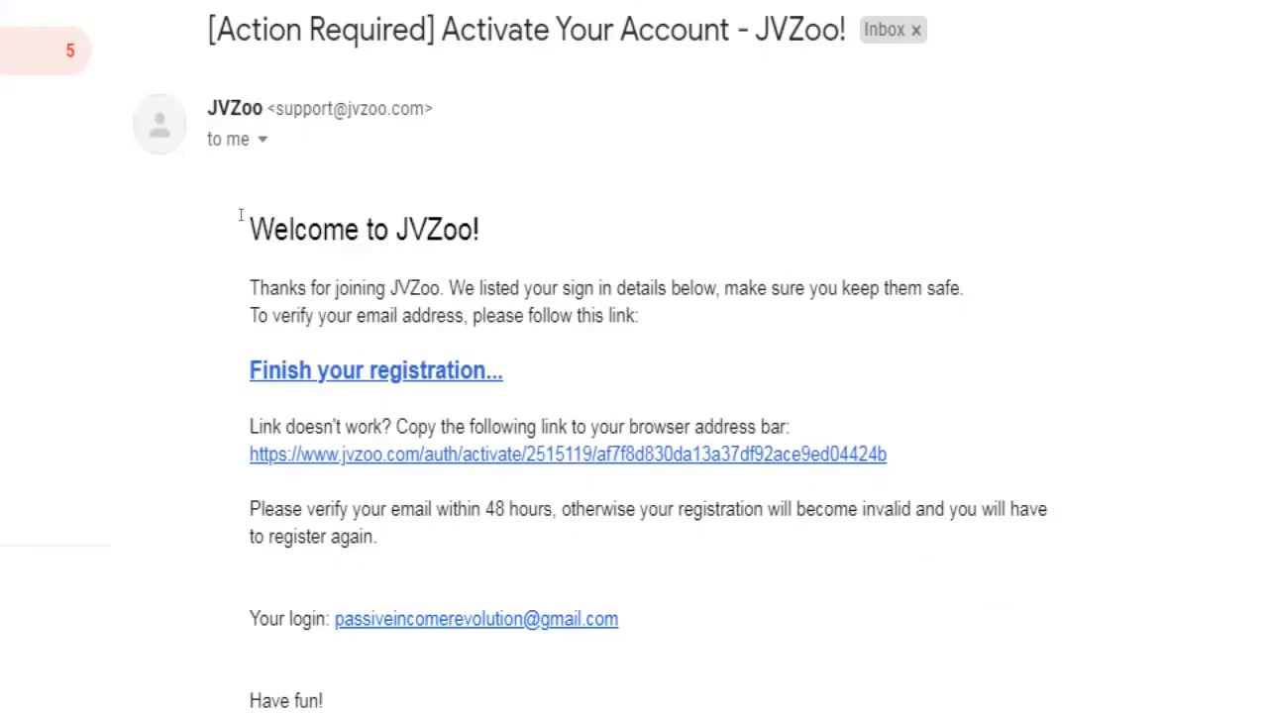
left_click(376, 370)
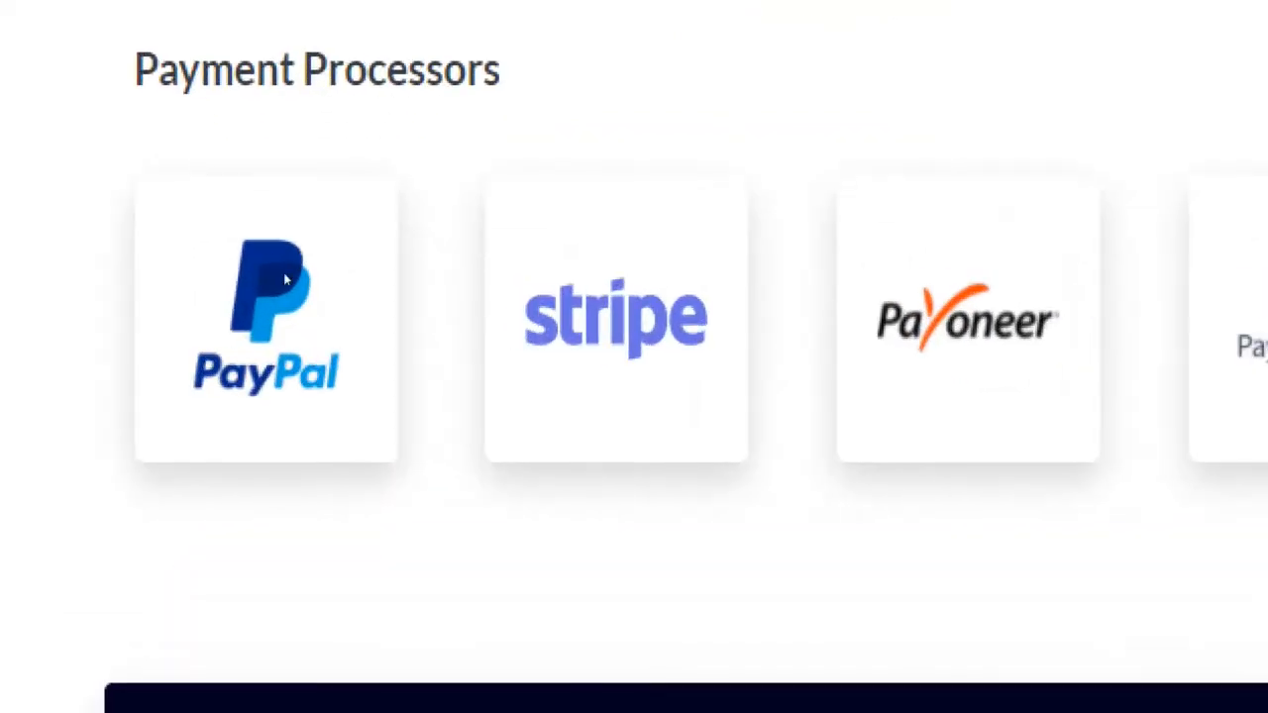
mouse_move(281, 333)
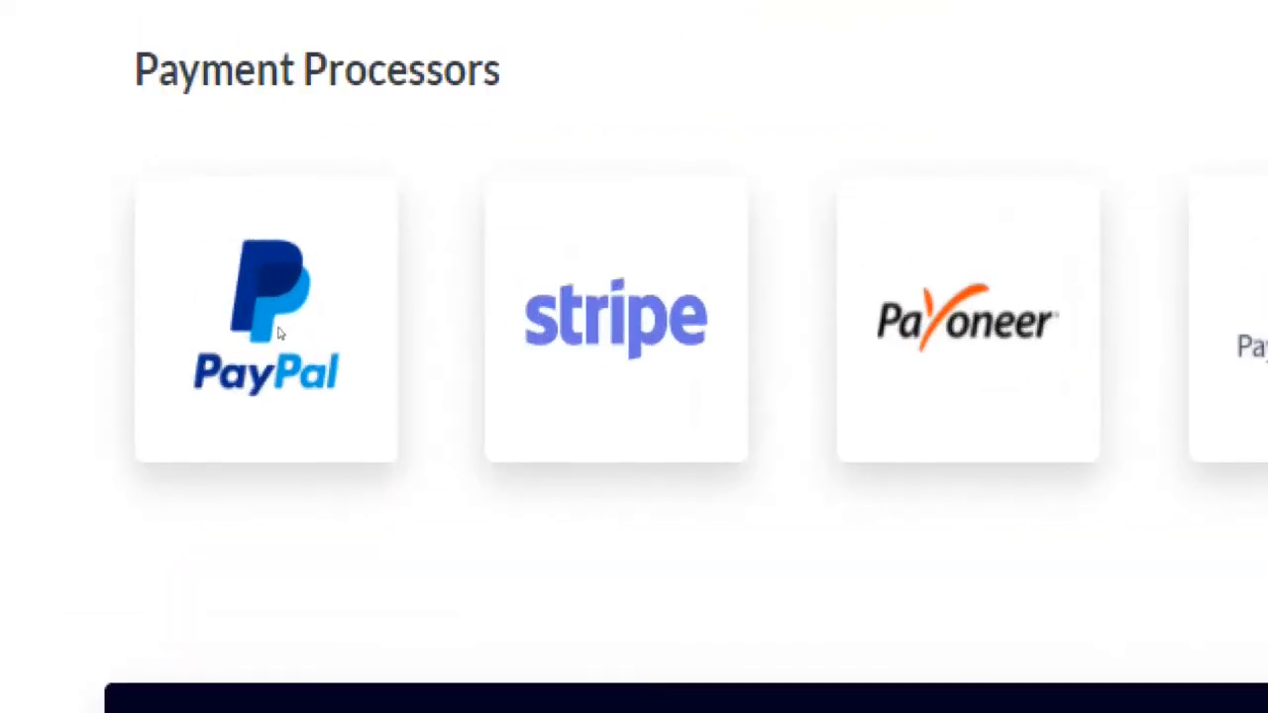
mouse_move(507, 364)
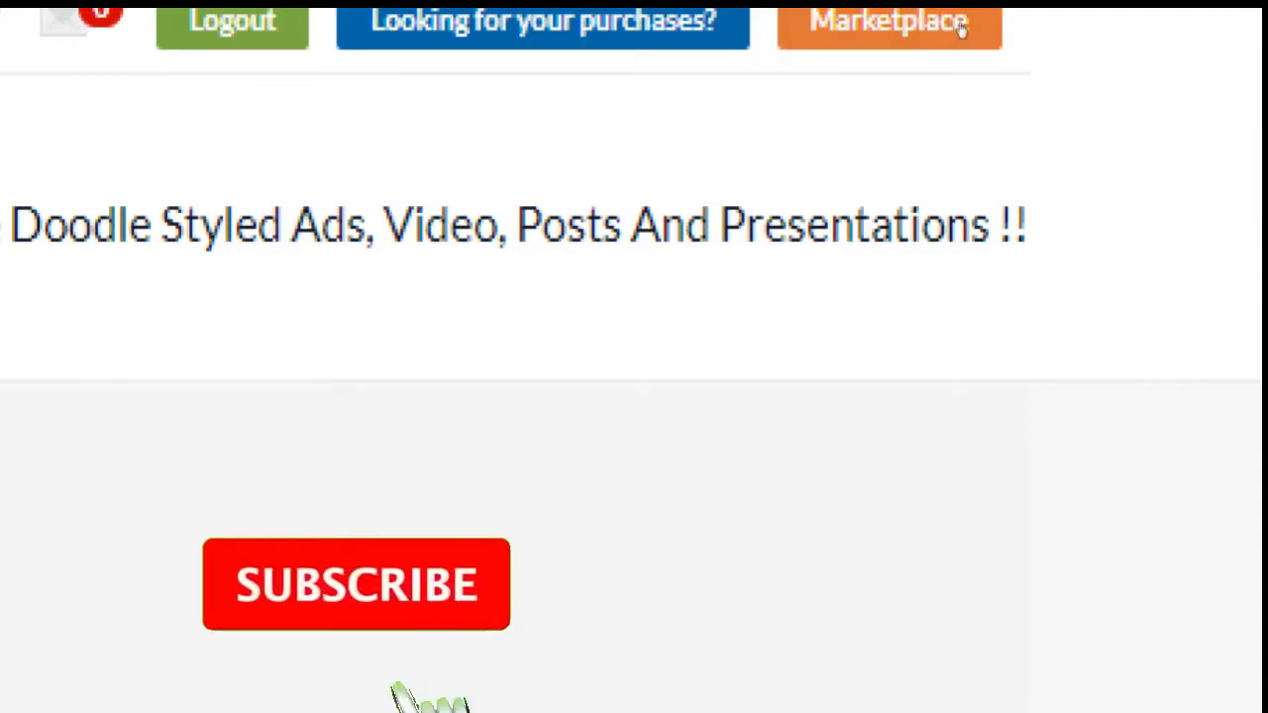
Go to the product Marketplace and scroll its category sidebar through Business, Cooking, Health and Parenting
left_click(356, 584)
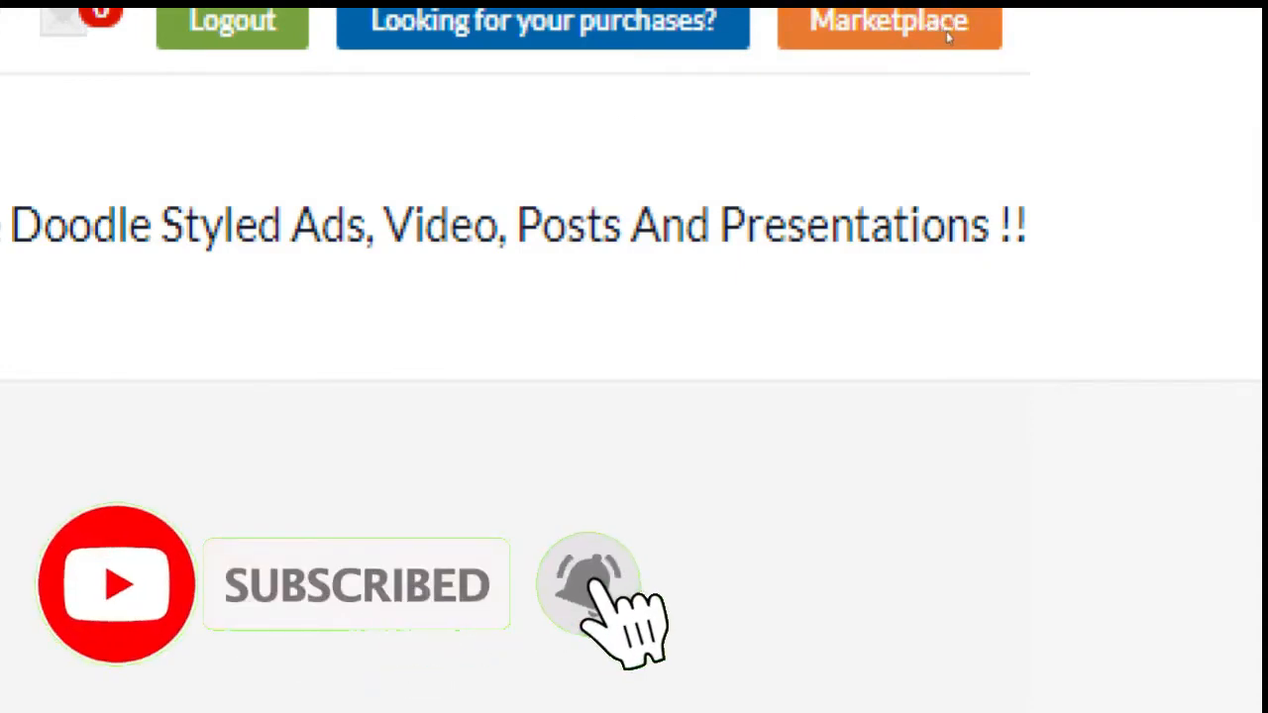
left_click(887, 22)
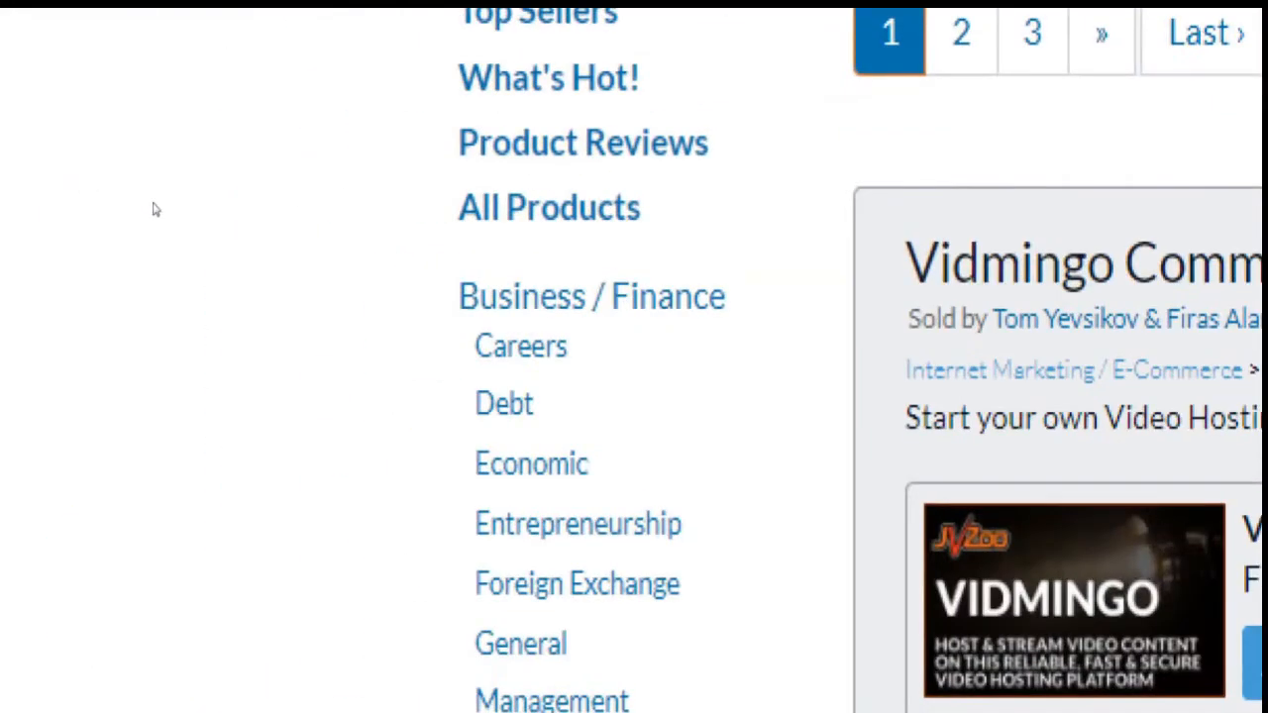
mouse_move(250, 220)
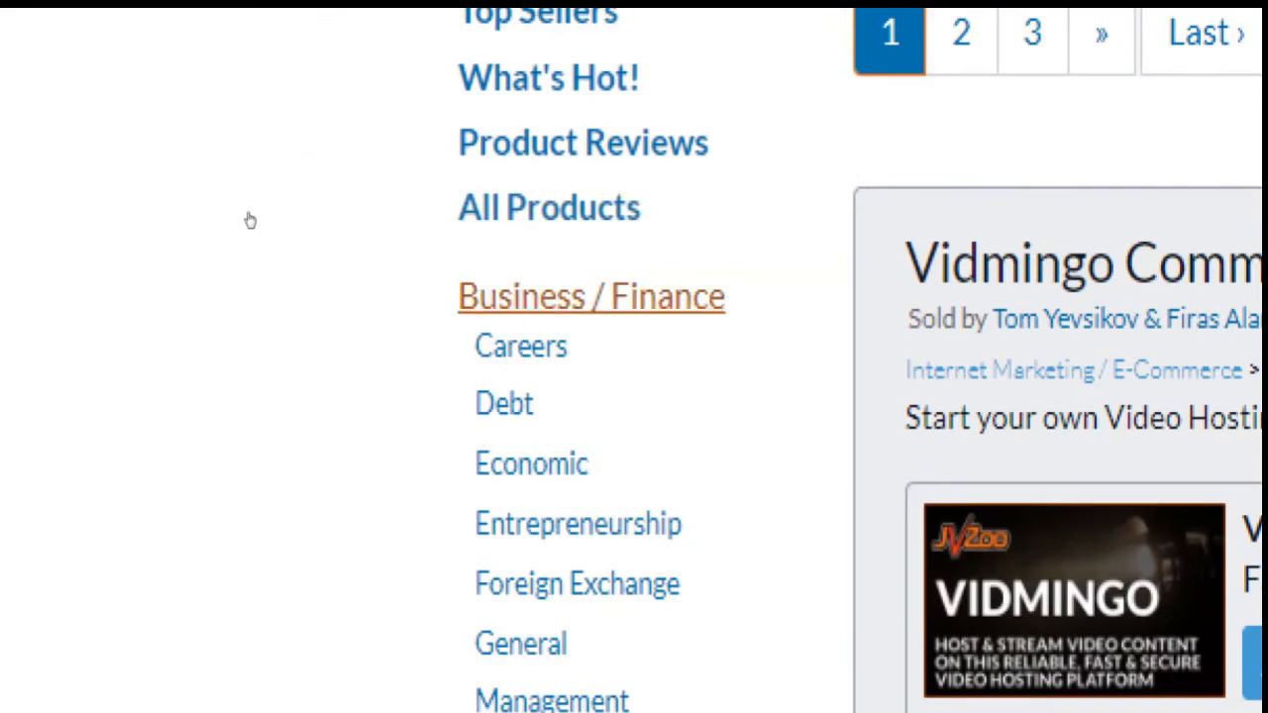
scroll("down", 3)
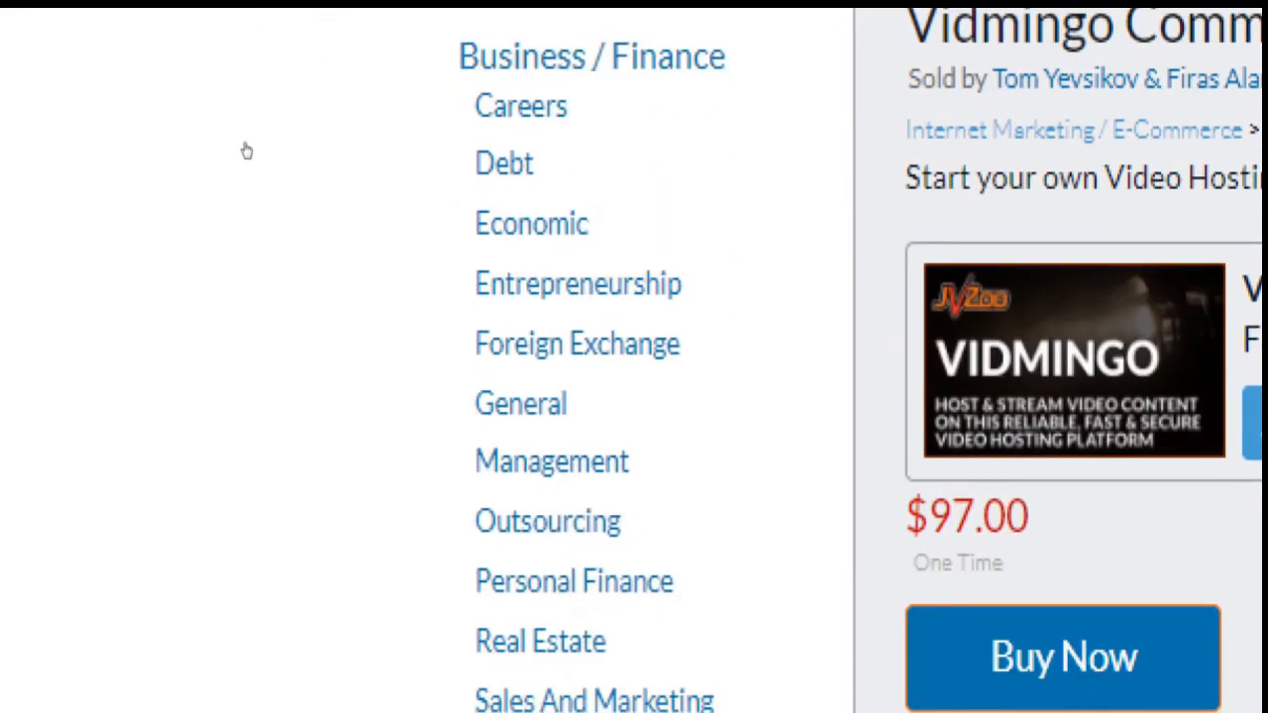
scroll("down", 3)
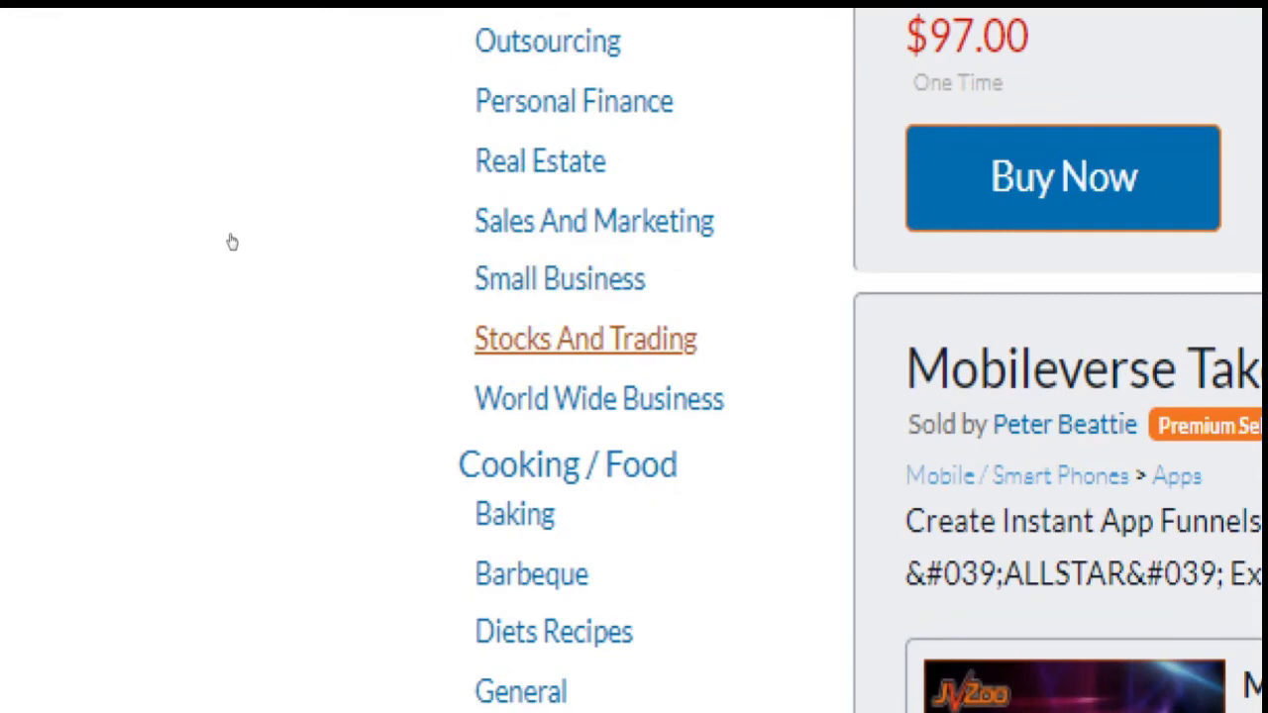
scroll("down", 3)
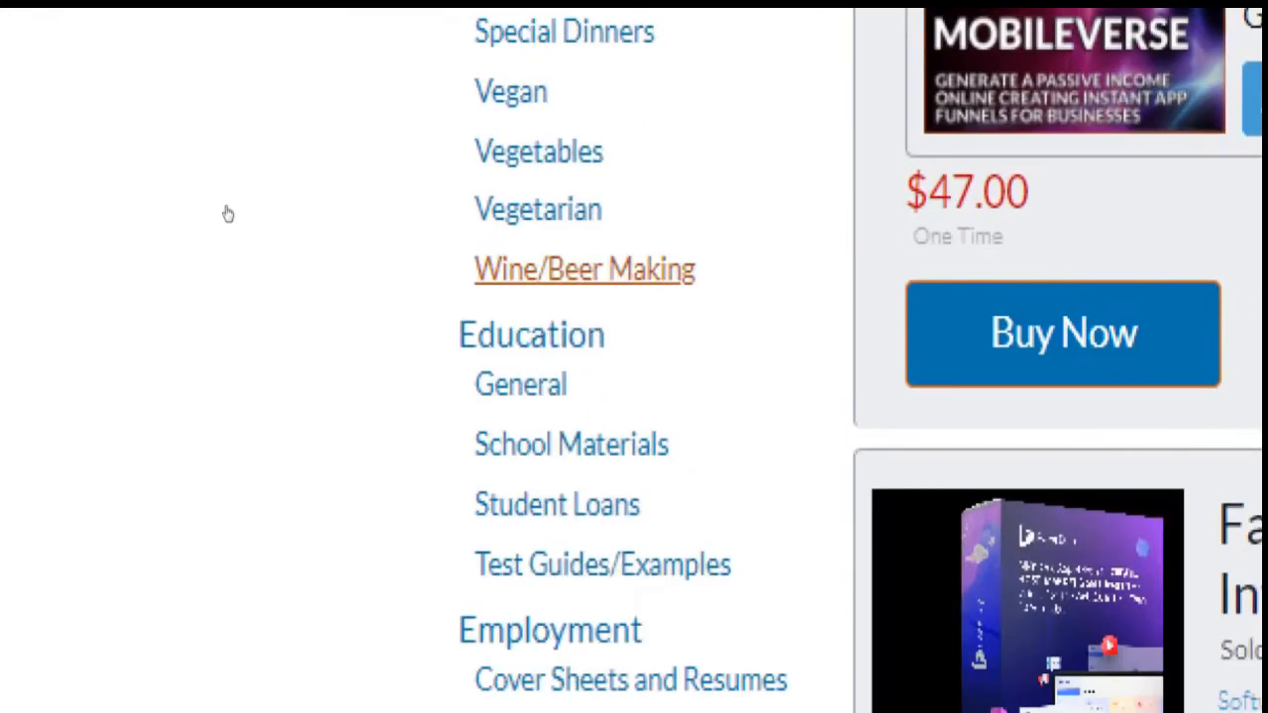
scroll("down", 3)
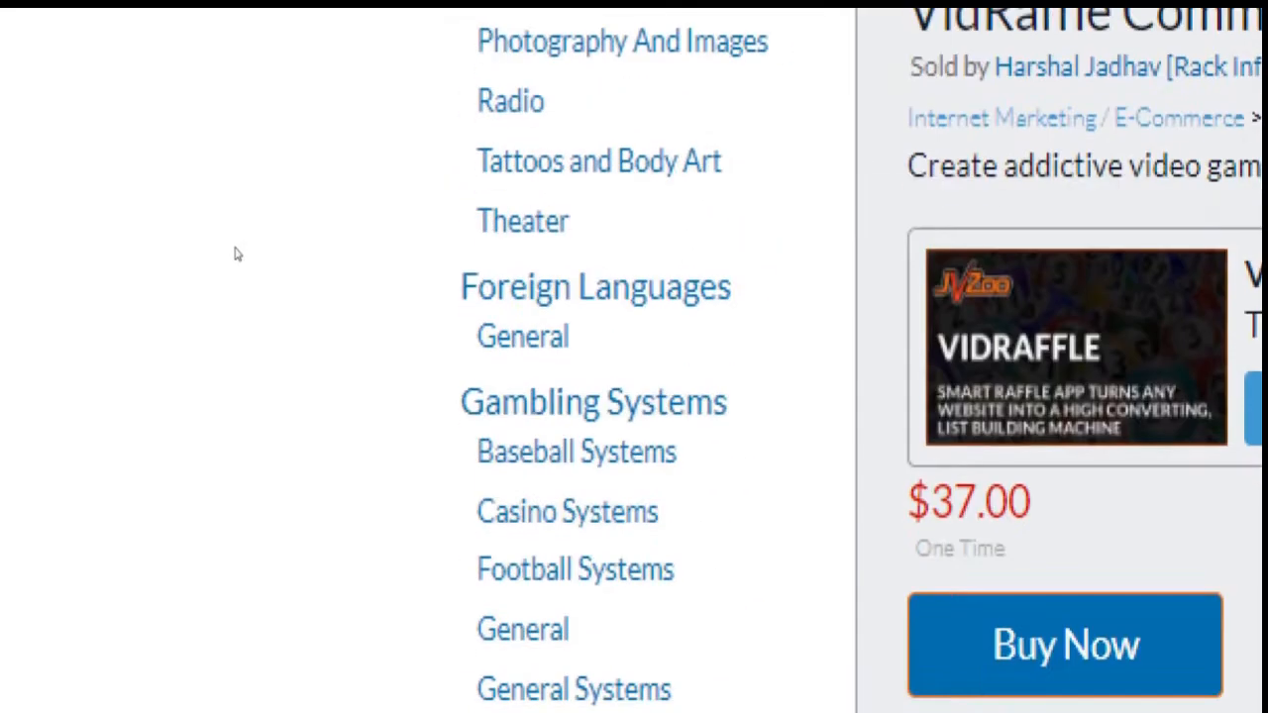
scroll("down", 3)
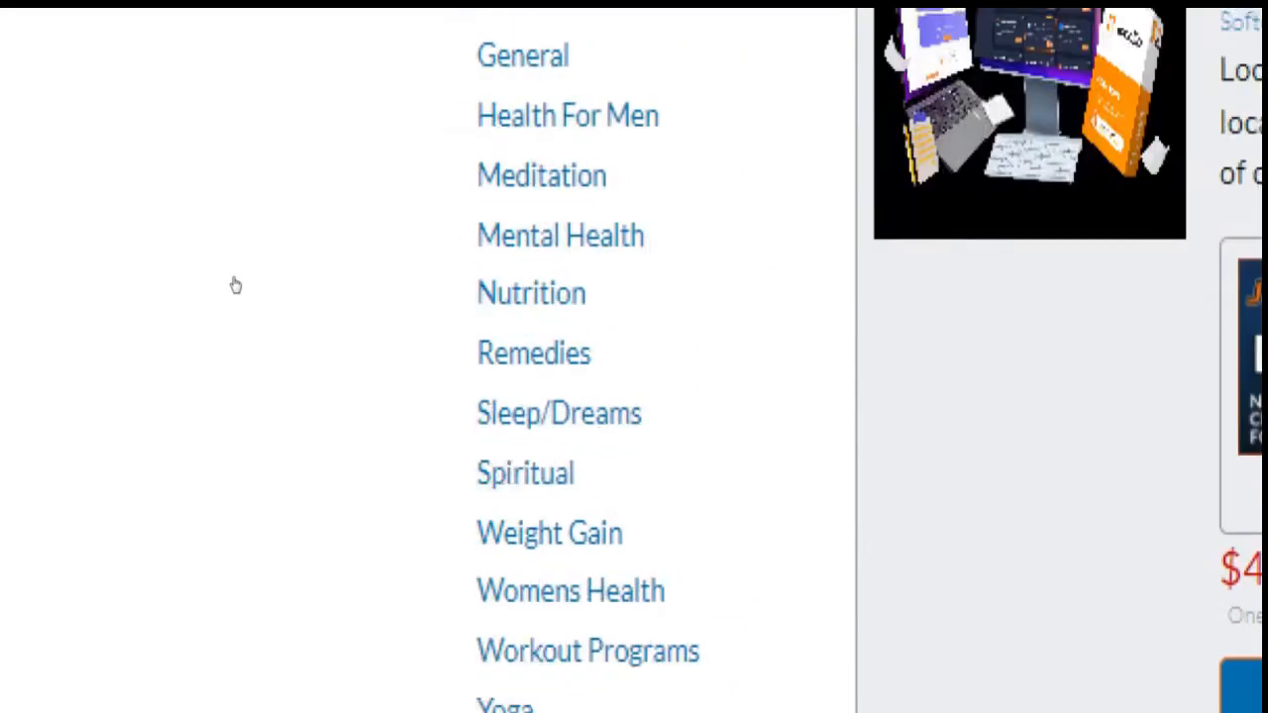
scroll("down", 3)
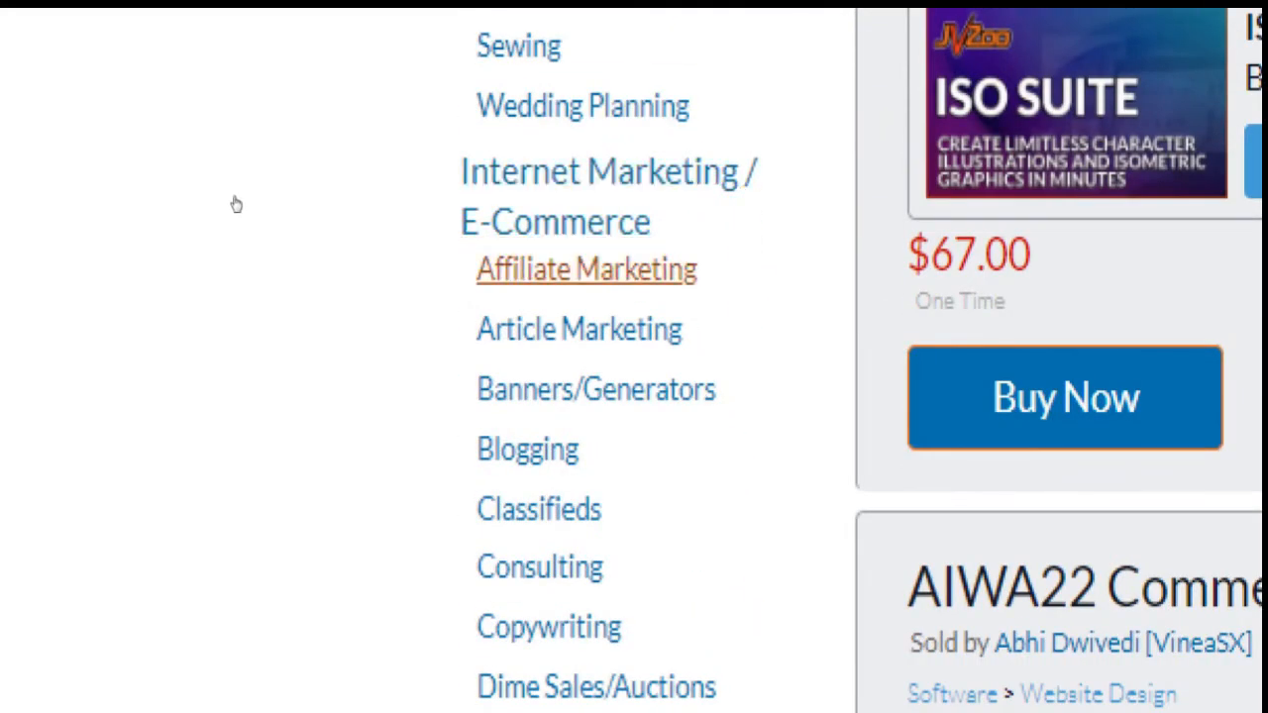
scroll("down", 3)
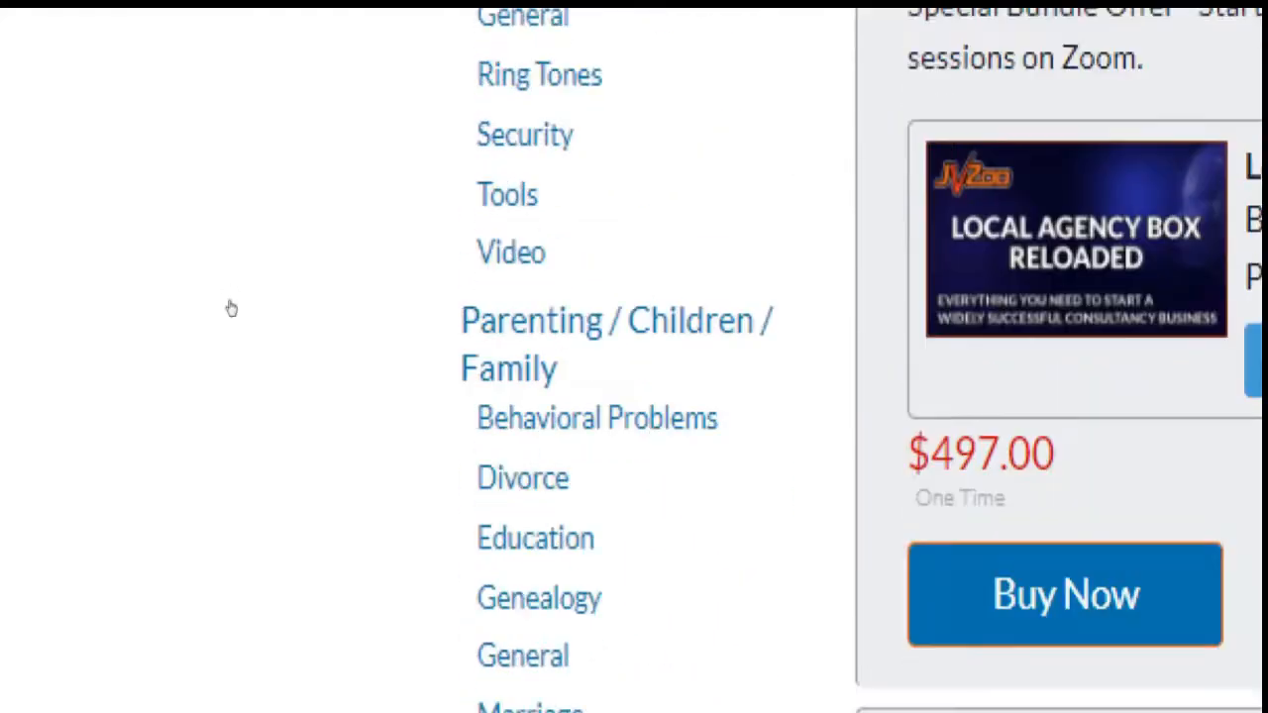
scroll("down", 3)
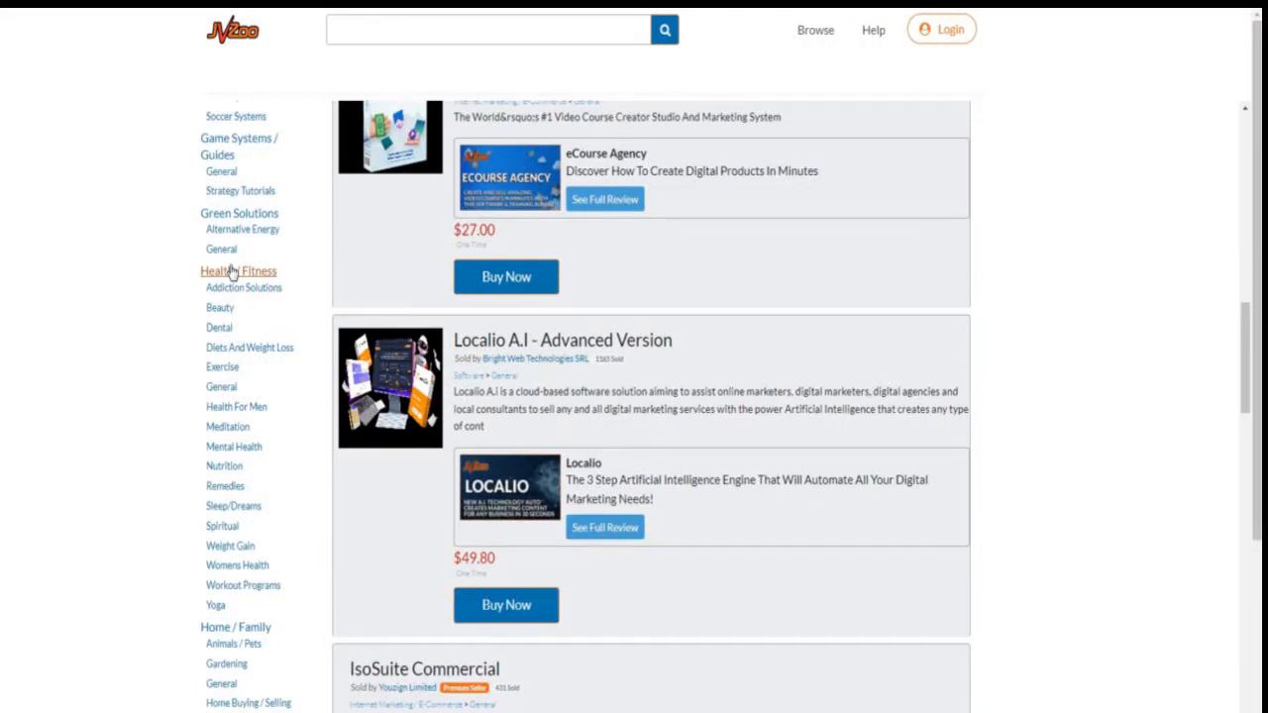
Show the Health / Fitness category and scroll through its first page of listings
left_click(237, 269)
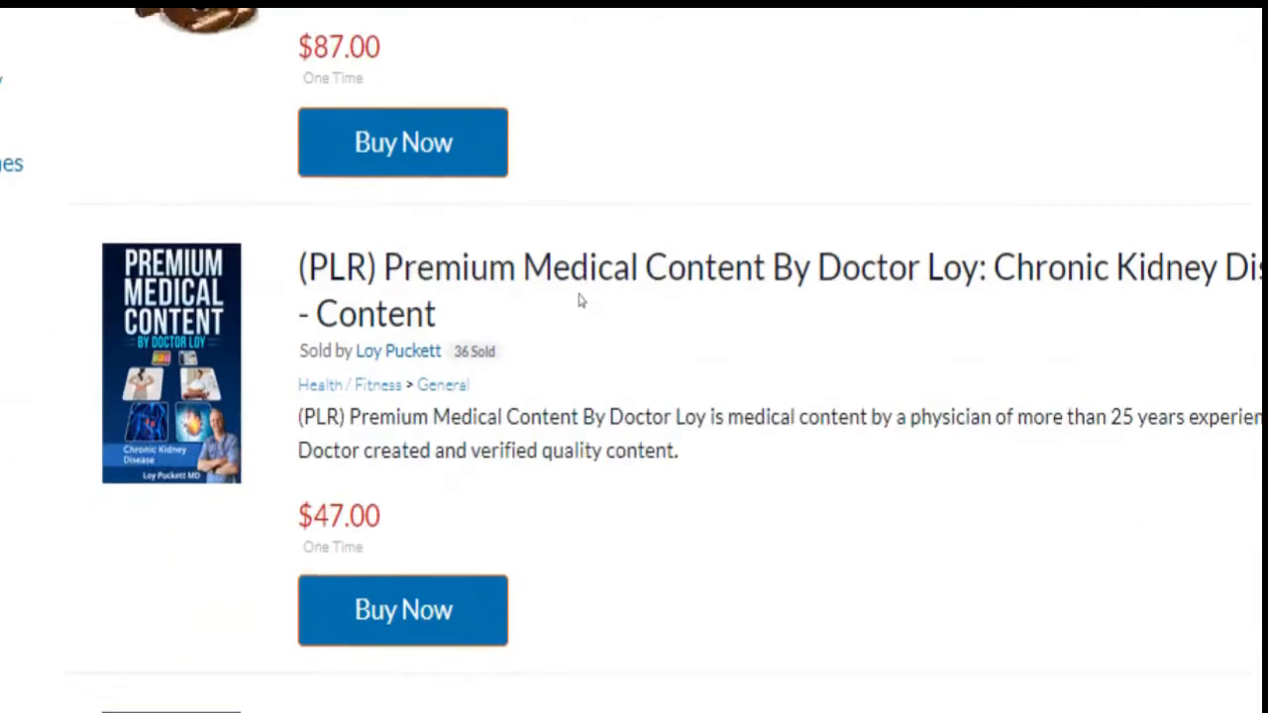
scroll("down", 3)
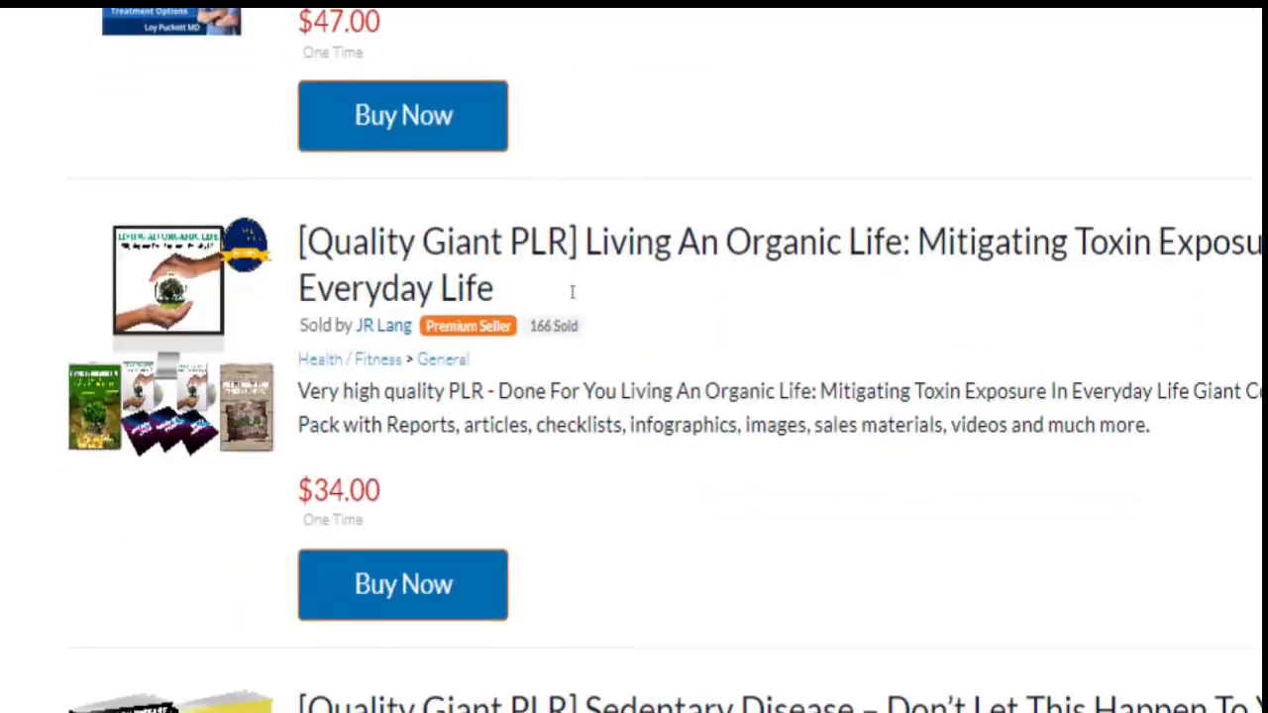
scroll("down", 3)
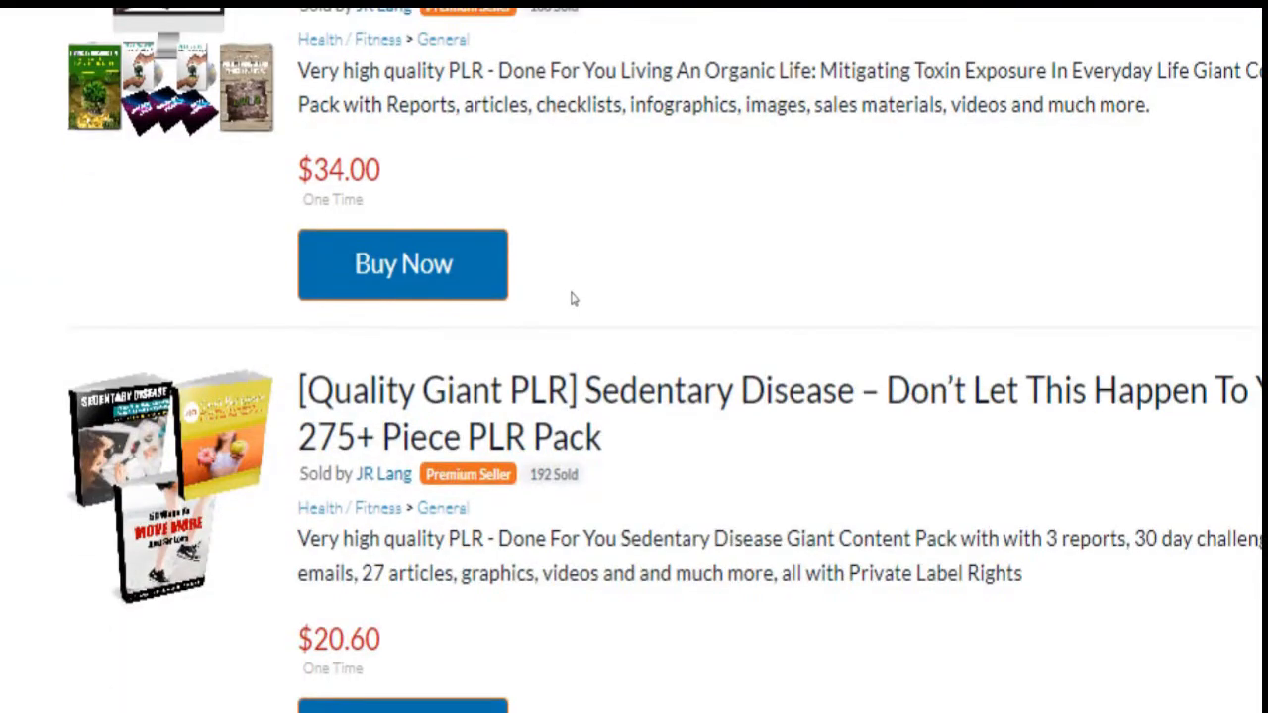
scroll("down", 3)
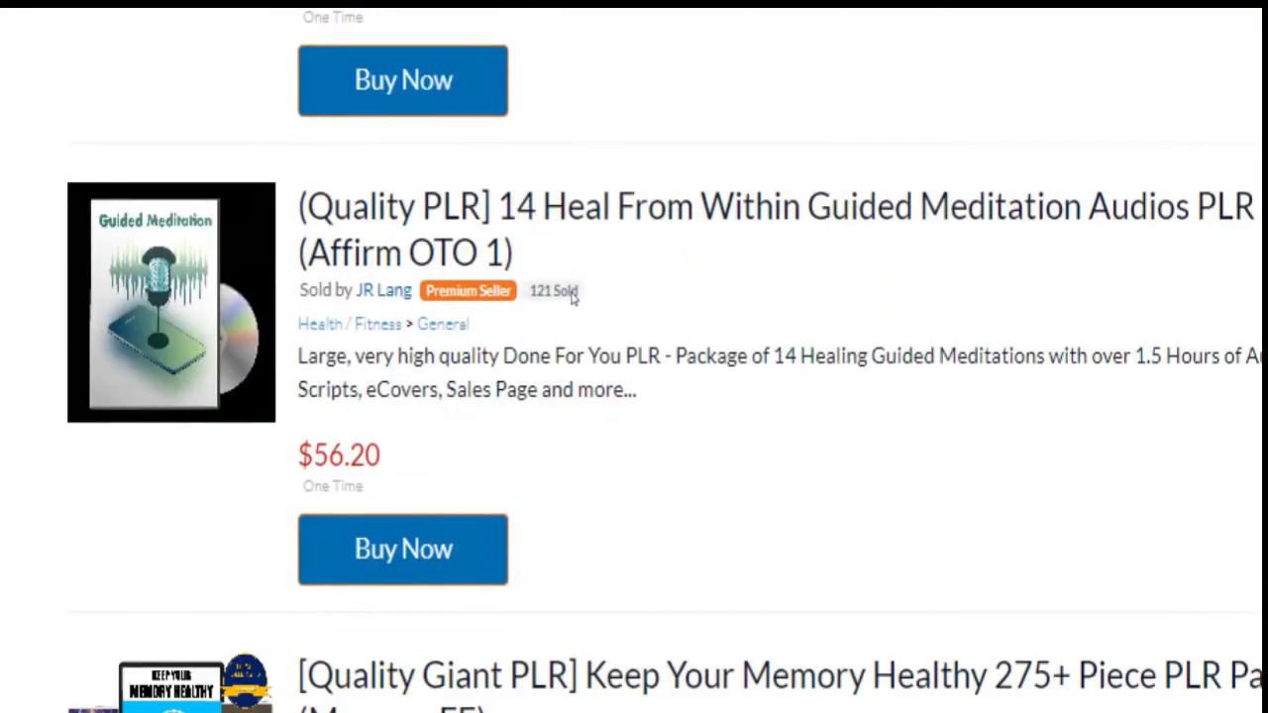
scroll("down", 3)
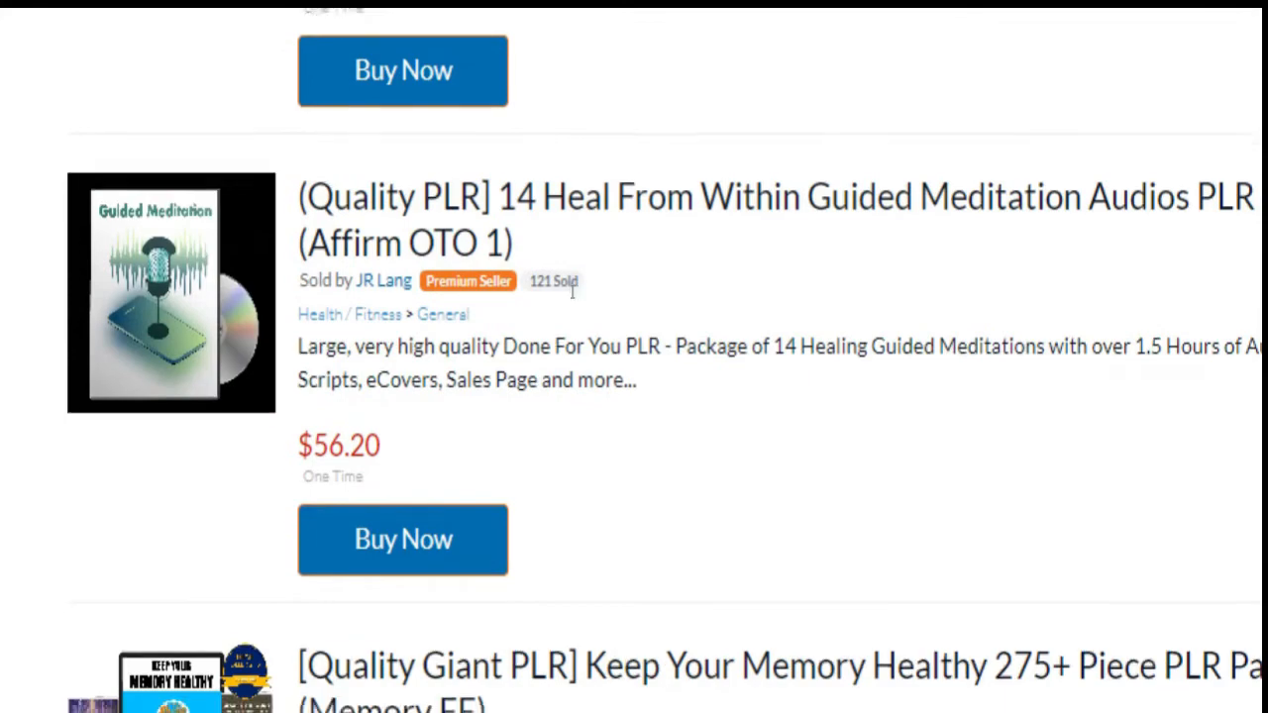
scroll("down", 3)
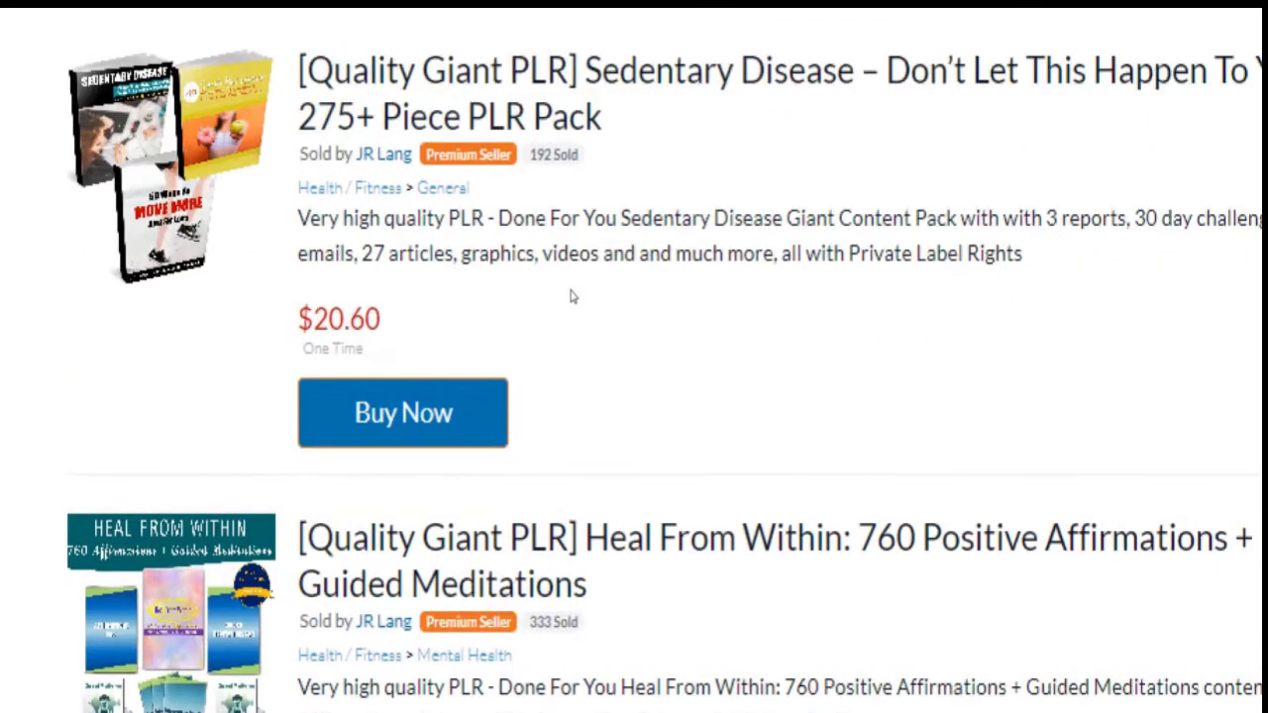
scroll("down", 3)
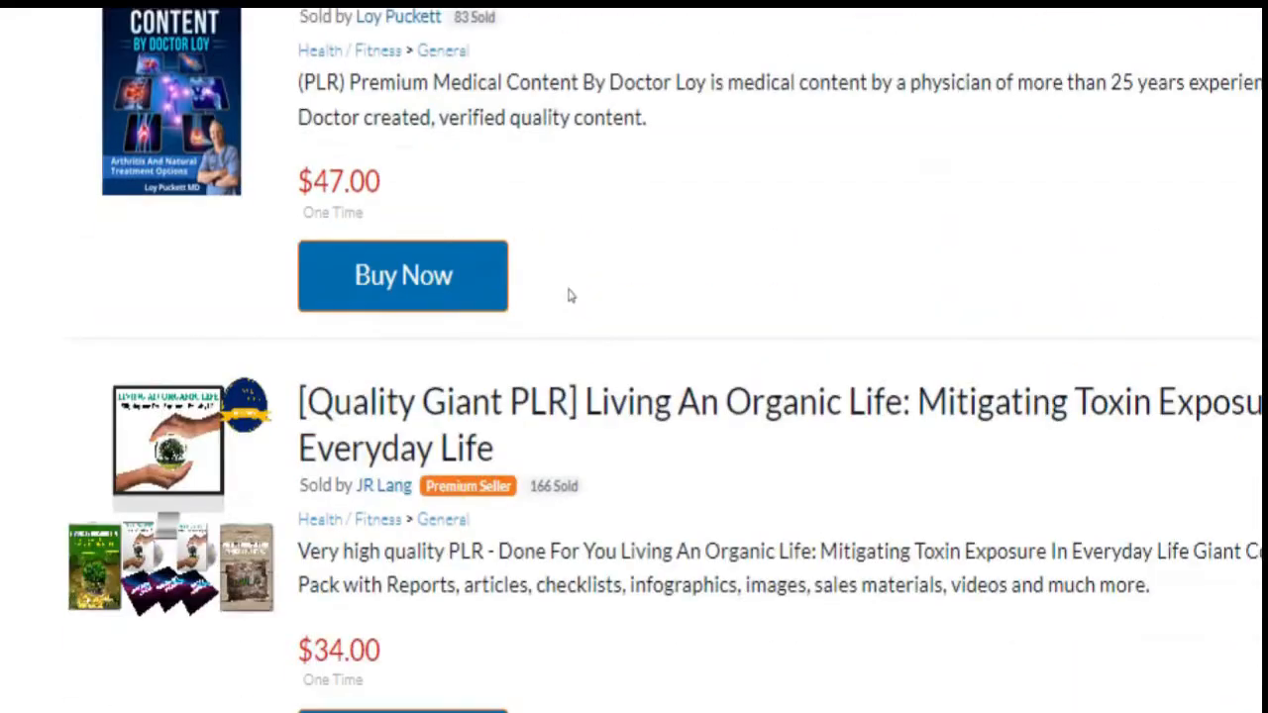
scroll("down", 3)
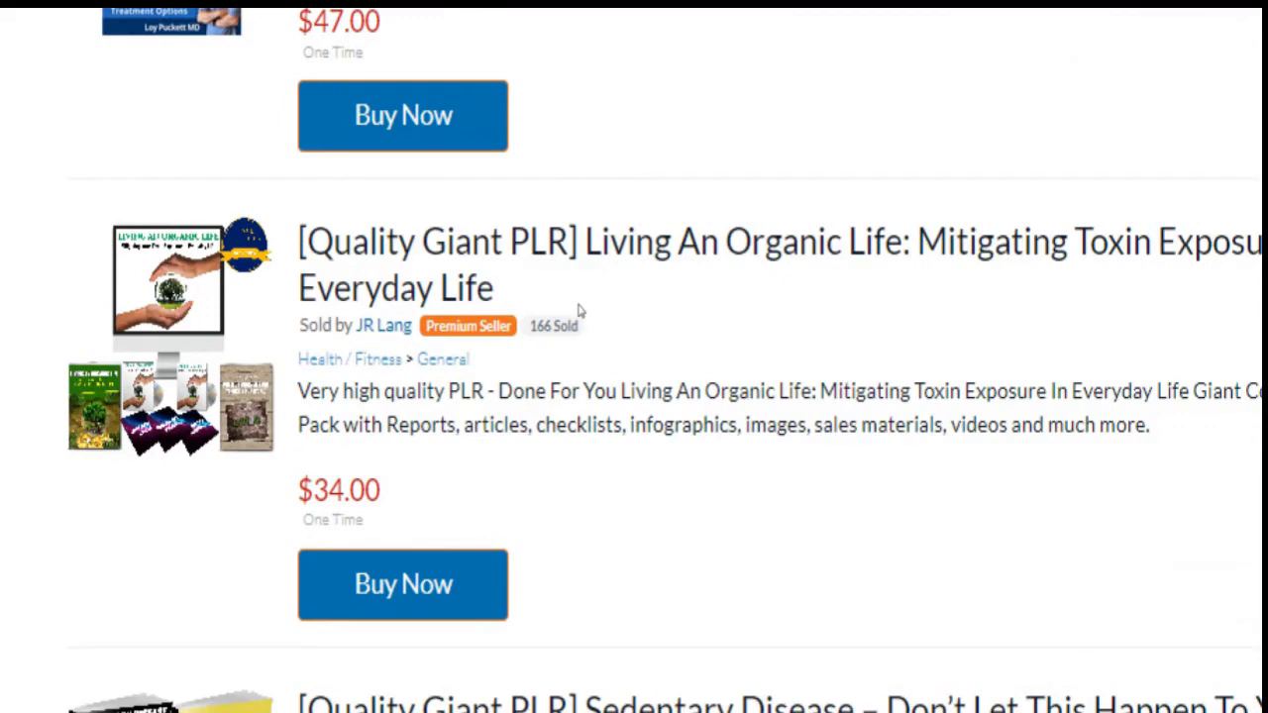
mouse_move(582, 327)
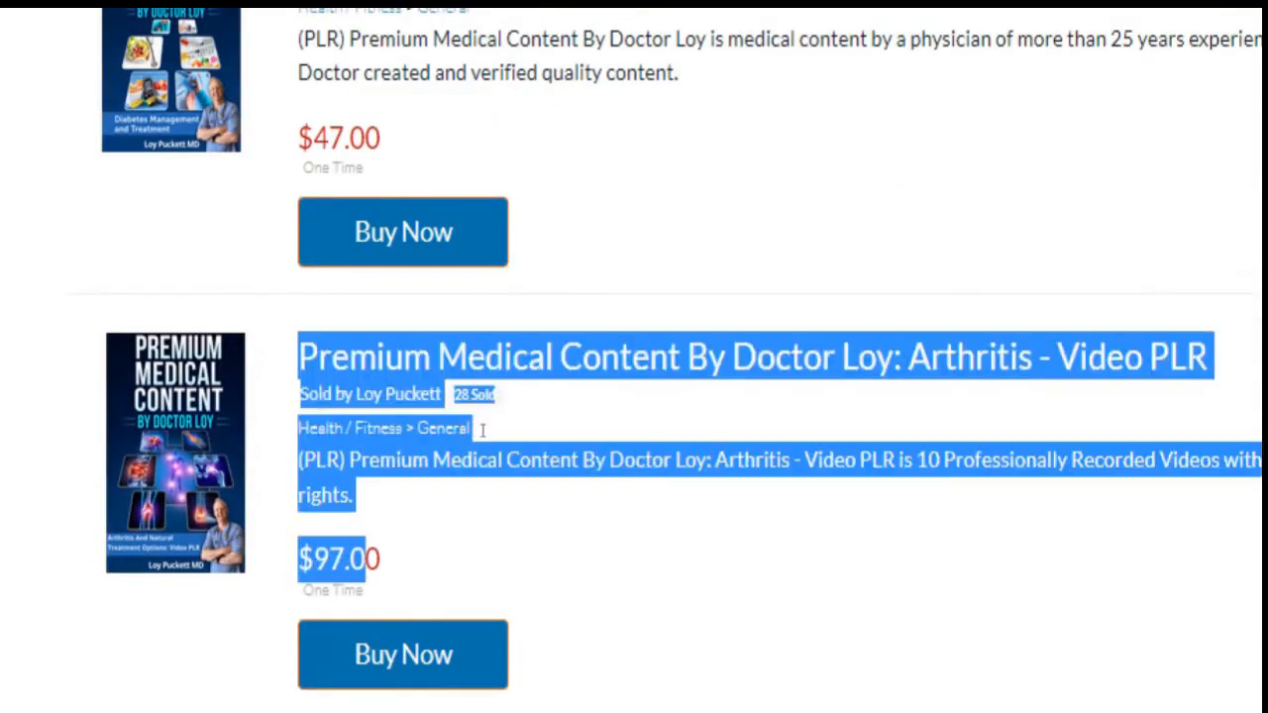
scroll("down", 3)
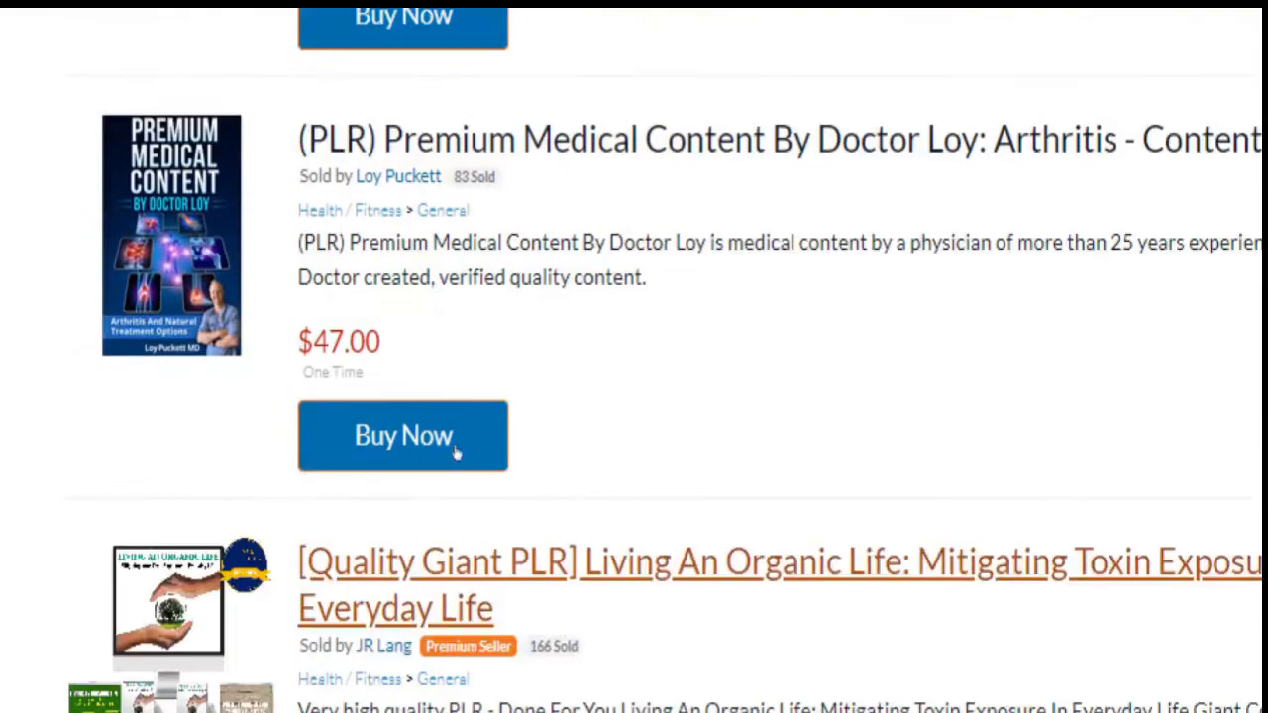
scroll("down", 3)
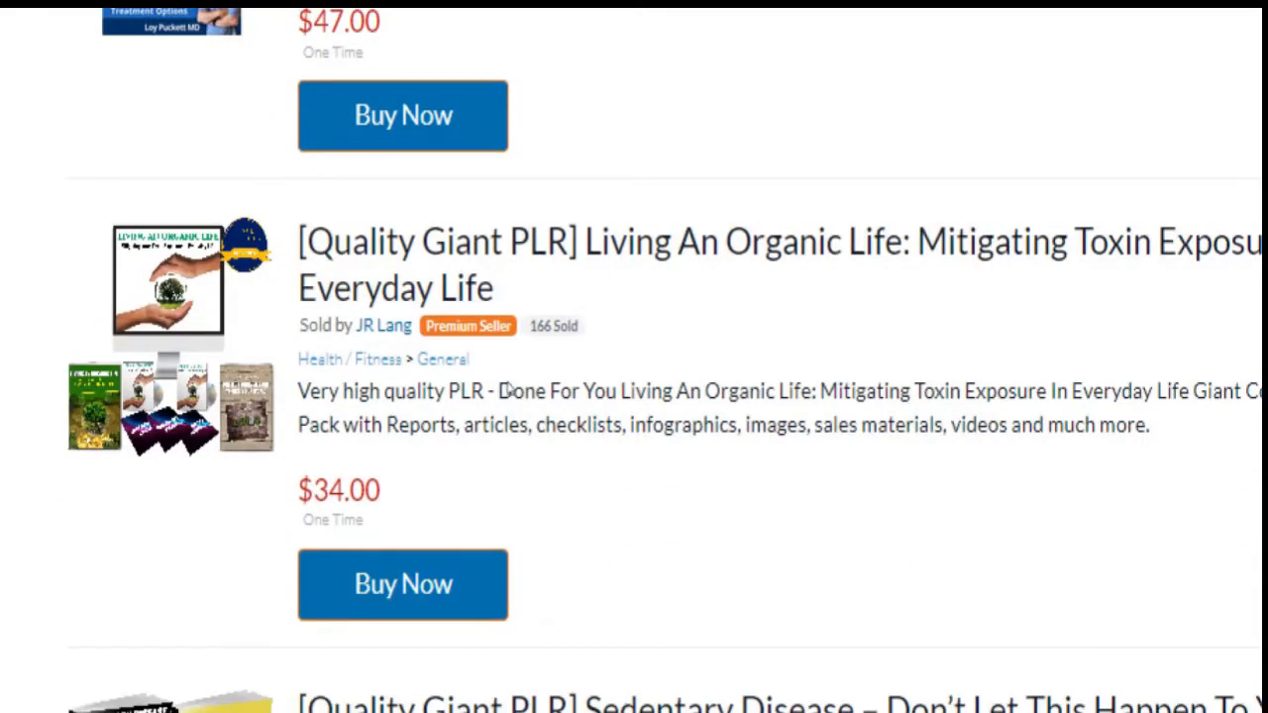
mouse_move(584, 309)
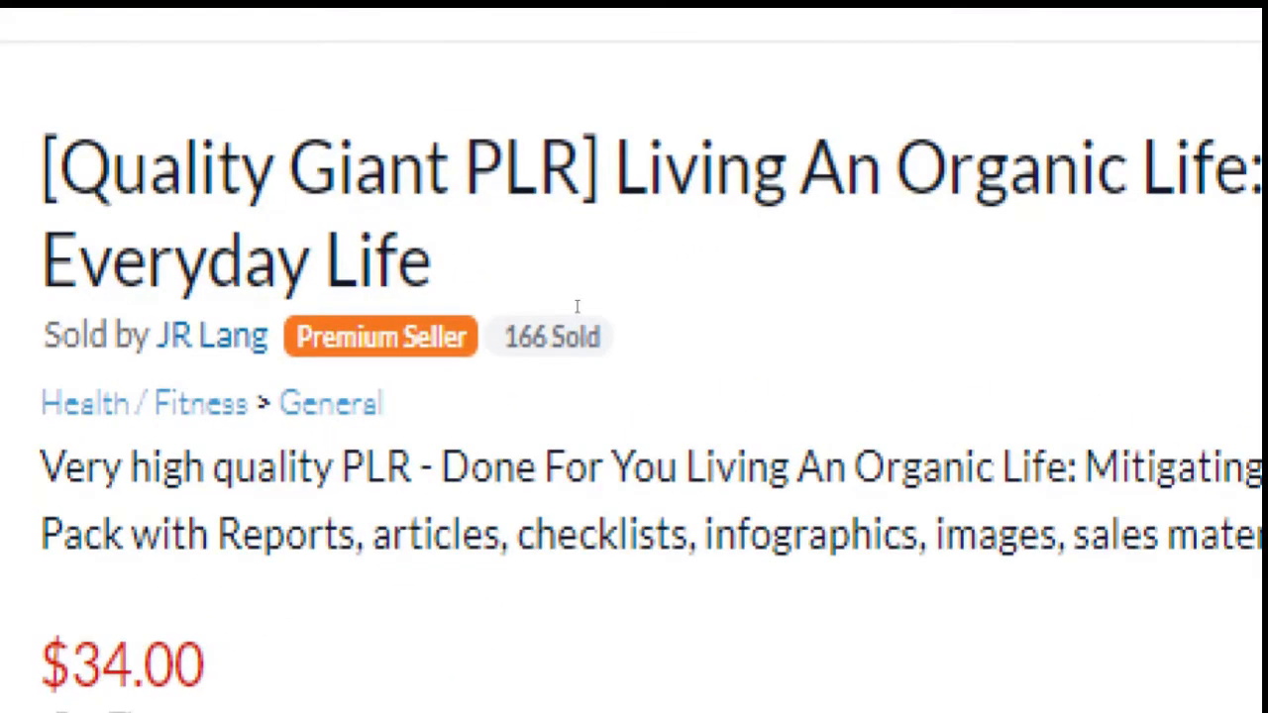
Move to page 2 of Health/Fitness and scroll its PLR listings like Cognitive Decline Giant PLR
double_click(551, 337)
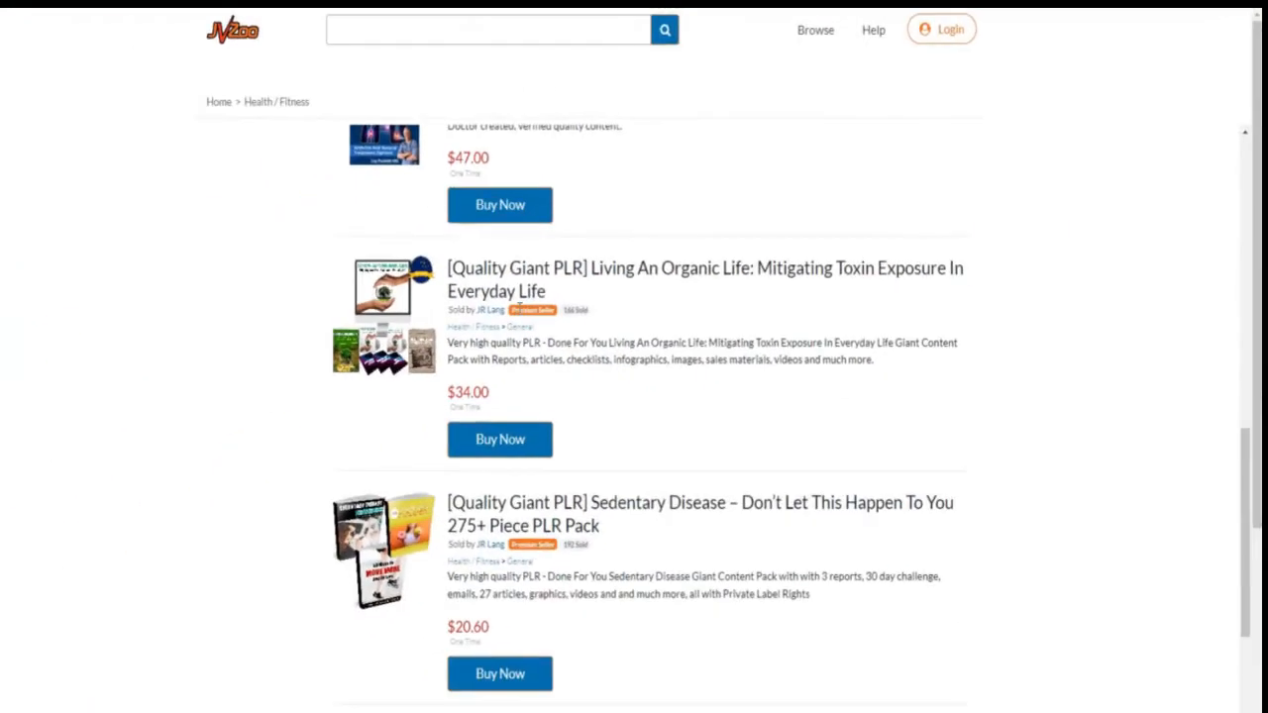
scroll("down", 3)
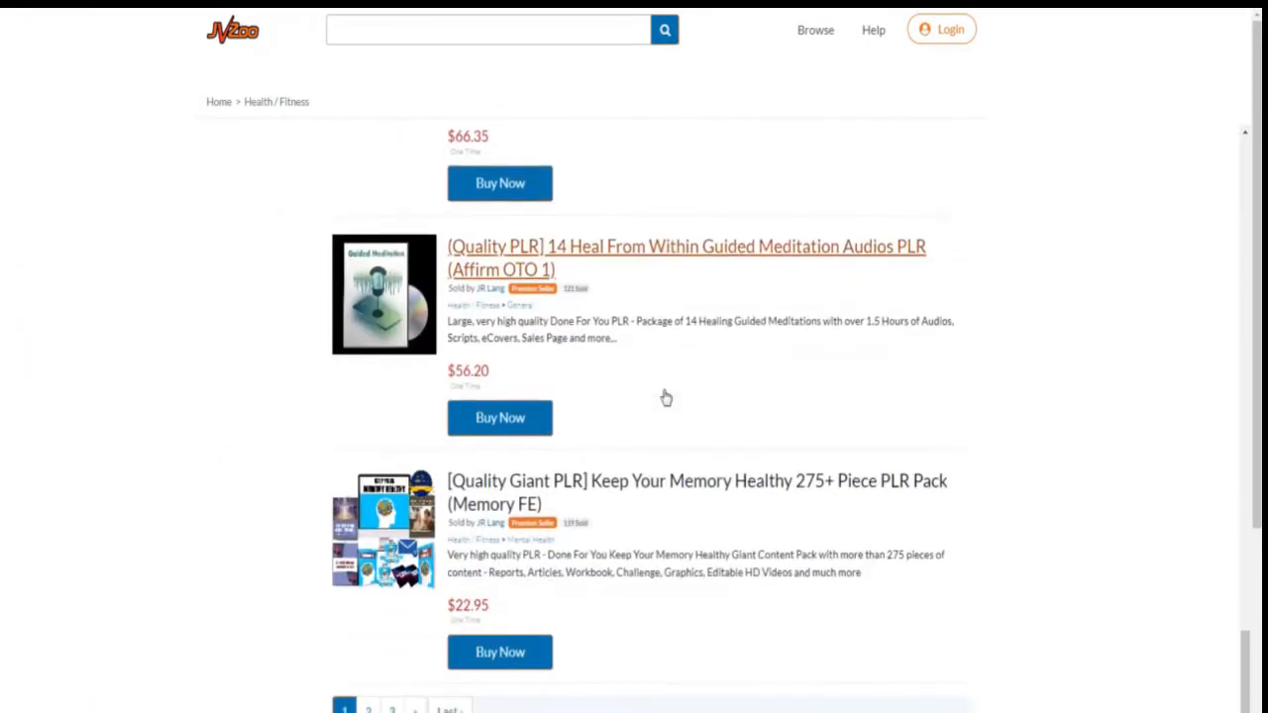
scroll("down", 3)
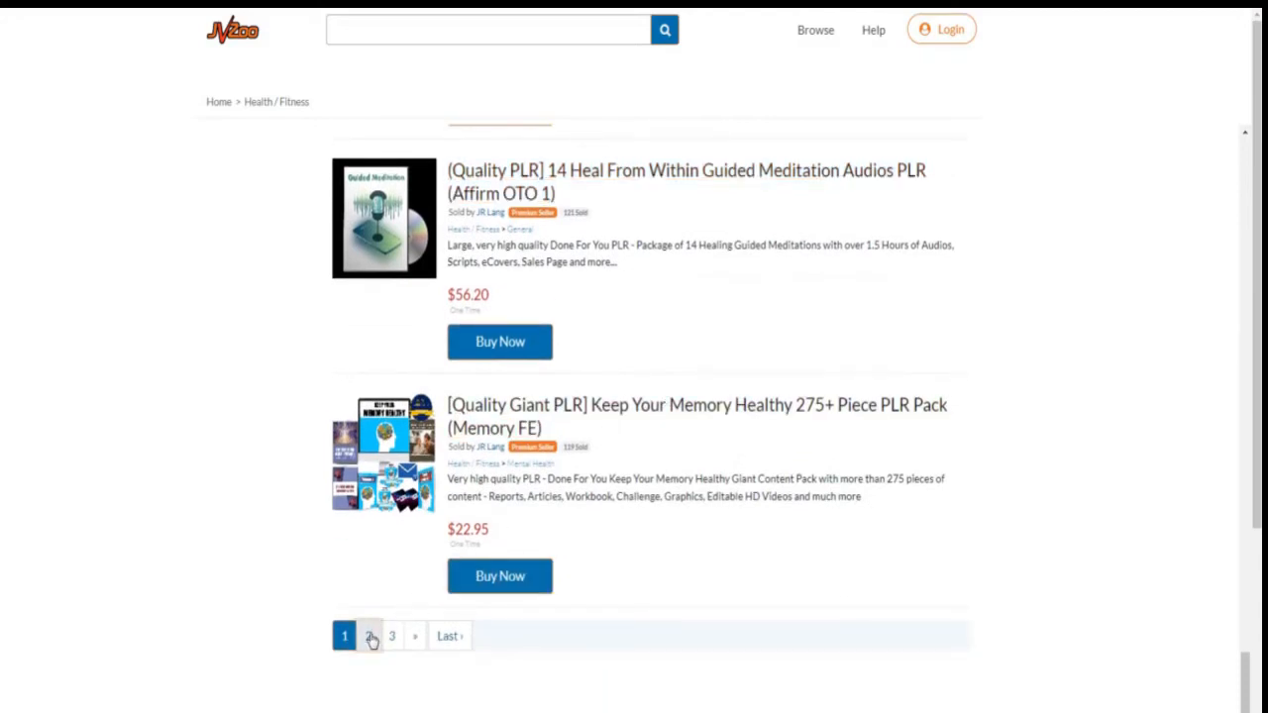
left_click(369, 635)
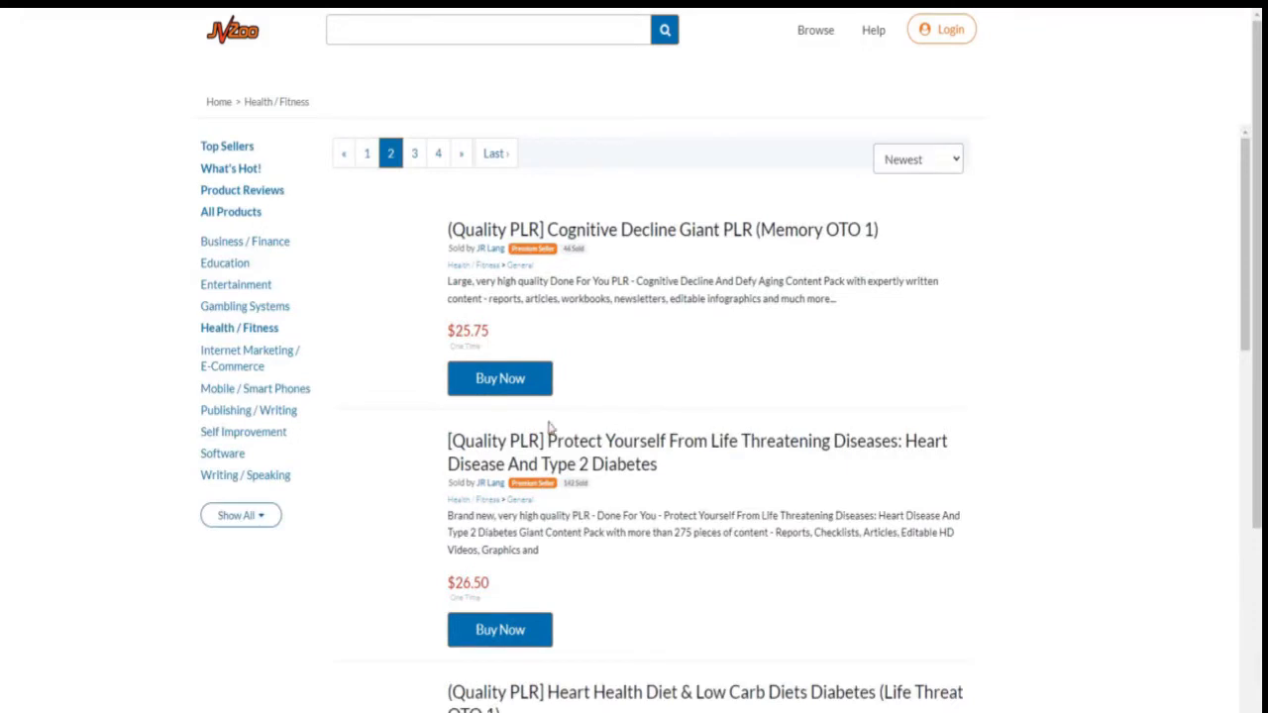
scroll("down", 3)
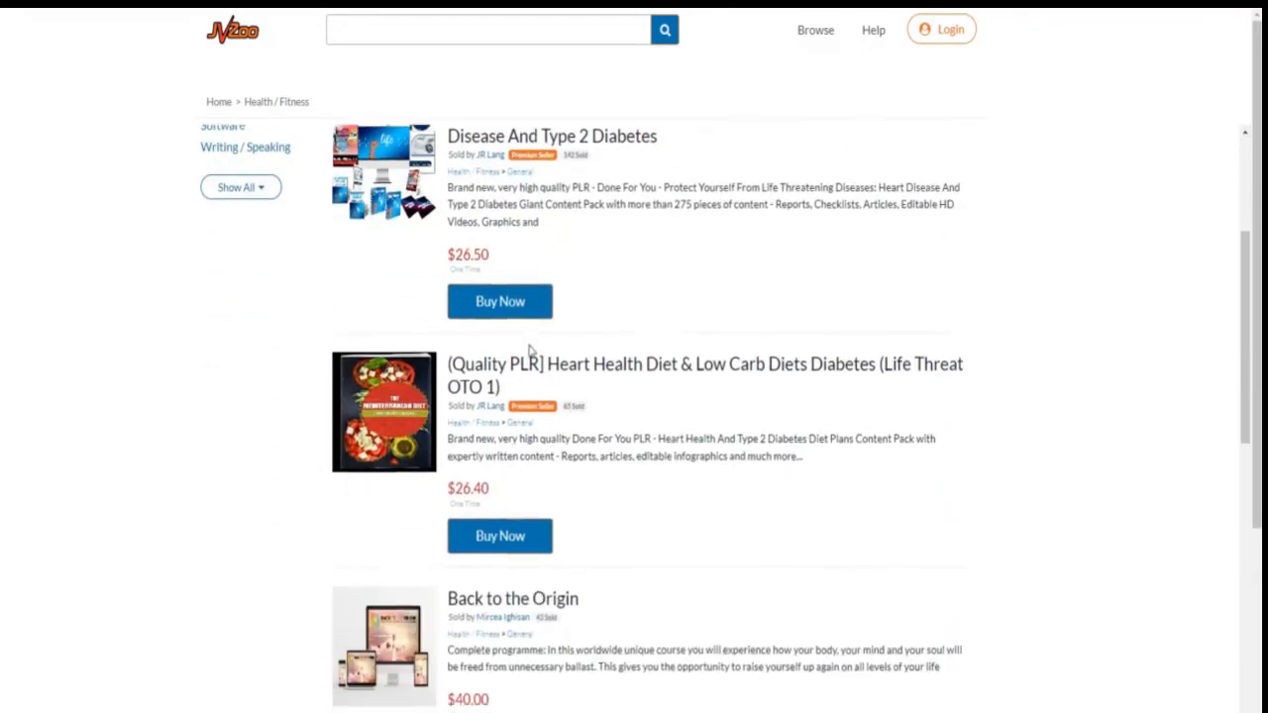
scroll("down", 3)
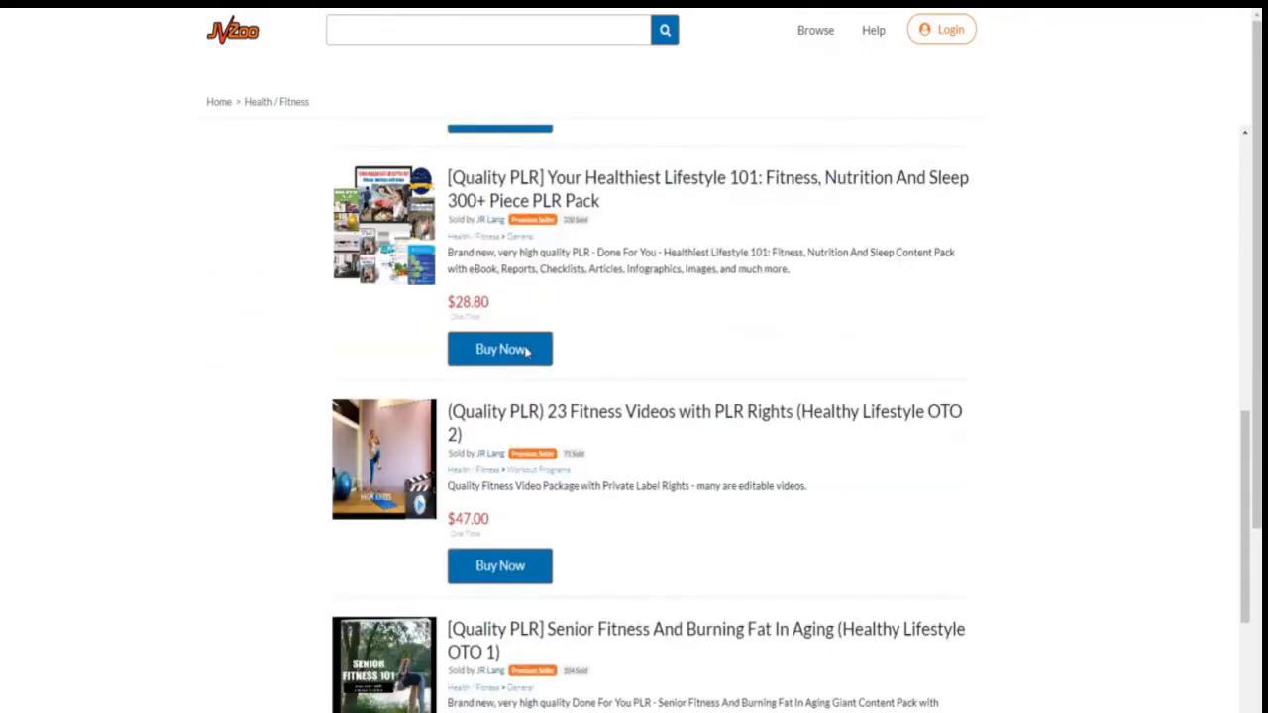
scroll("down", 3)
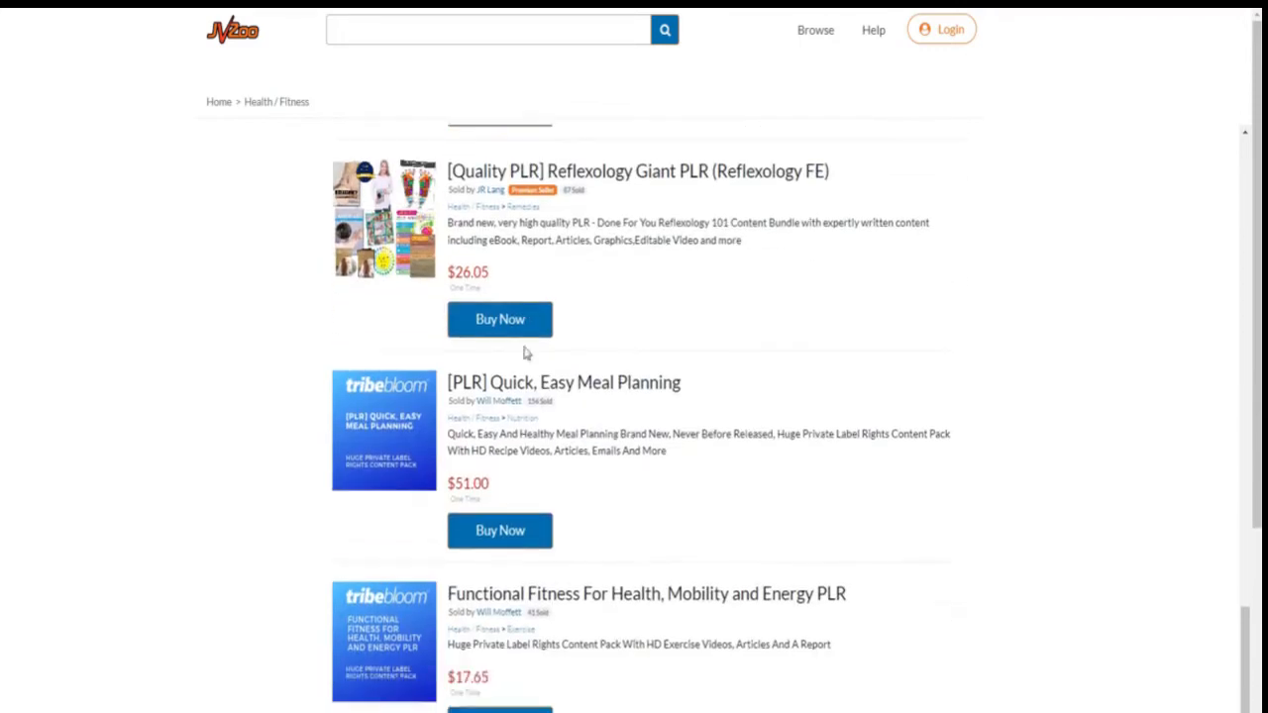
scroll("down", 3)
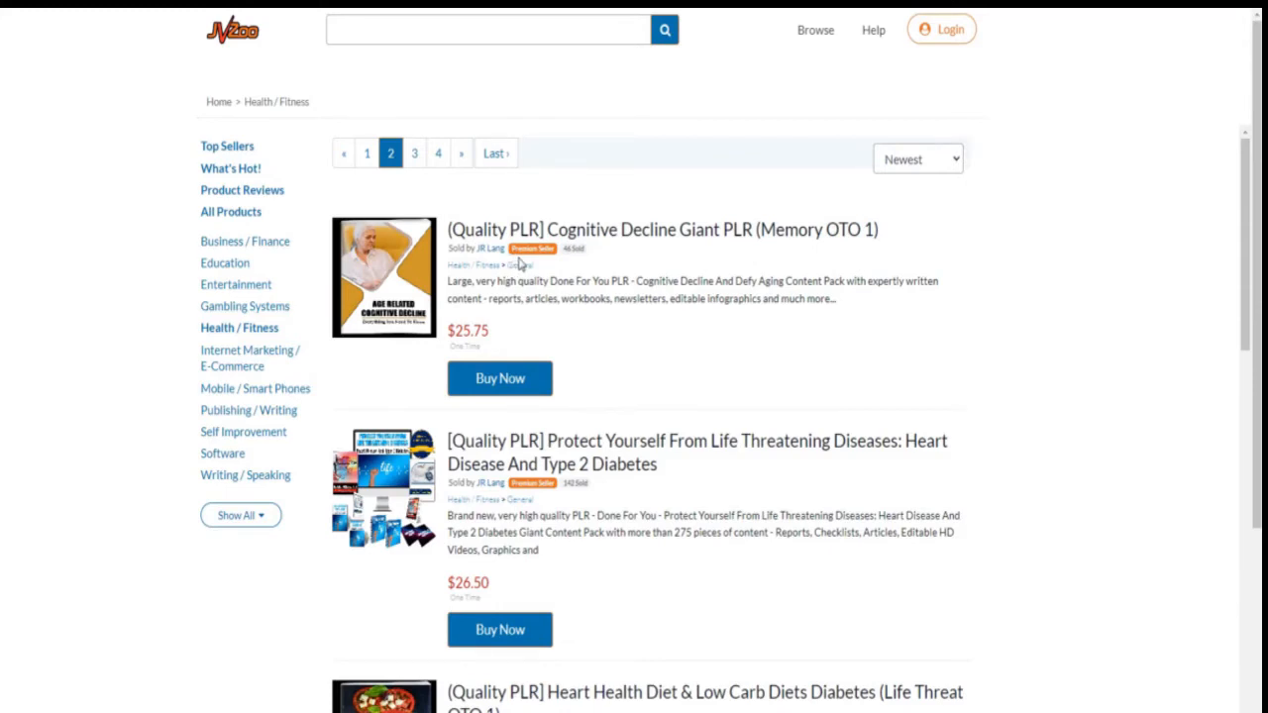
mouse_move(88, 478)
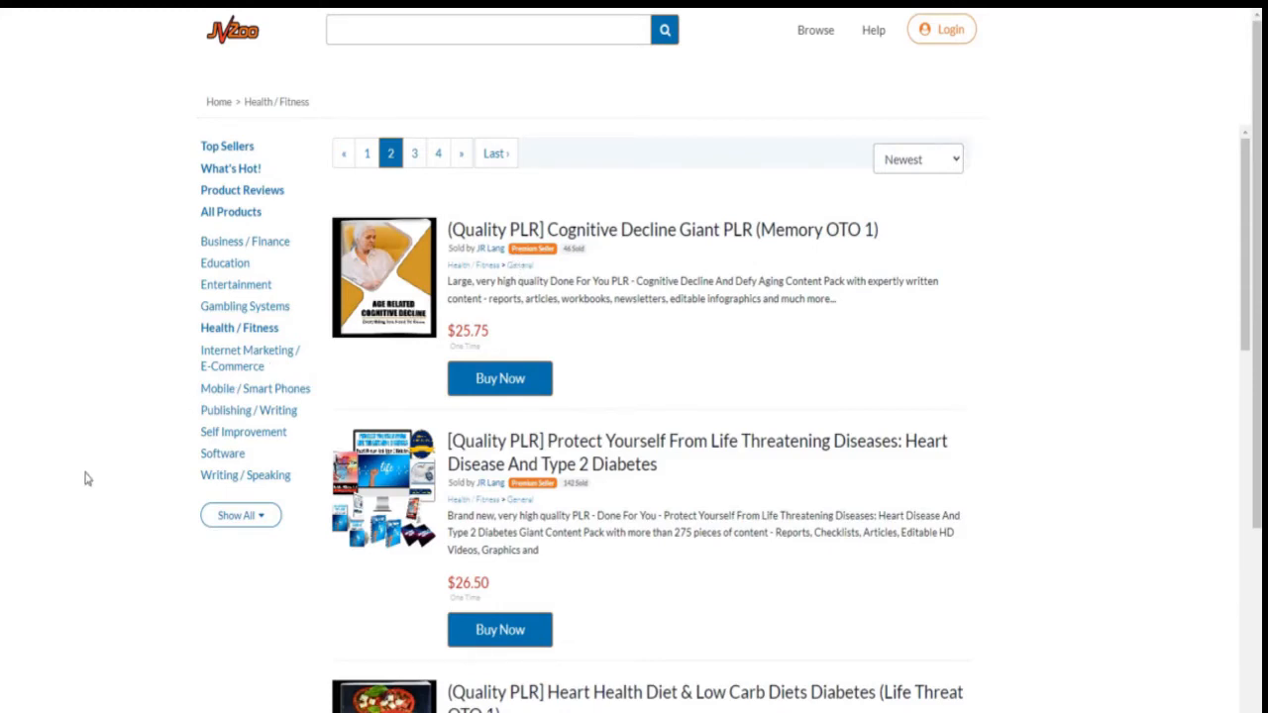
In Find Products, filter the affiliate list with the keyword 'fitness' and search
left_click(71, 263)
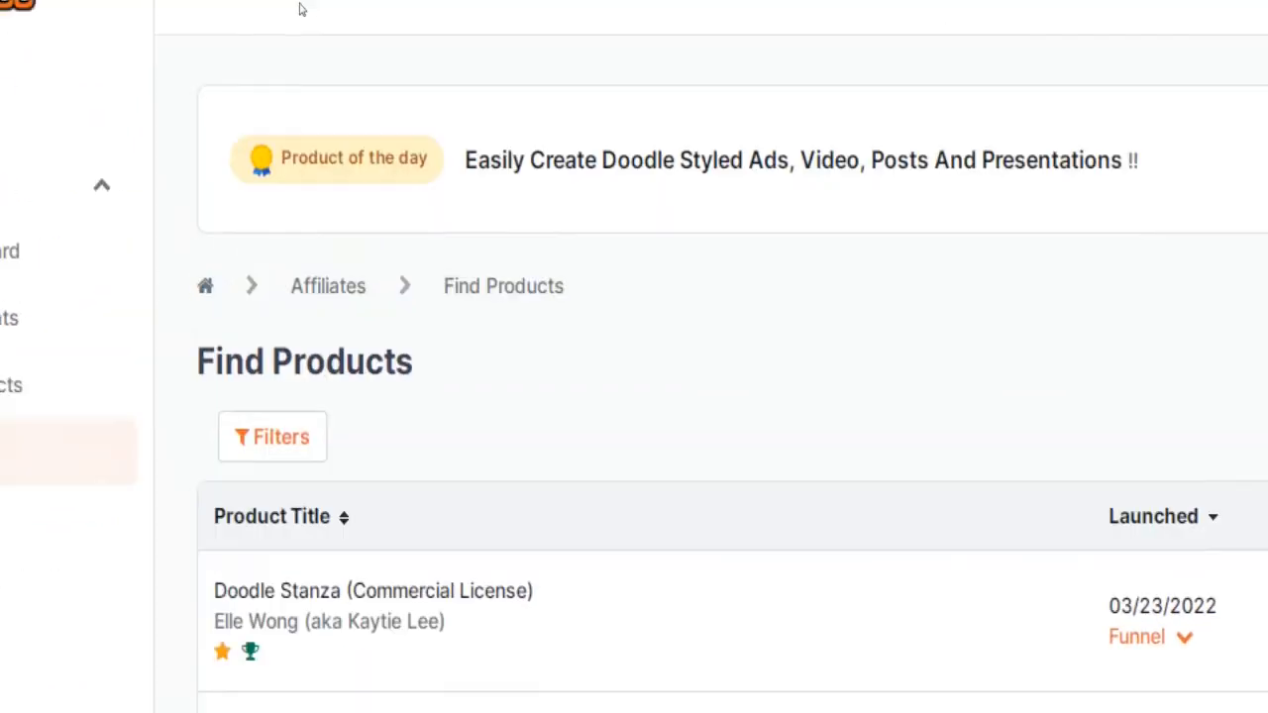
left_click(274, 438)
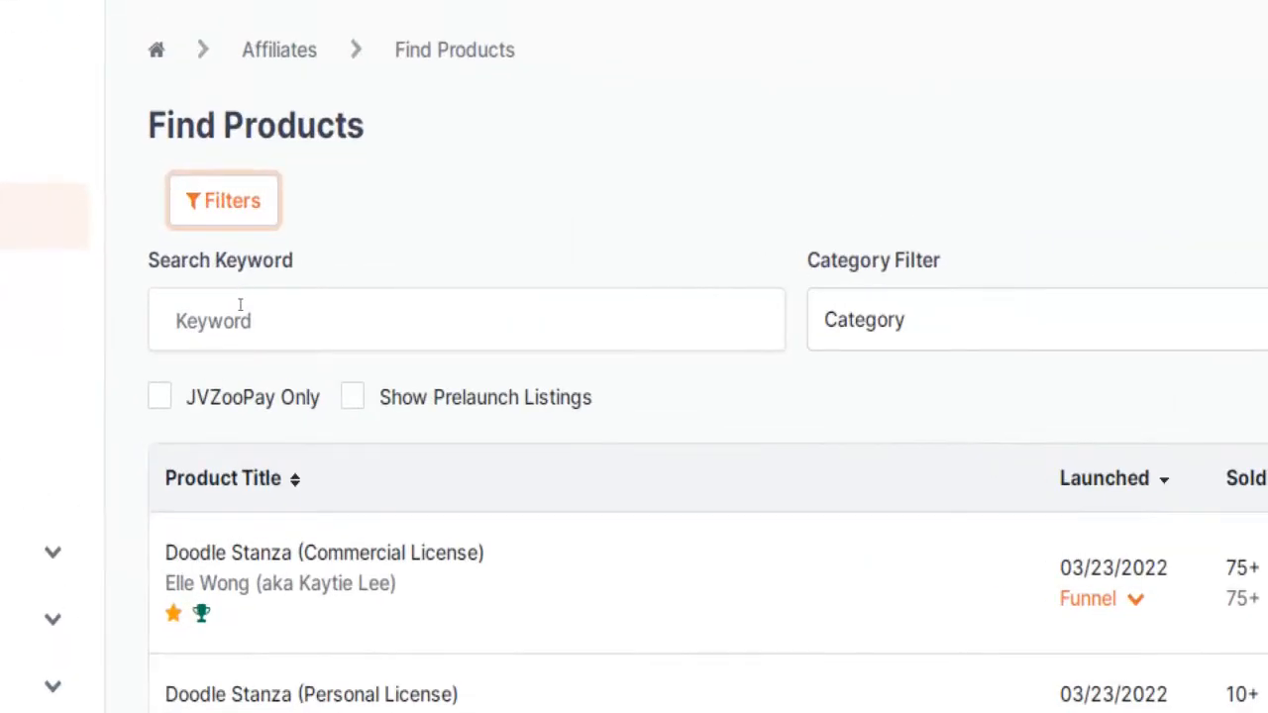
left_click(1030, 319)
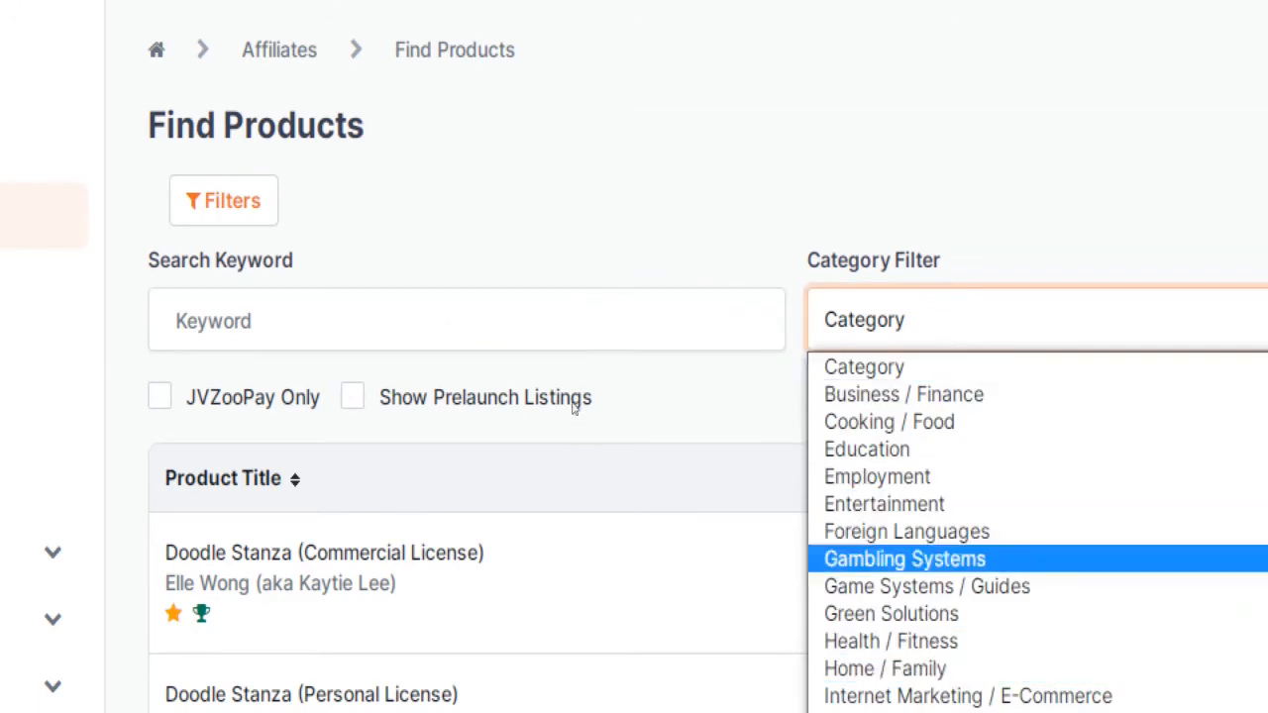
type("f")
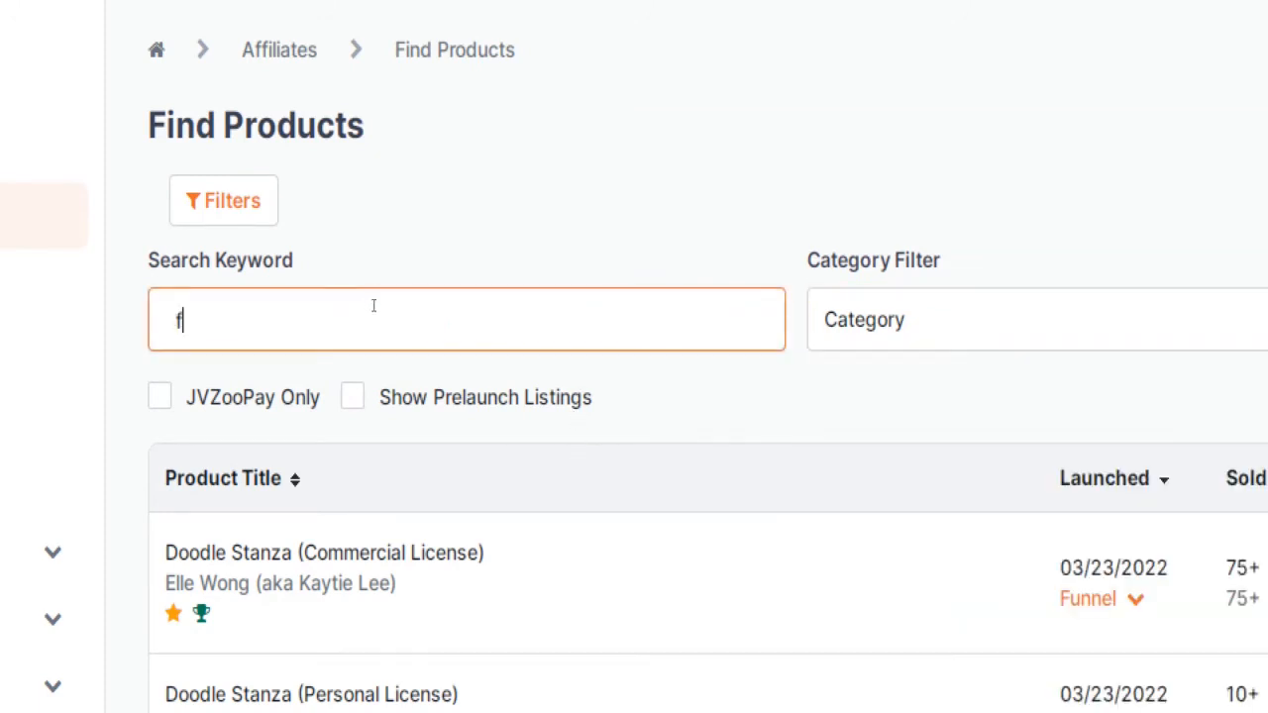
type("itness")
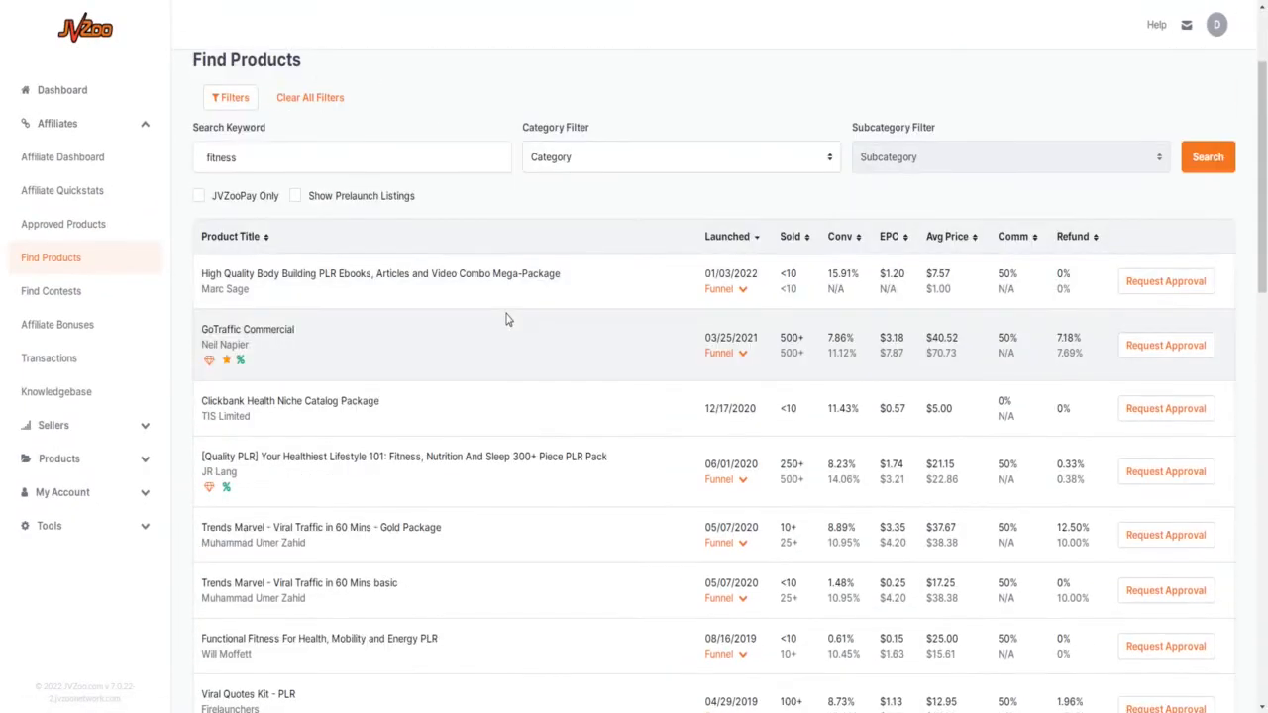
scroll("down", 3)
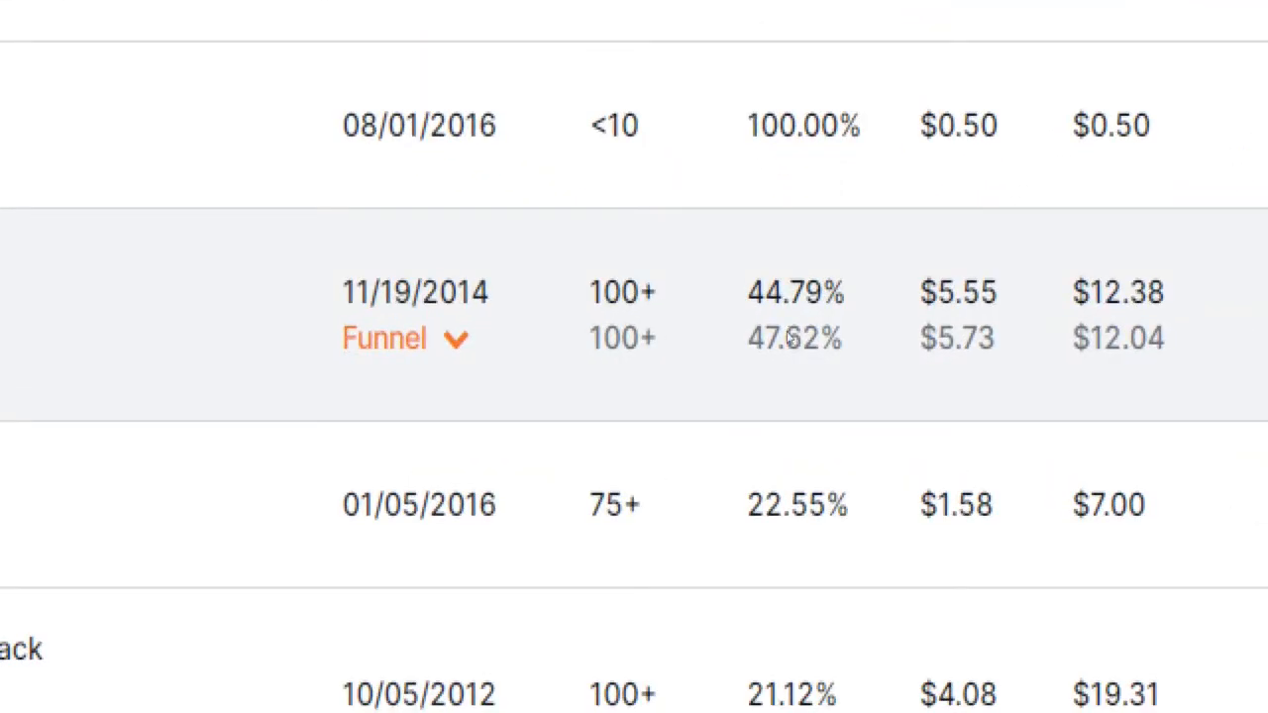
mouse_move(789, 337)
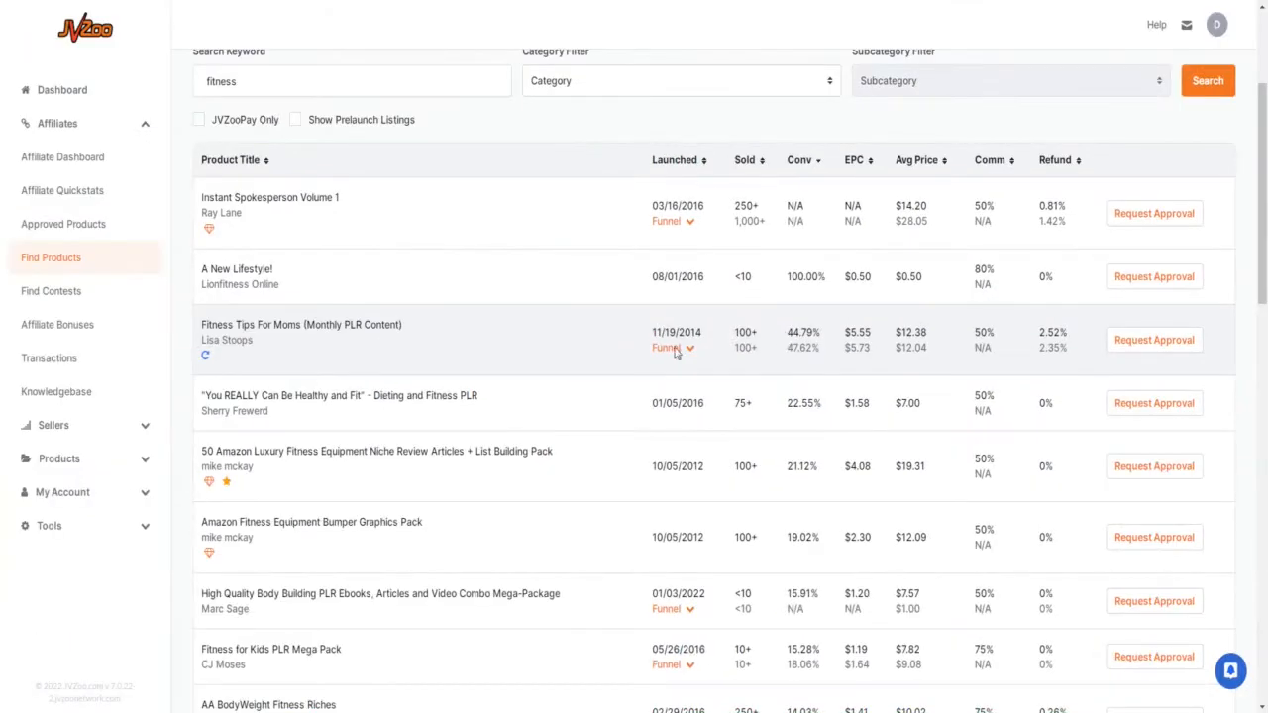
mouse_move(301, 325)
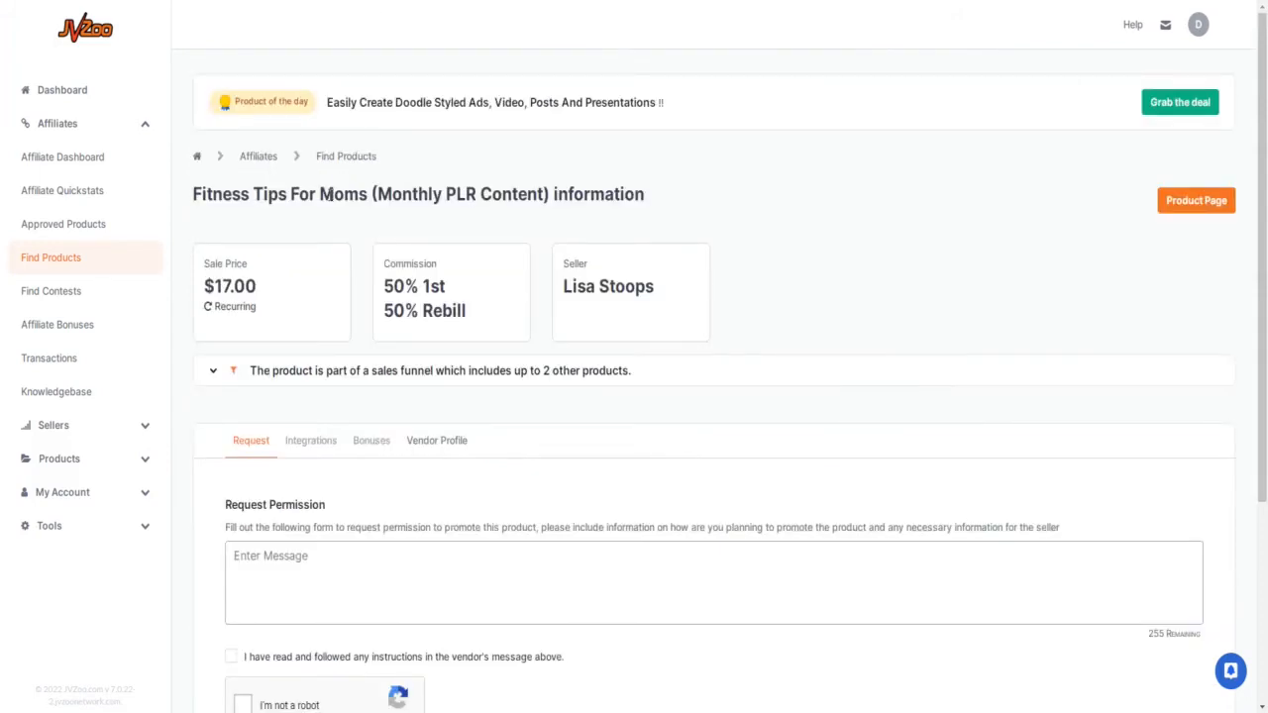
mouse_move(325, 194)
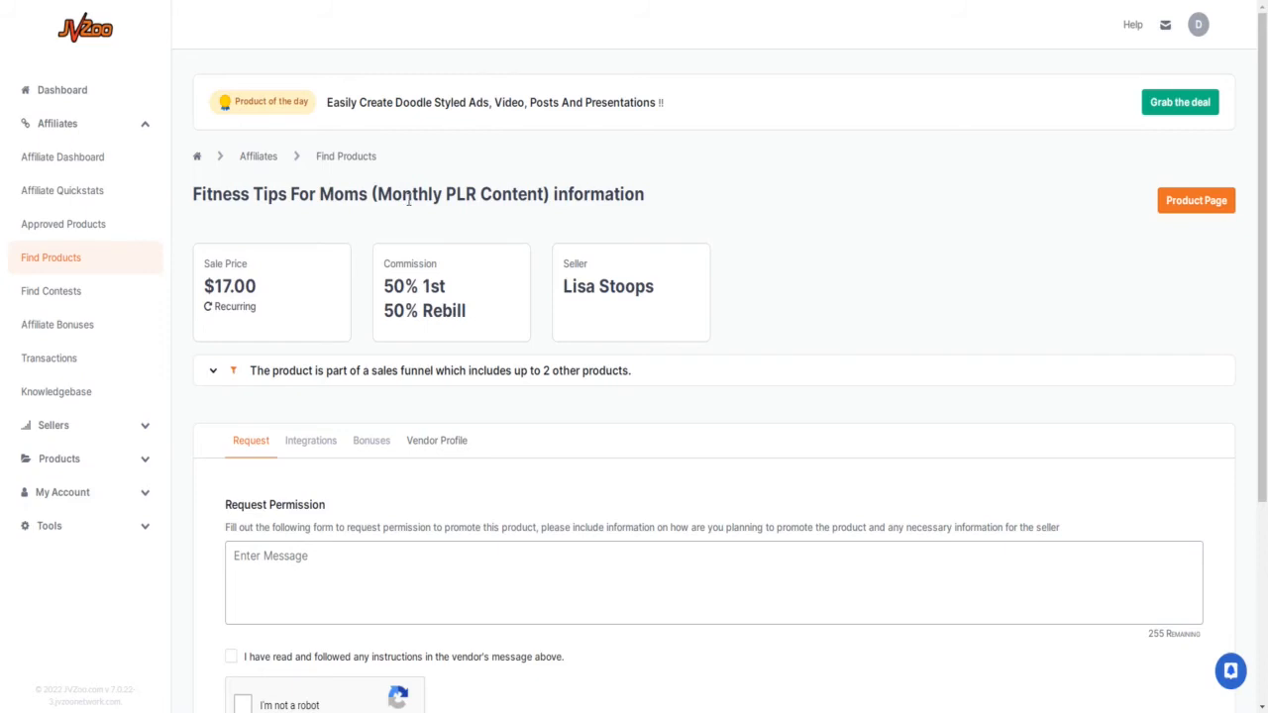
Scroll down the Fitness Tips For Moms page to reach the Request Permission box
scroll("down", 3)
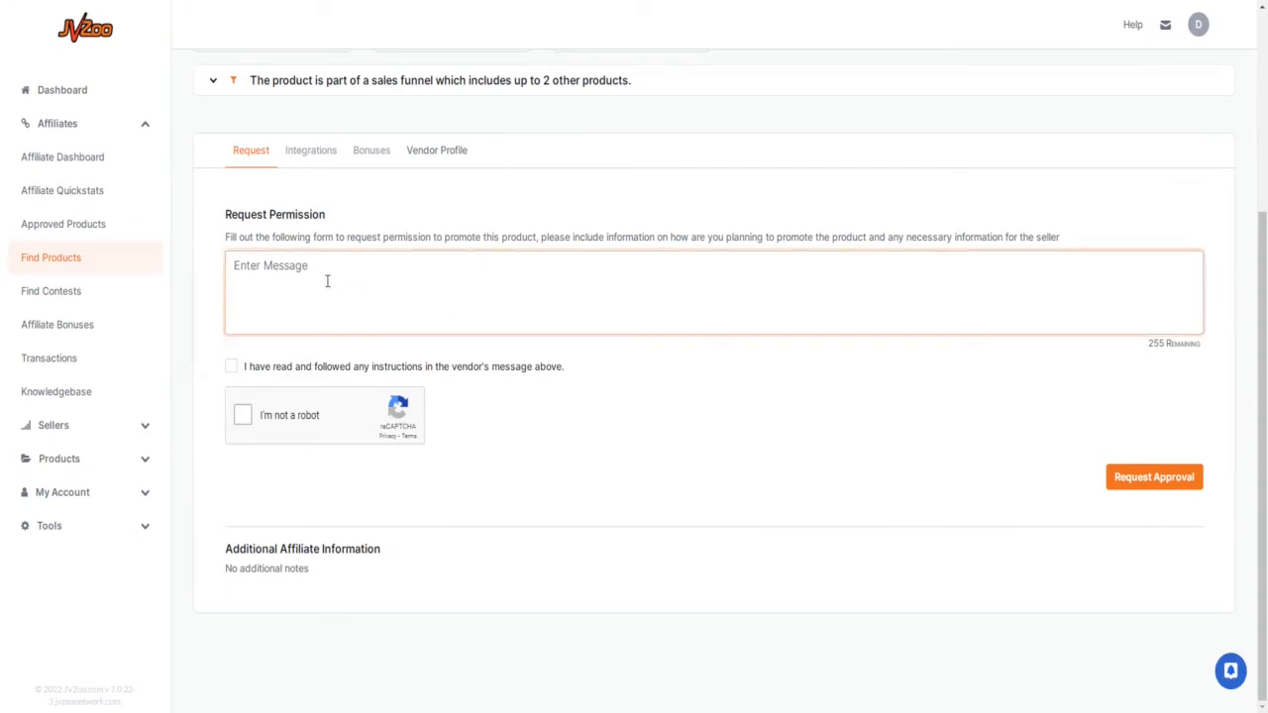
Write the opening line: 'Hey, I would like to promote some of your products.'
type("Hey")
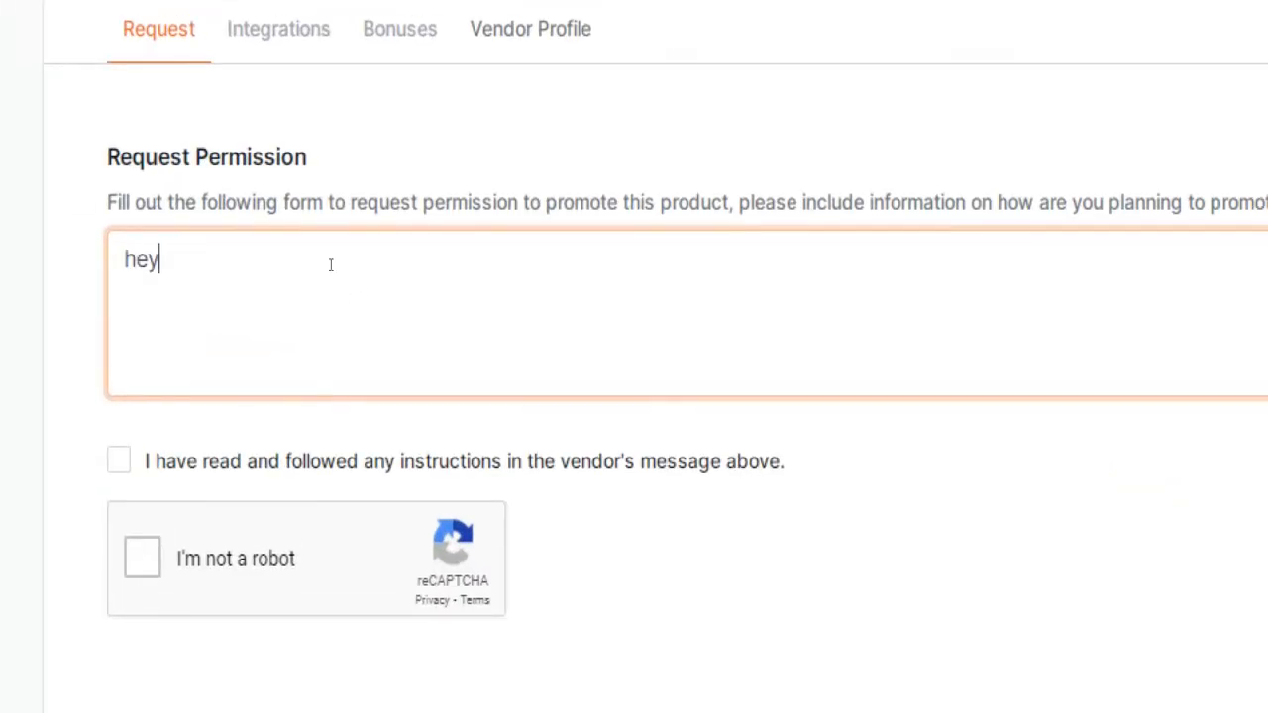
type(", I would")
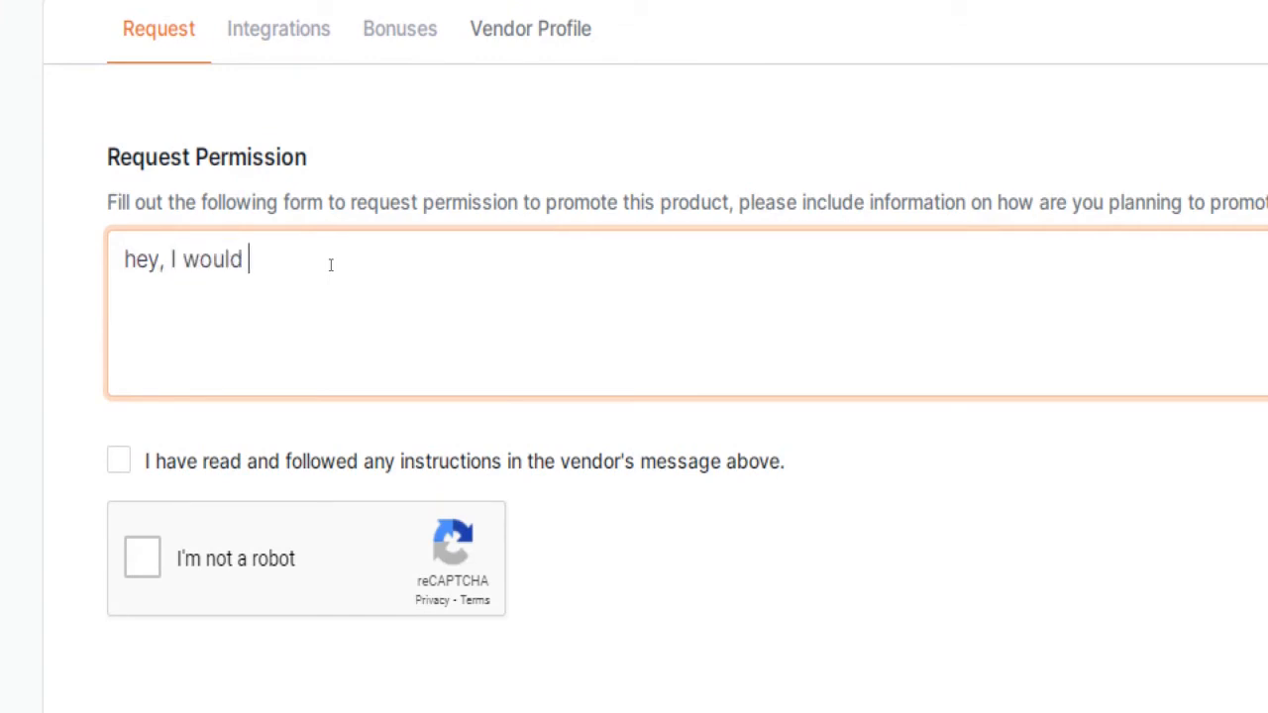
type("like to")
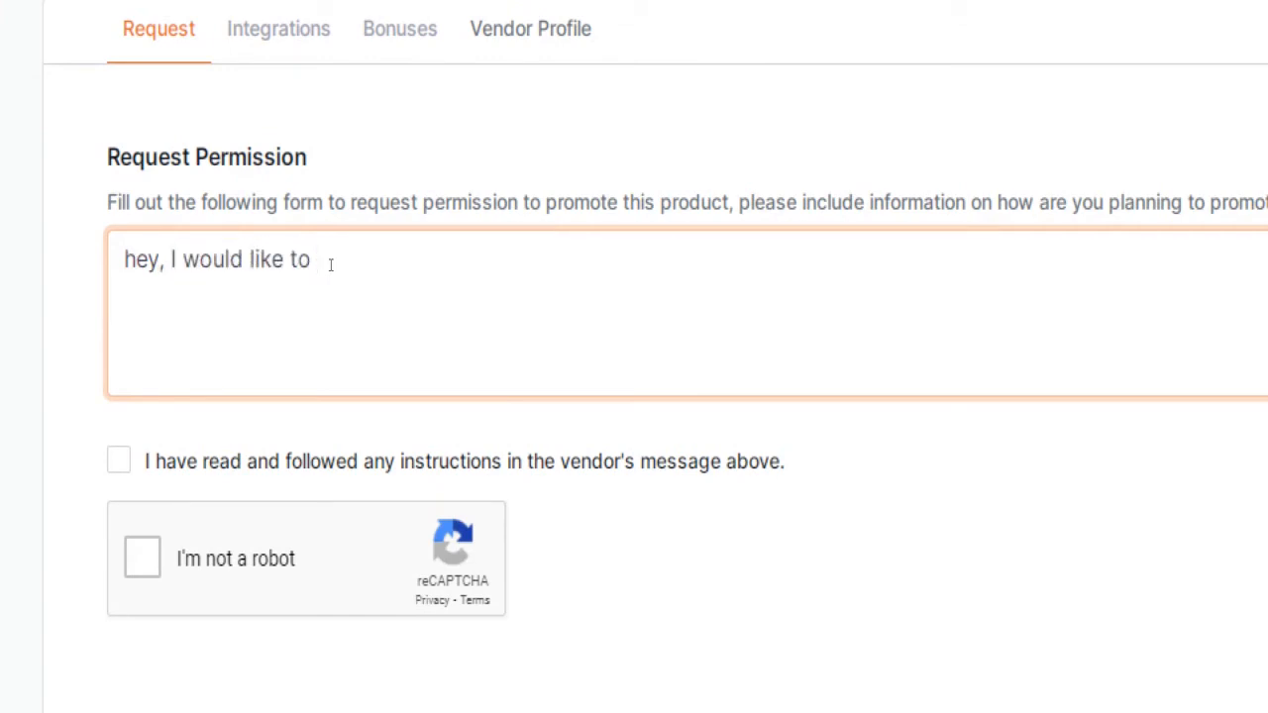
type("promote some of yo")
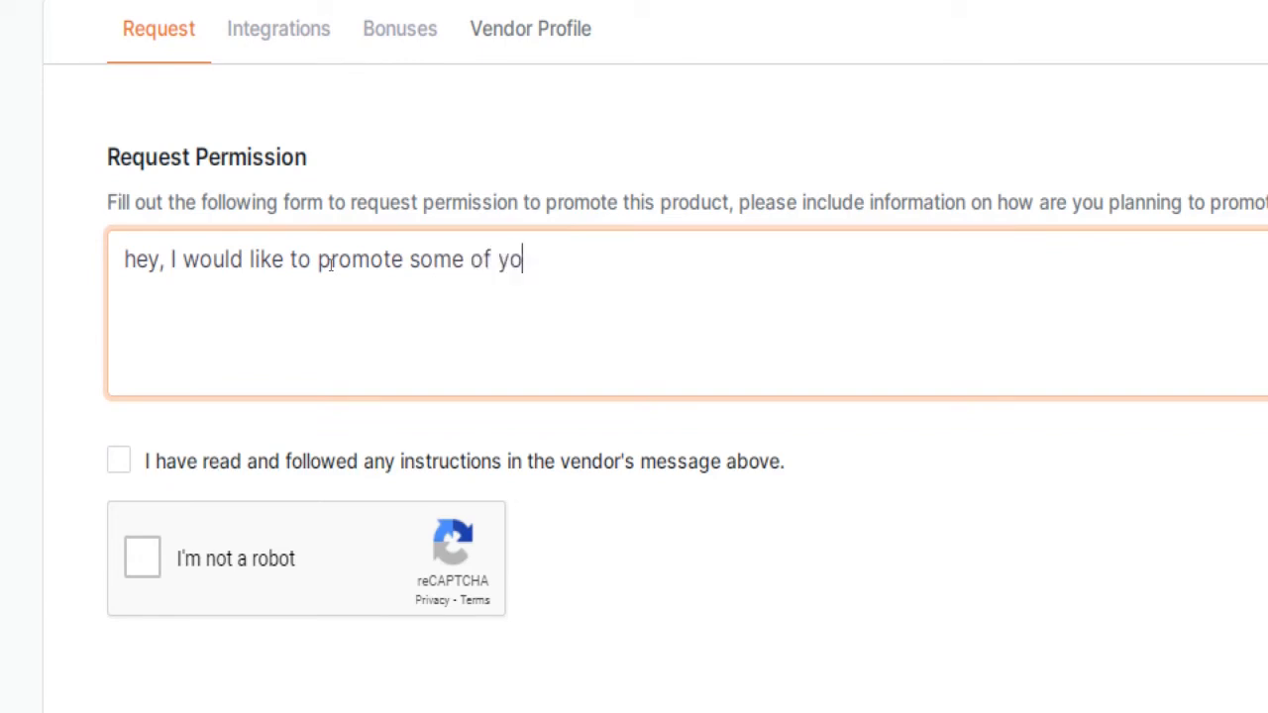
type("ur products.")
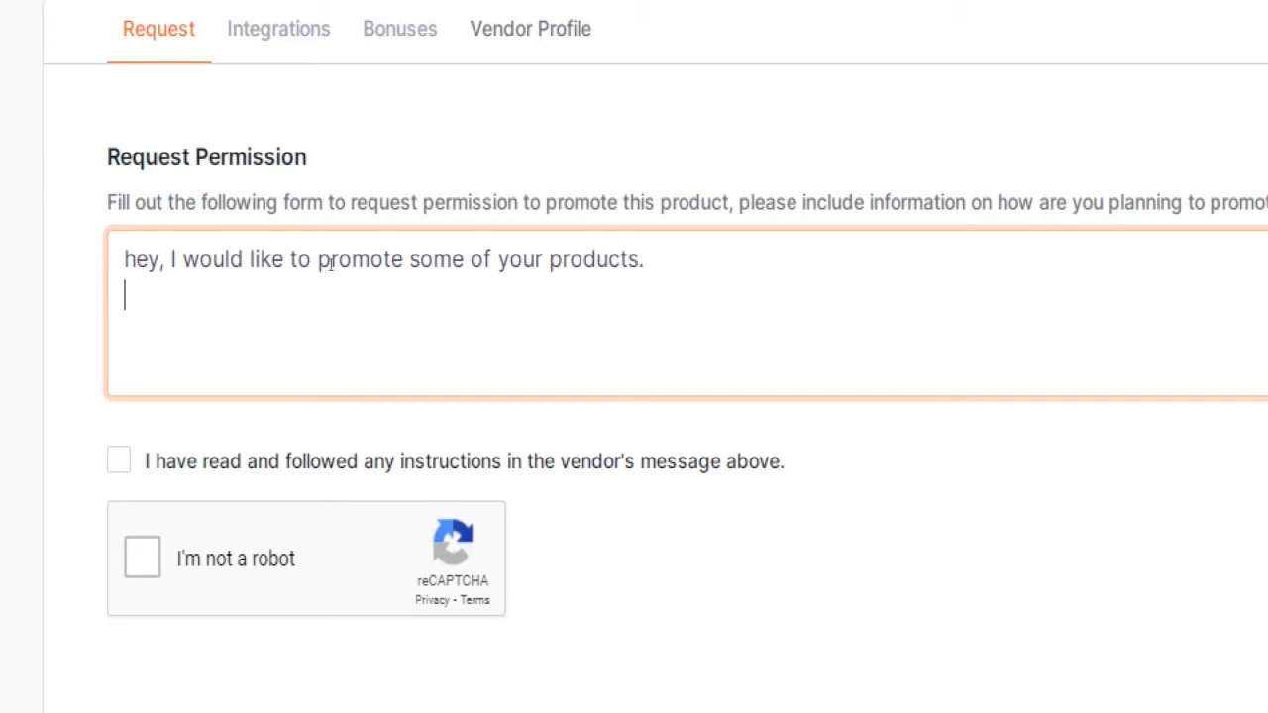
Add 'Who I am? "MrBeast" of Affiliate Marketing,' ending with an ellipsis after a small correction
type("Who I am? Well, they call me the")
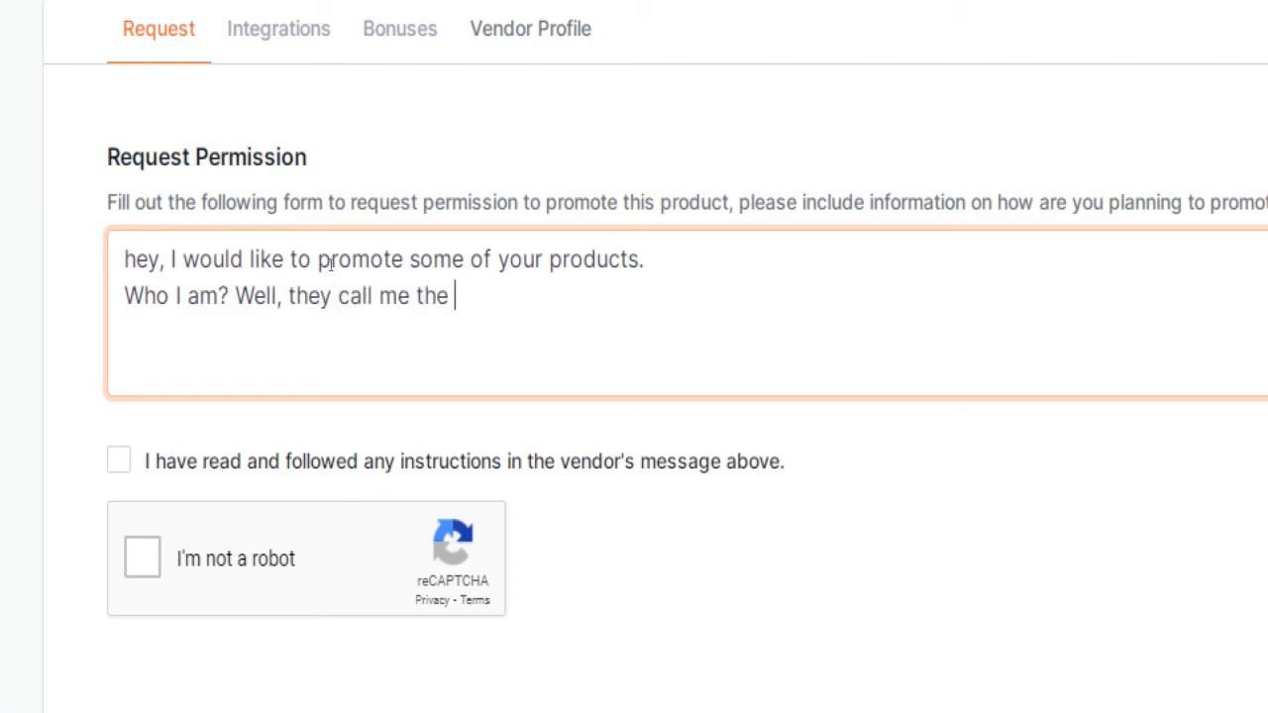
type("\"MrB")
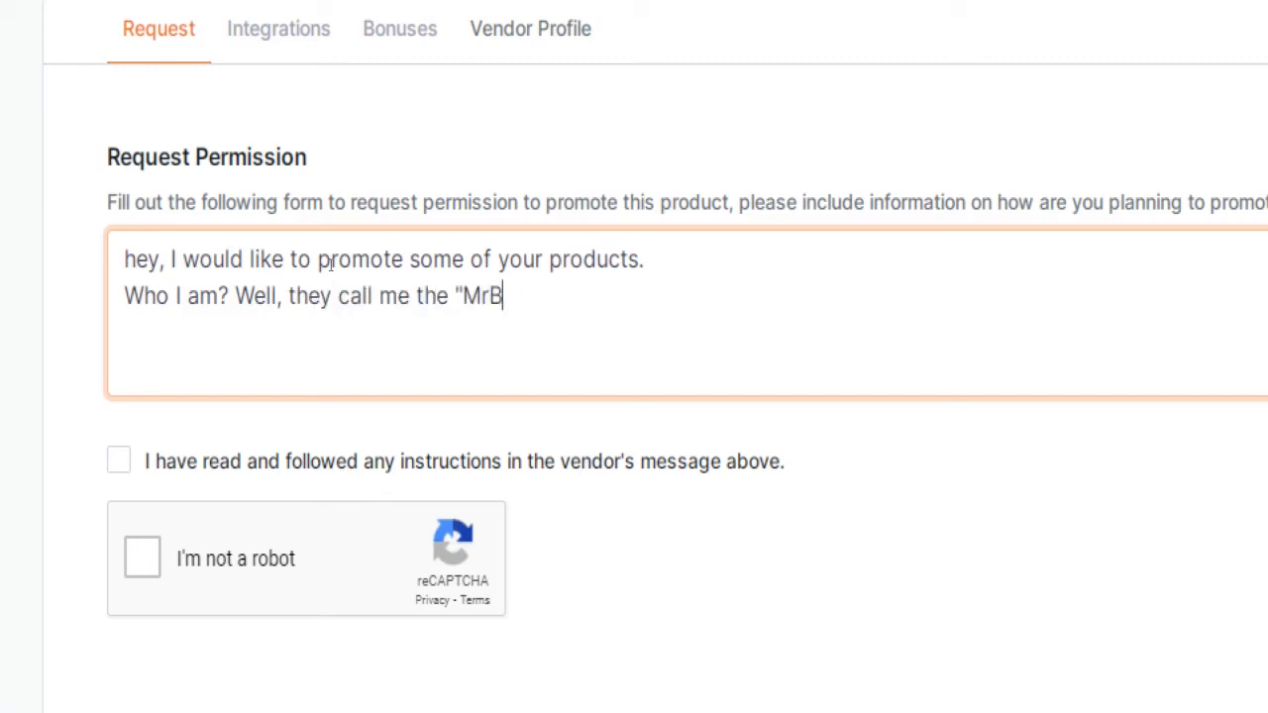
type("east\" of A")
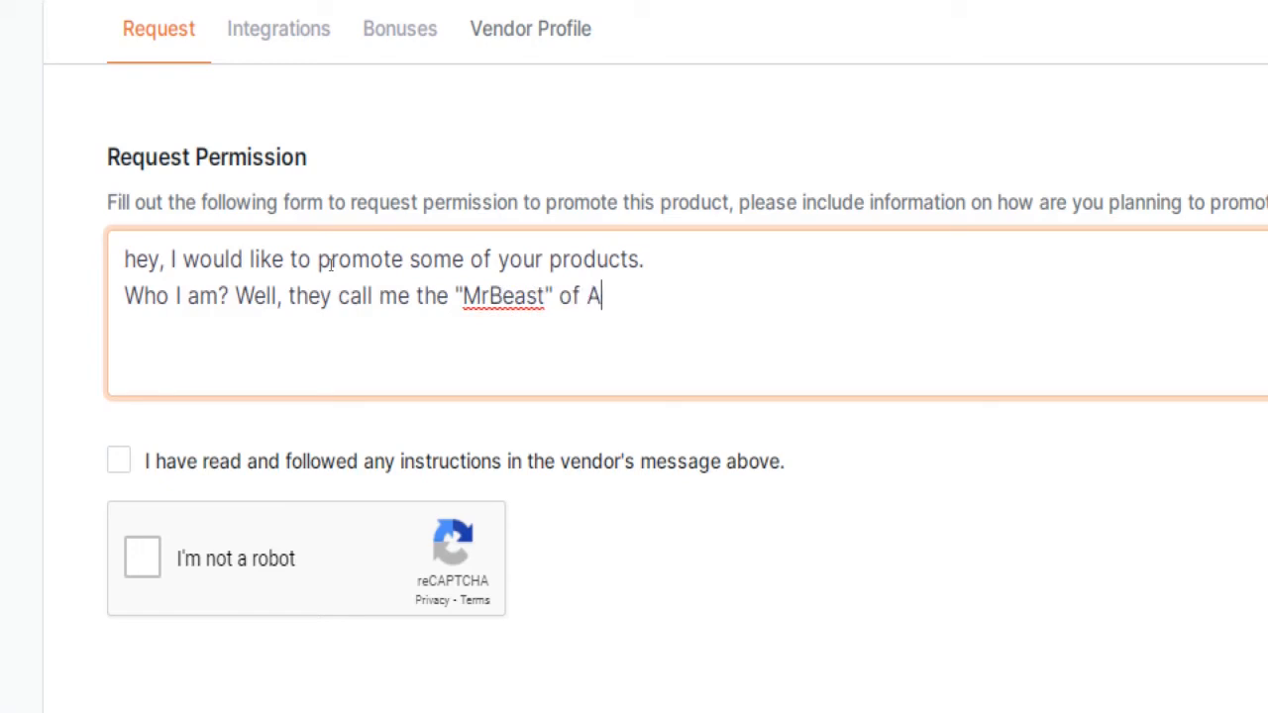
type("ffiliate Marke")
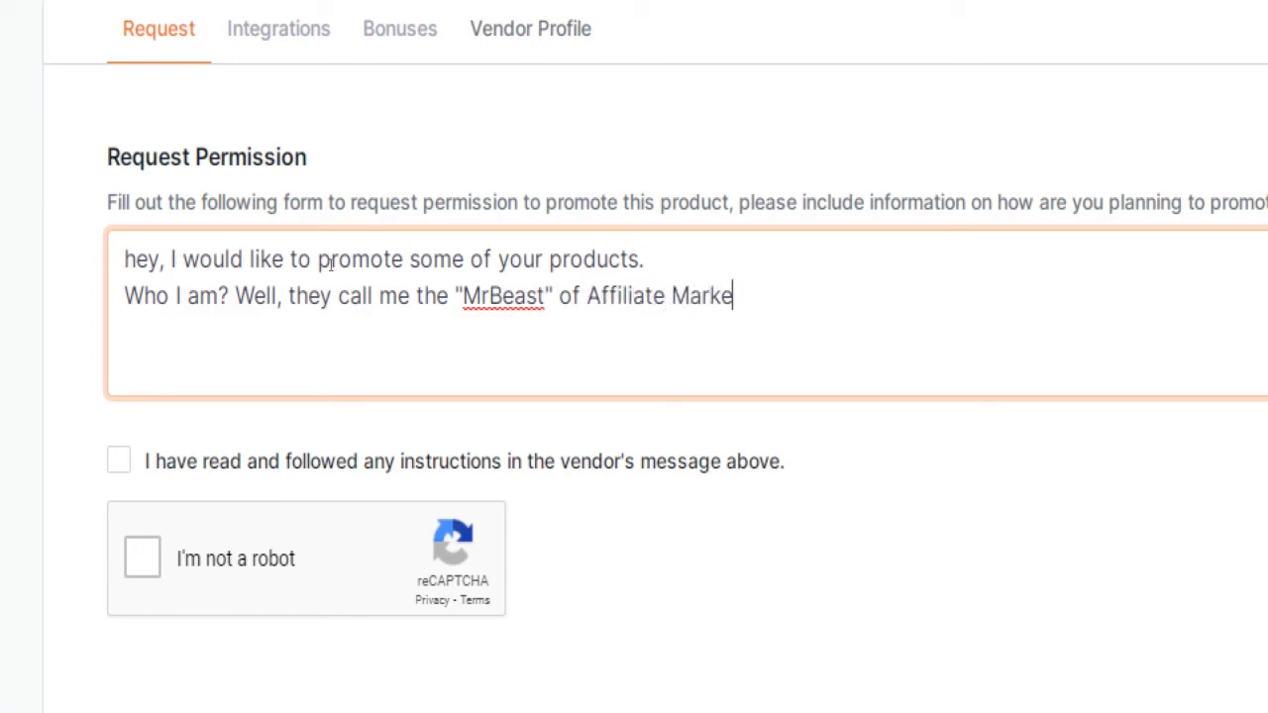
type("ting,")
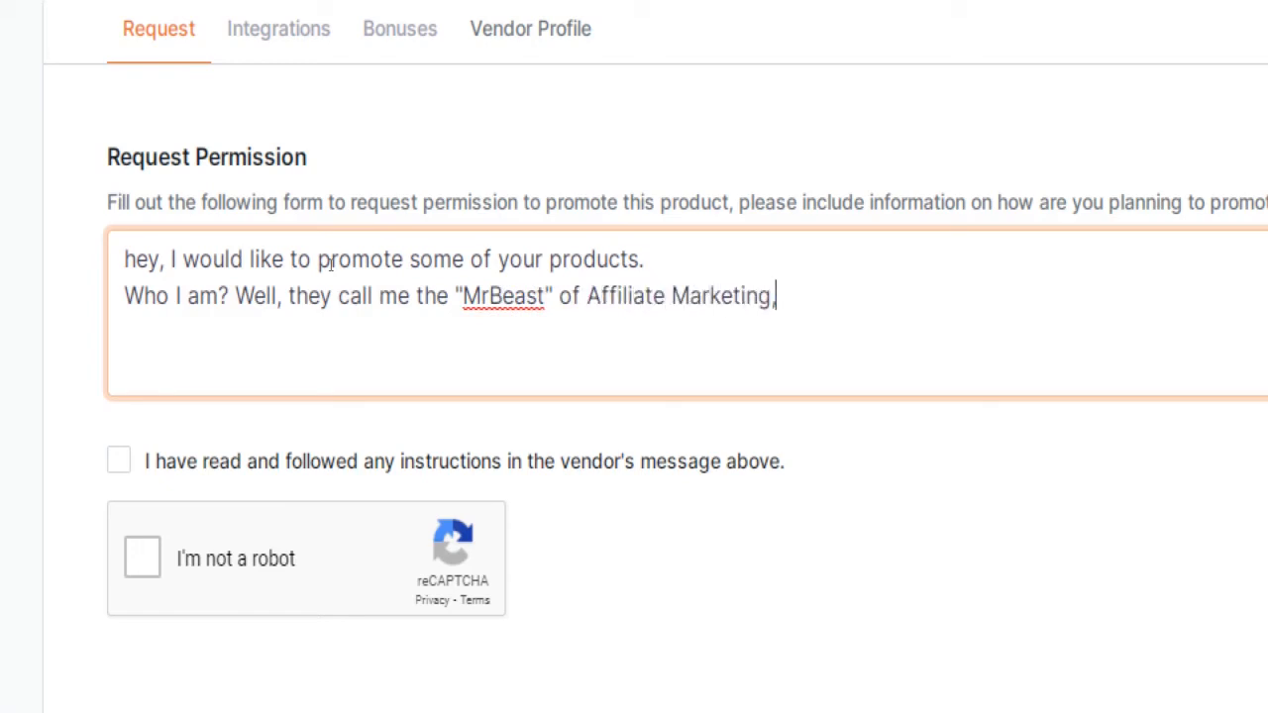
type("so y")
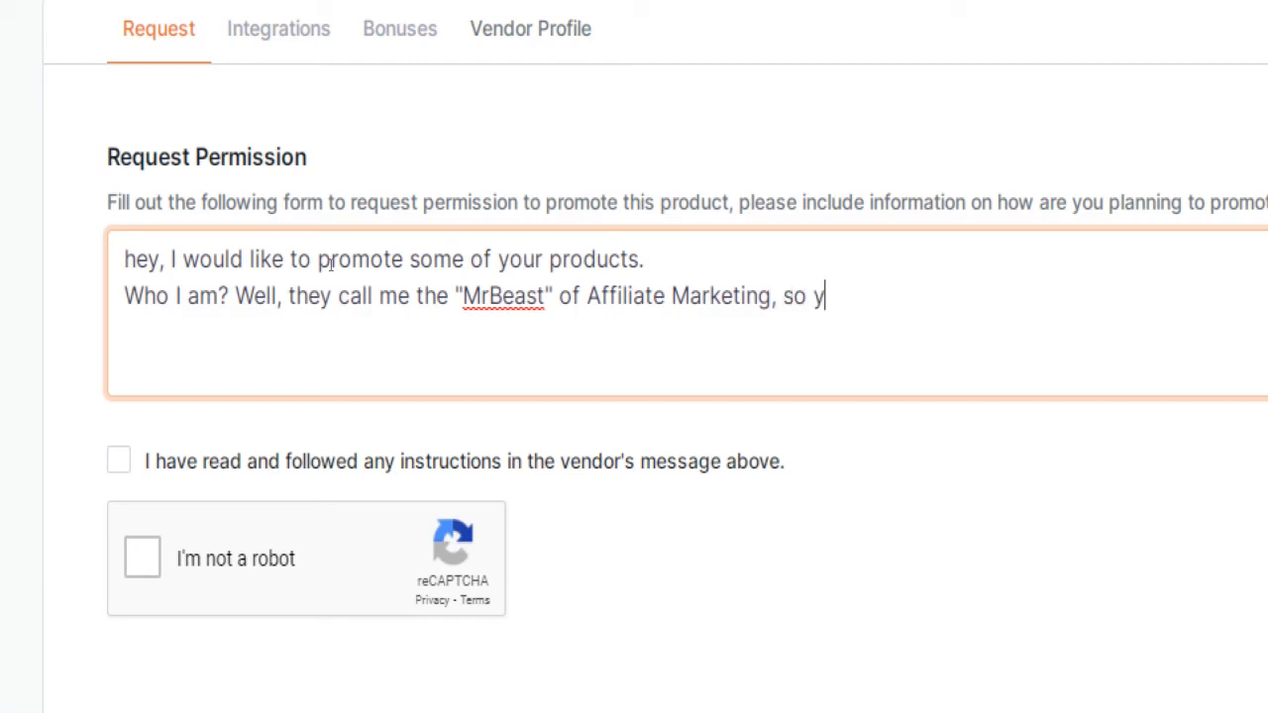
key("Backspace")
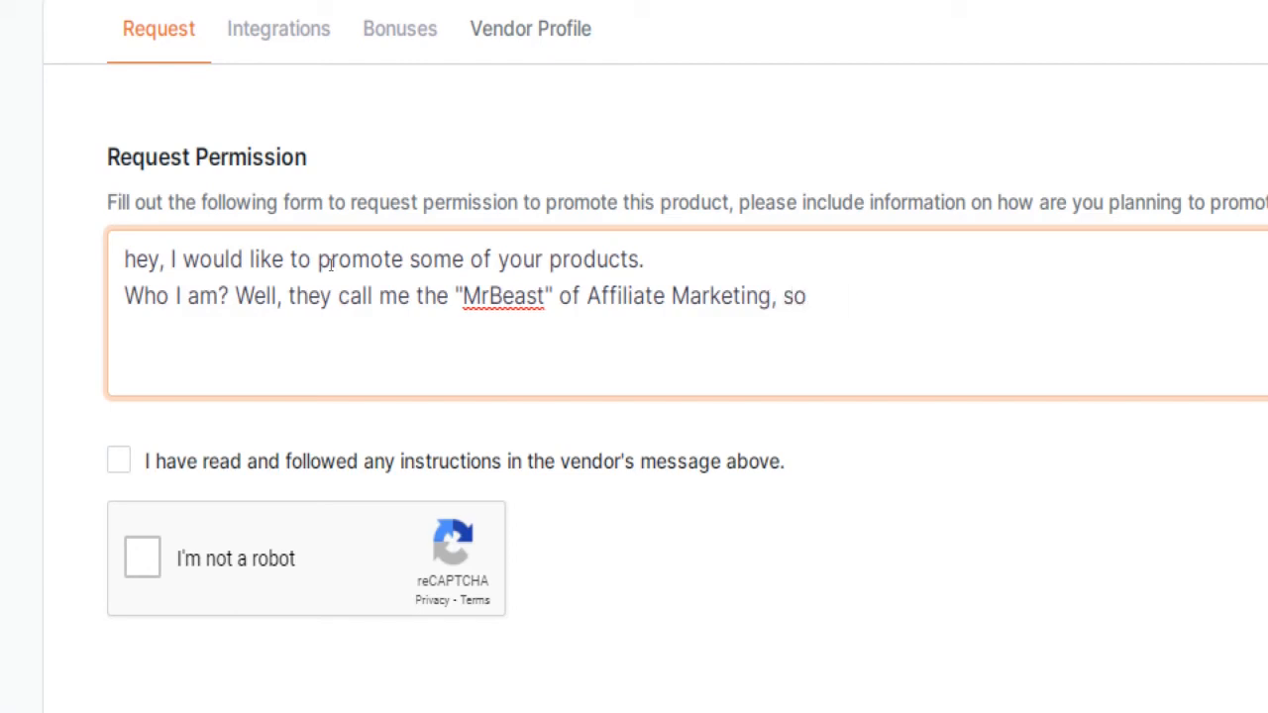
type("....")
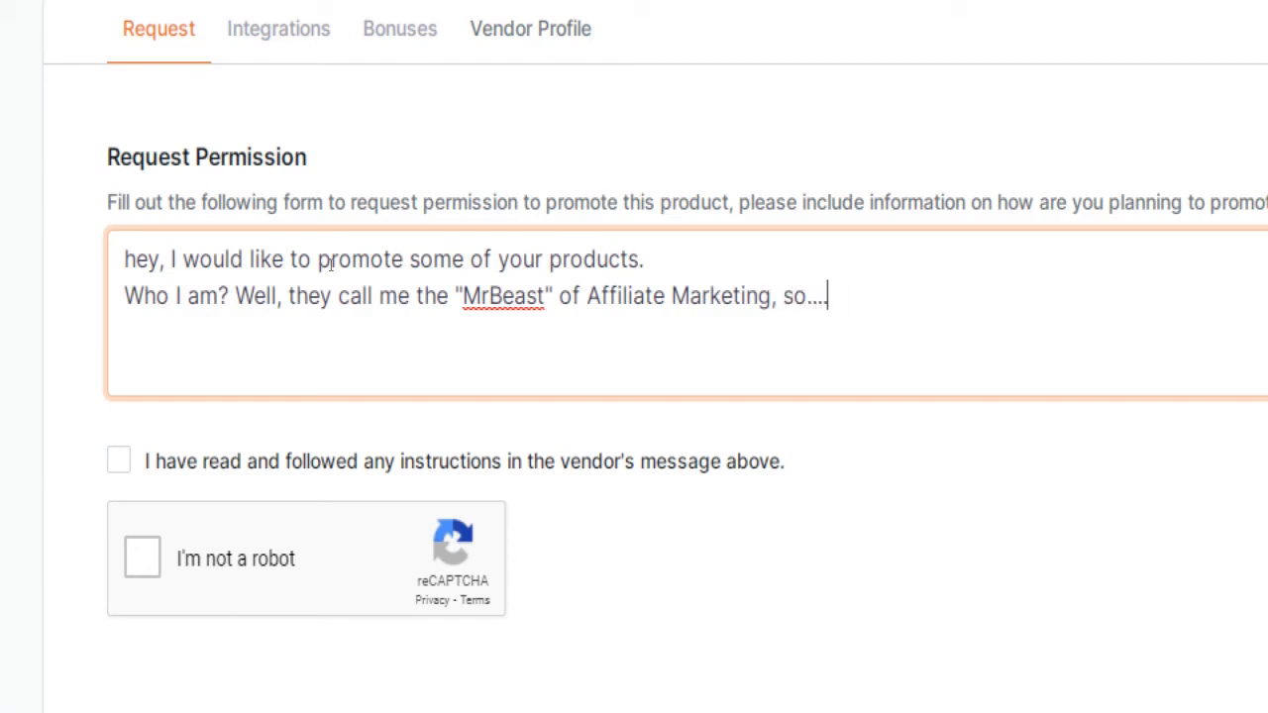